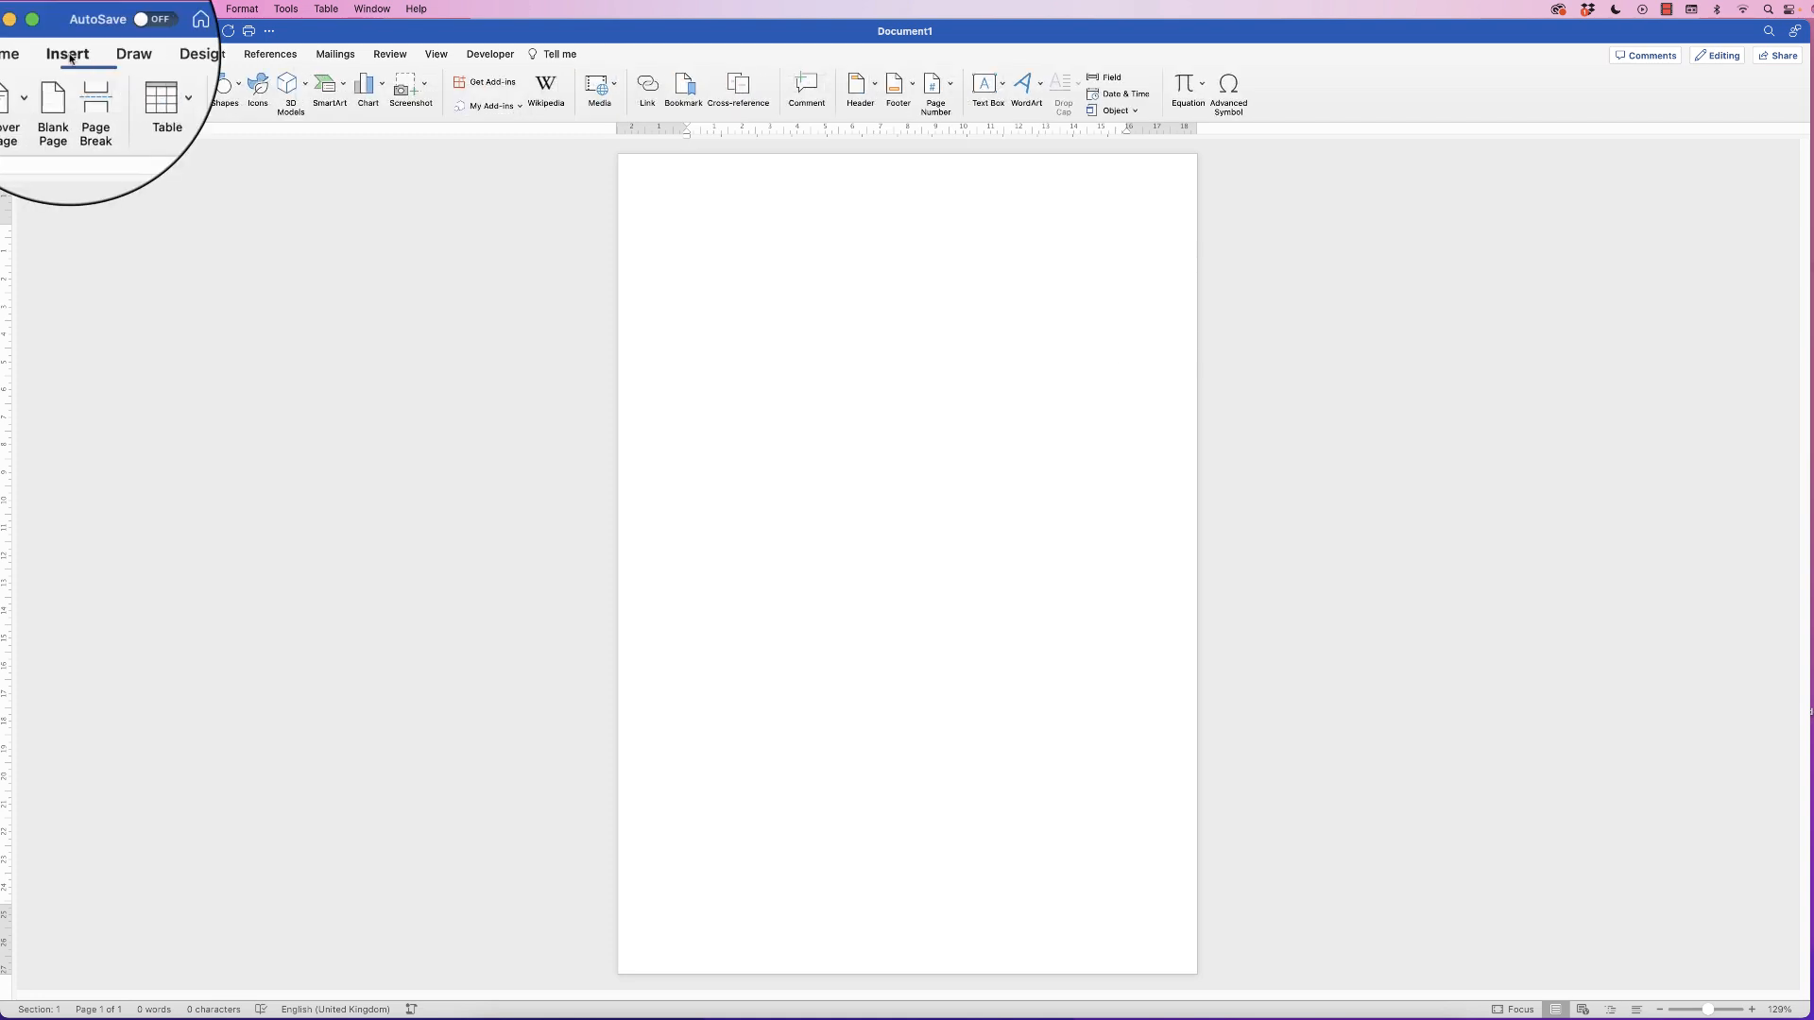
Insert the stock image of five ballerinas on a lit stage.
{"action": "left_click", "coordinate": [181, 83]}
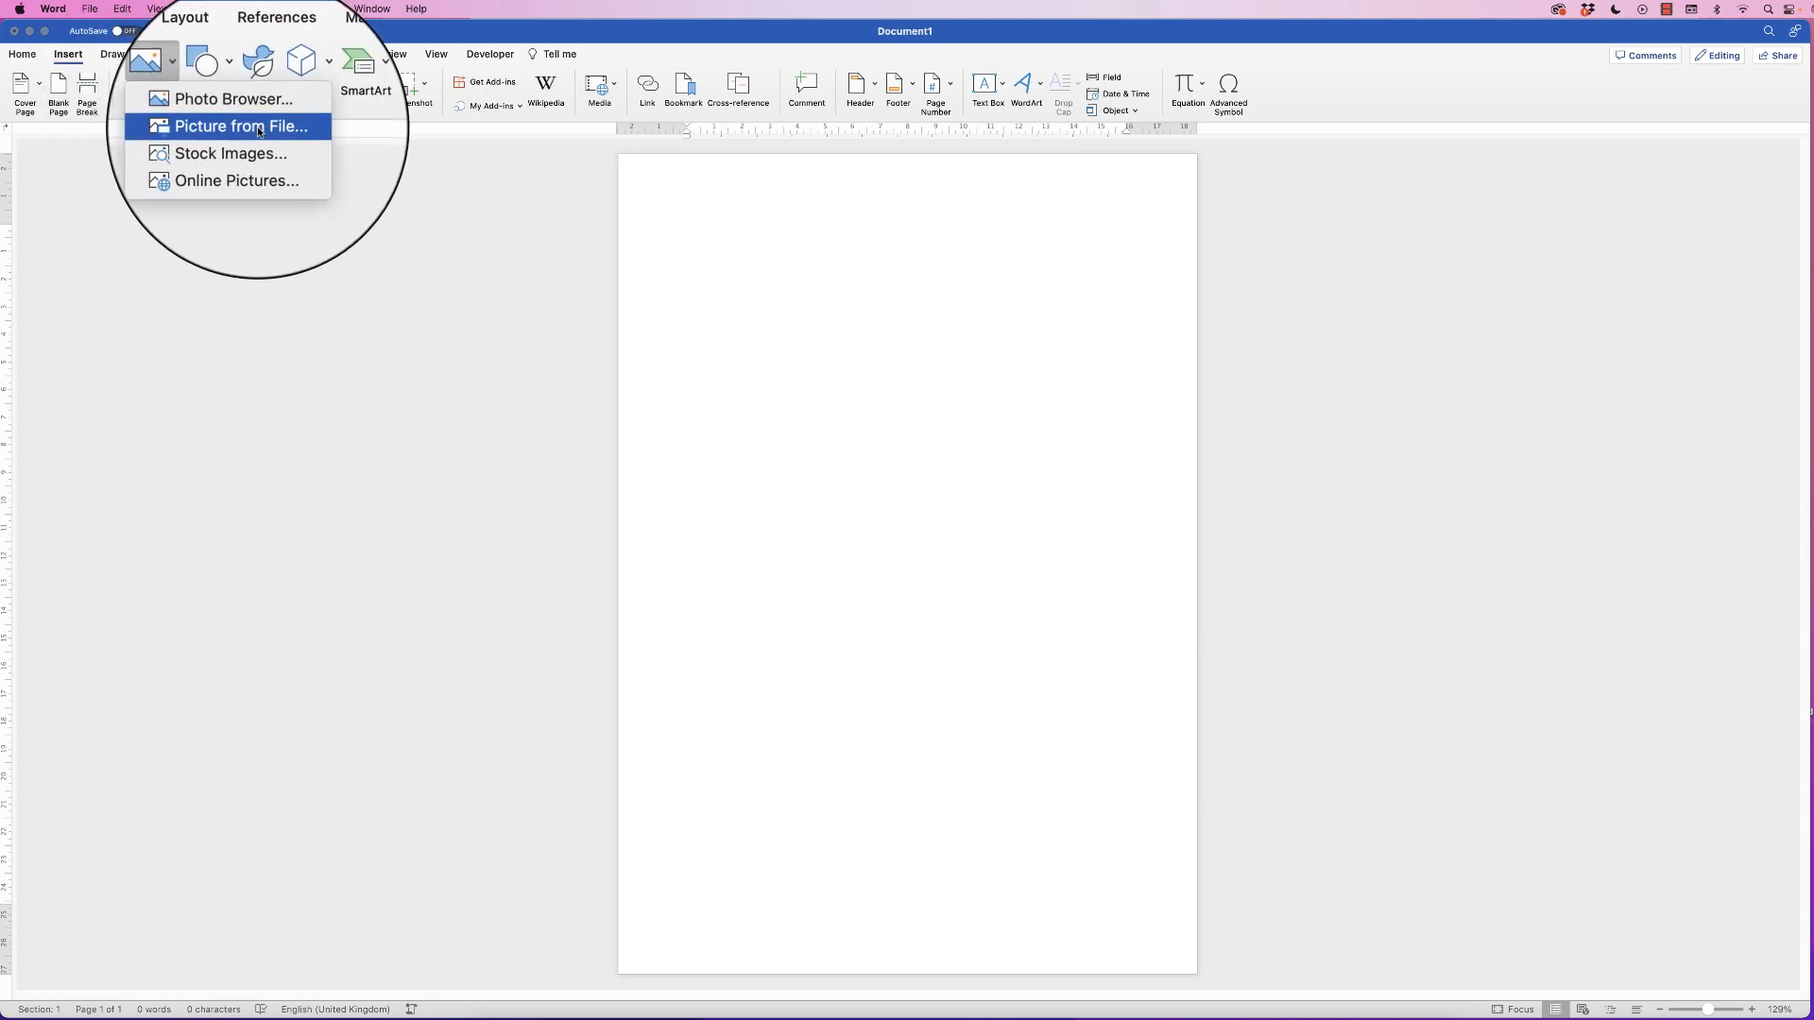
{"action": "mouse_move", "coordinate": [243, 143]}
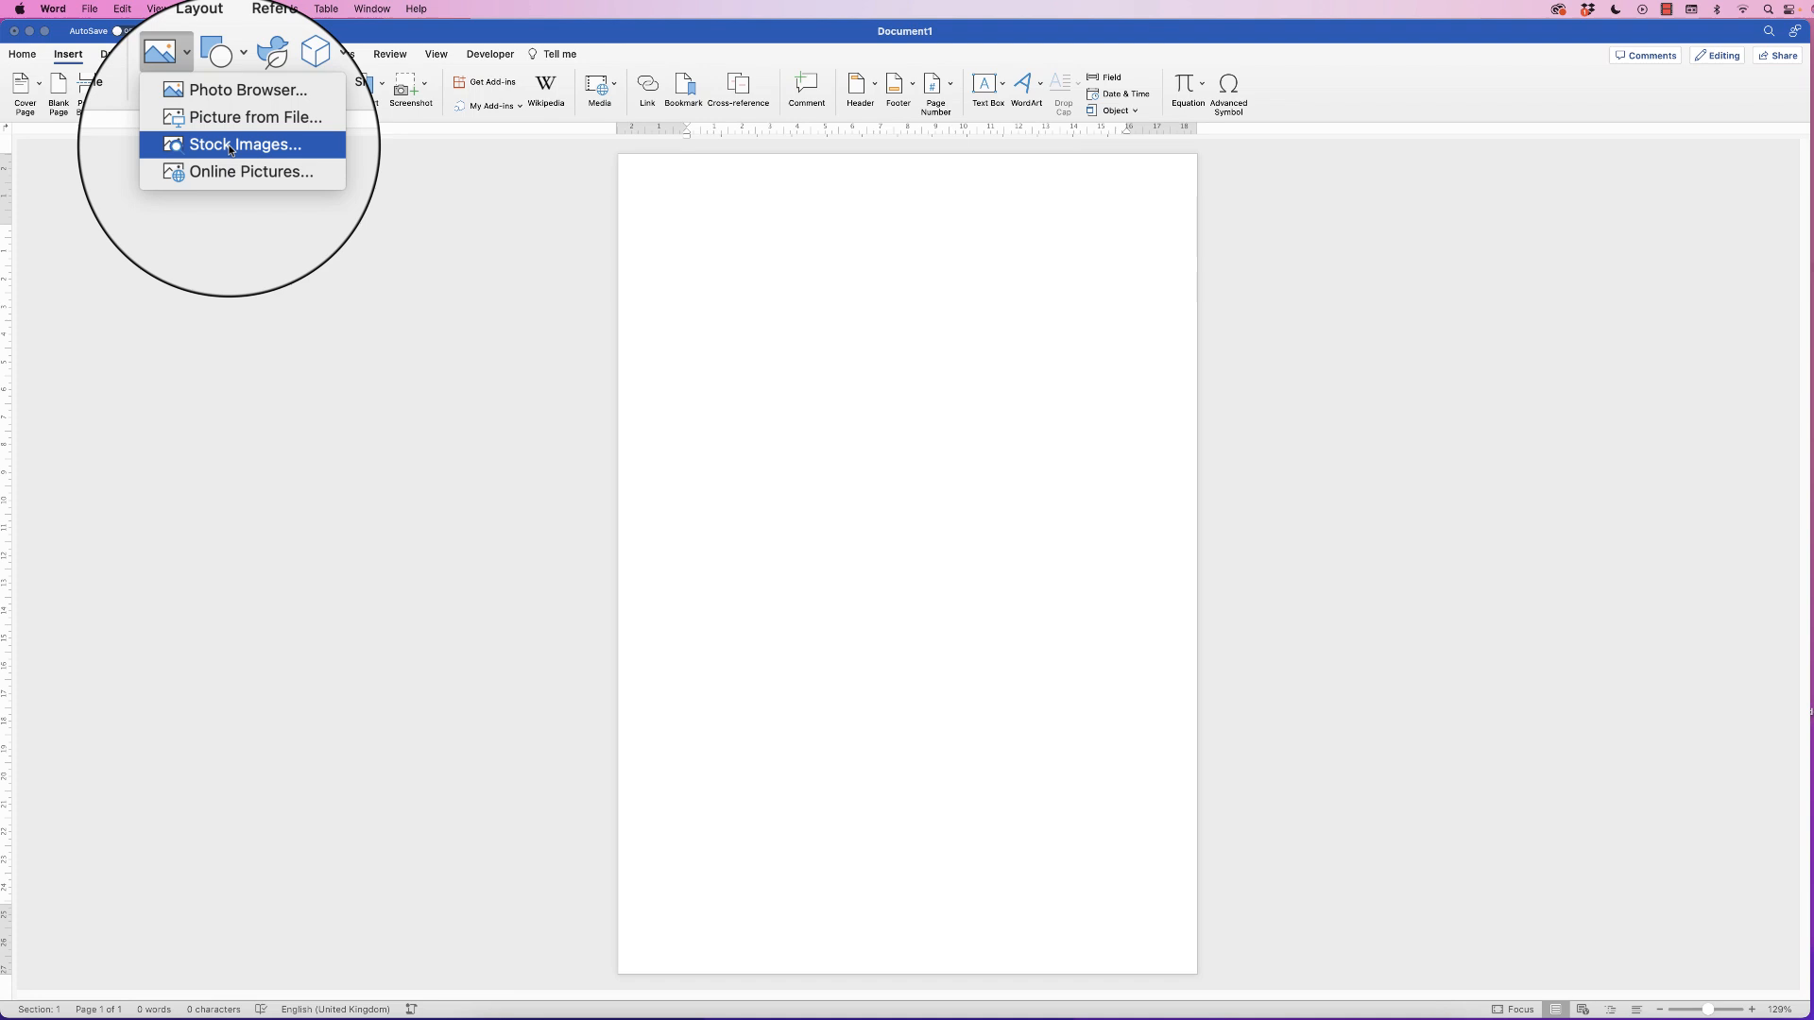
{"action": "left_click", "coordinate": [243, 143]}
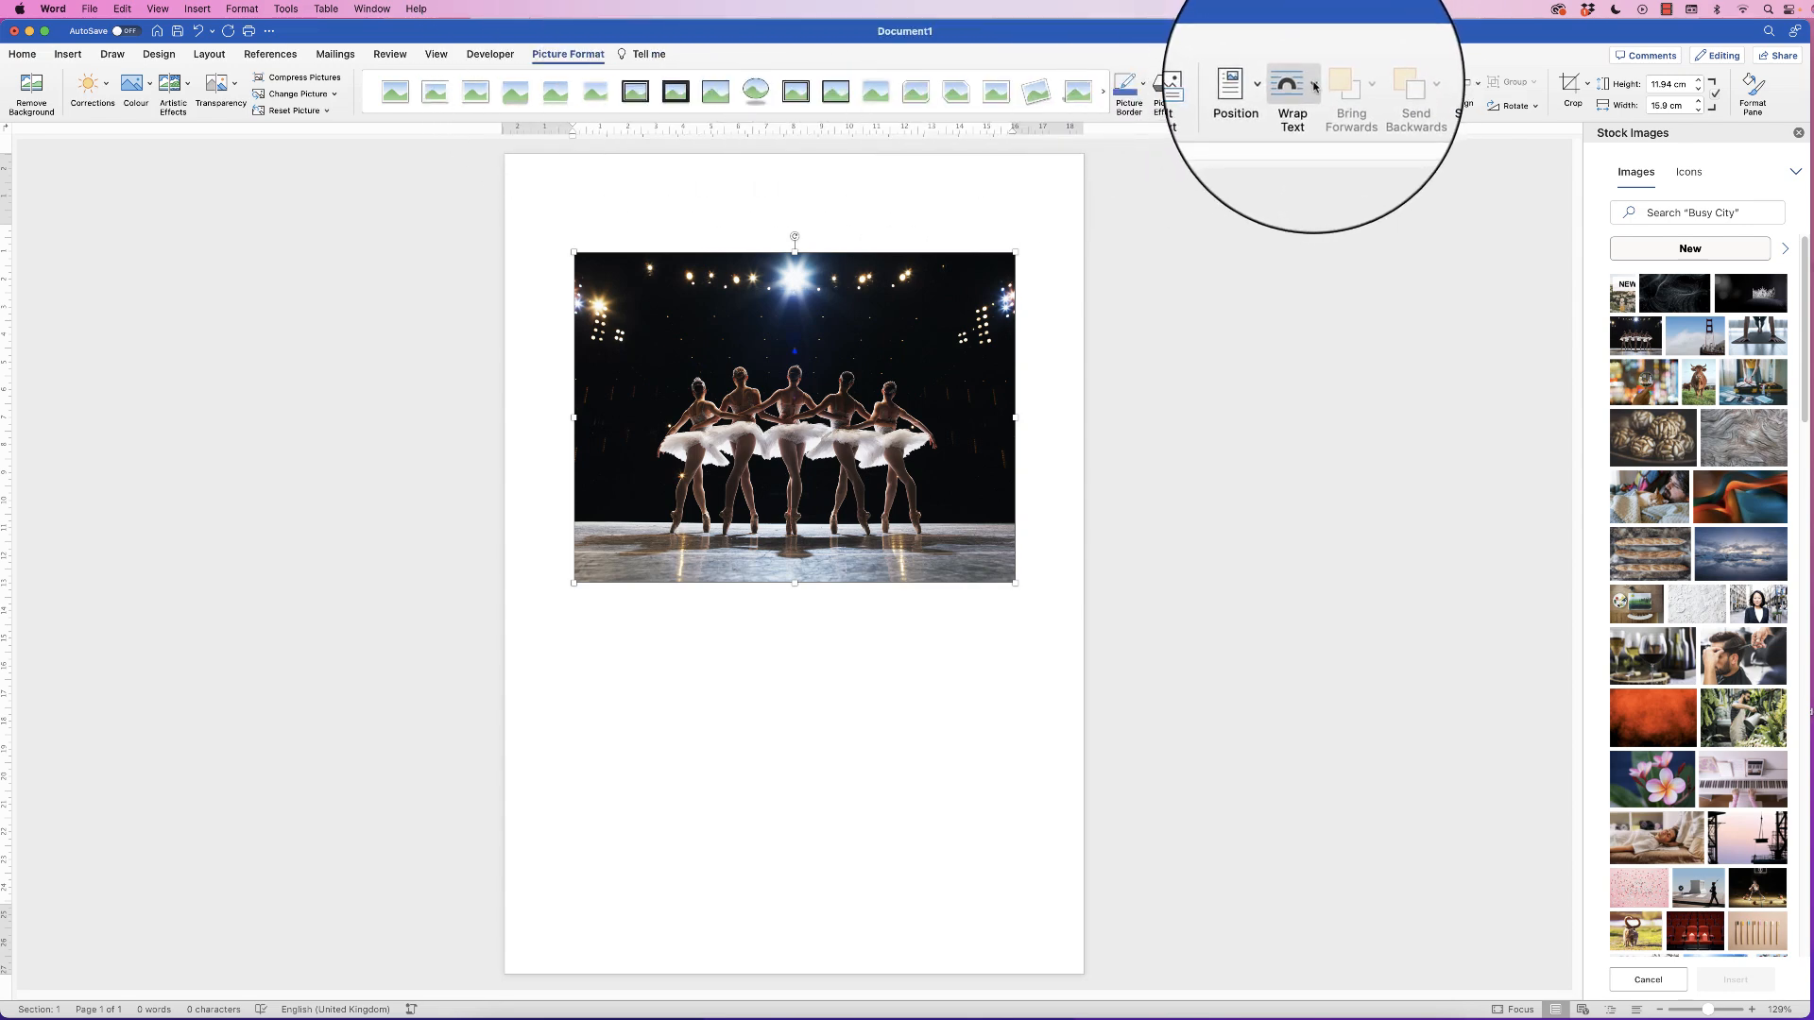
Set the ballerina photo's text wrapping to In Front of Text.
{"action": "left_click", "coordinate": [1293, 95]}
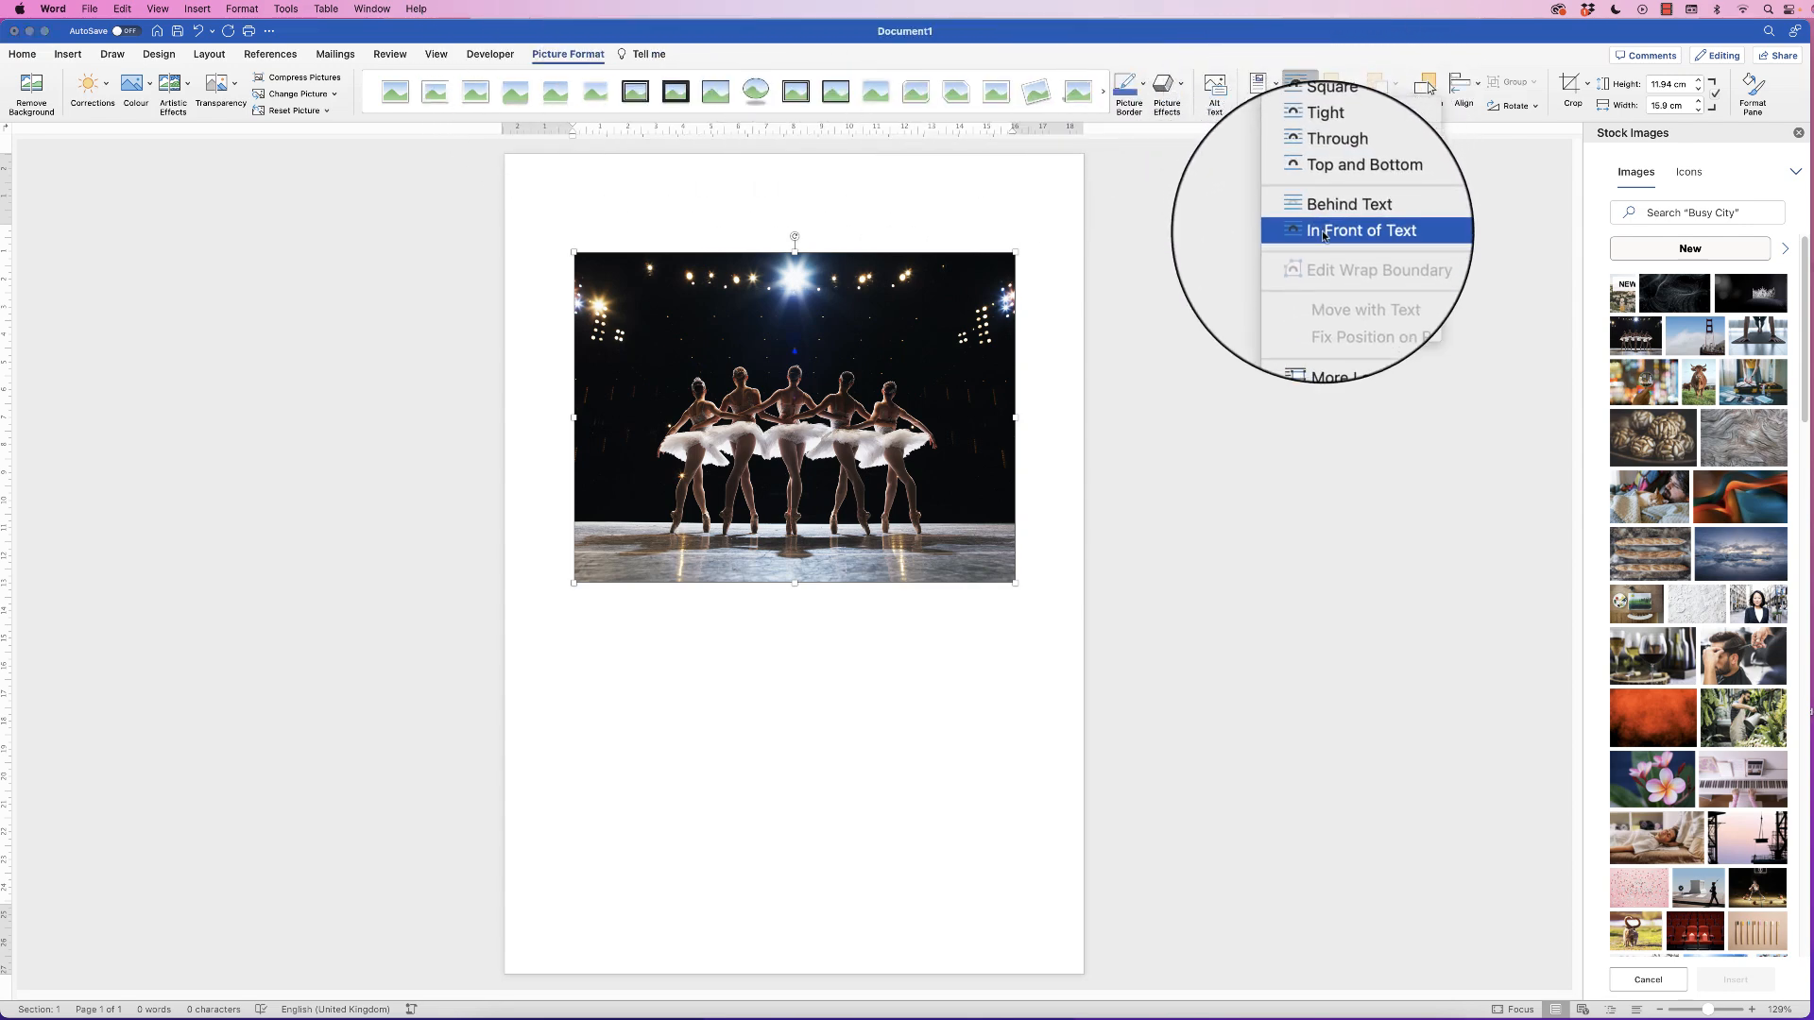
{"action": "left_click", "coordinate": [1361, 231]}
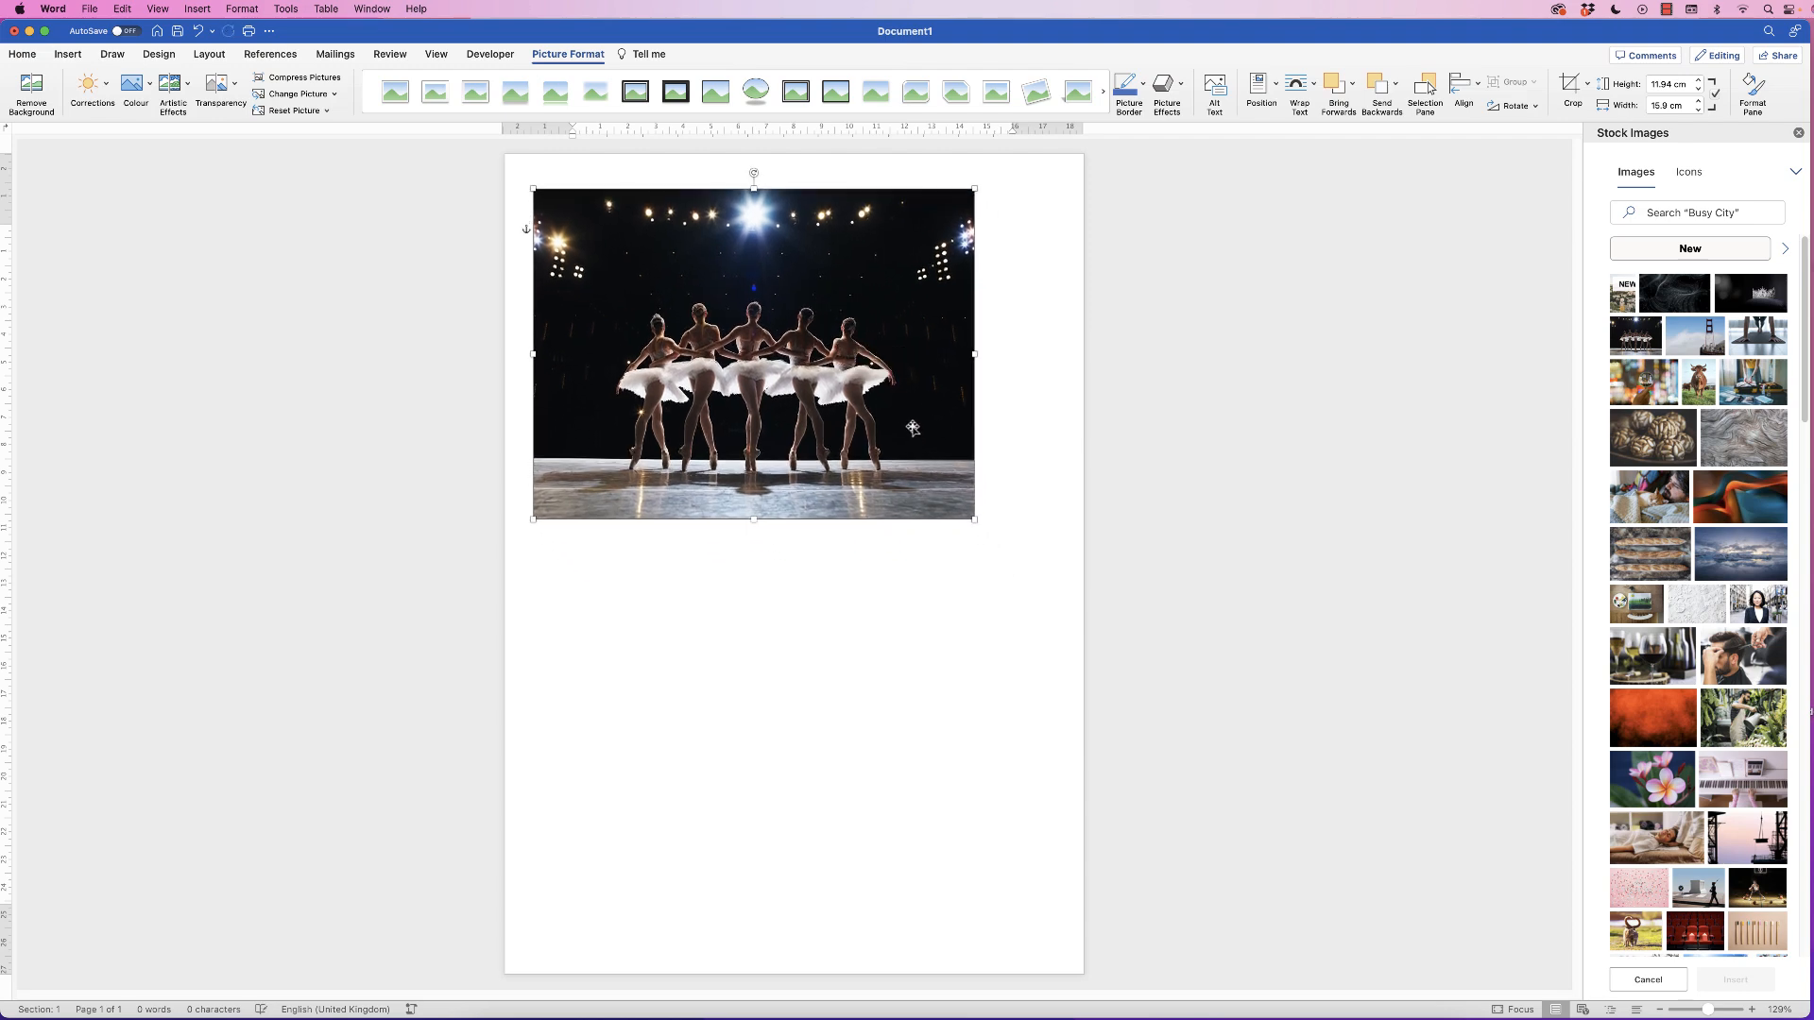
{"action": "mouse_move", "coordinate": [871, 344]}
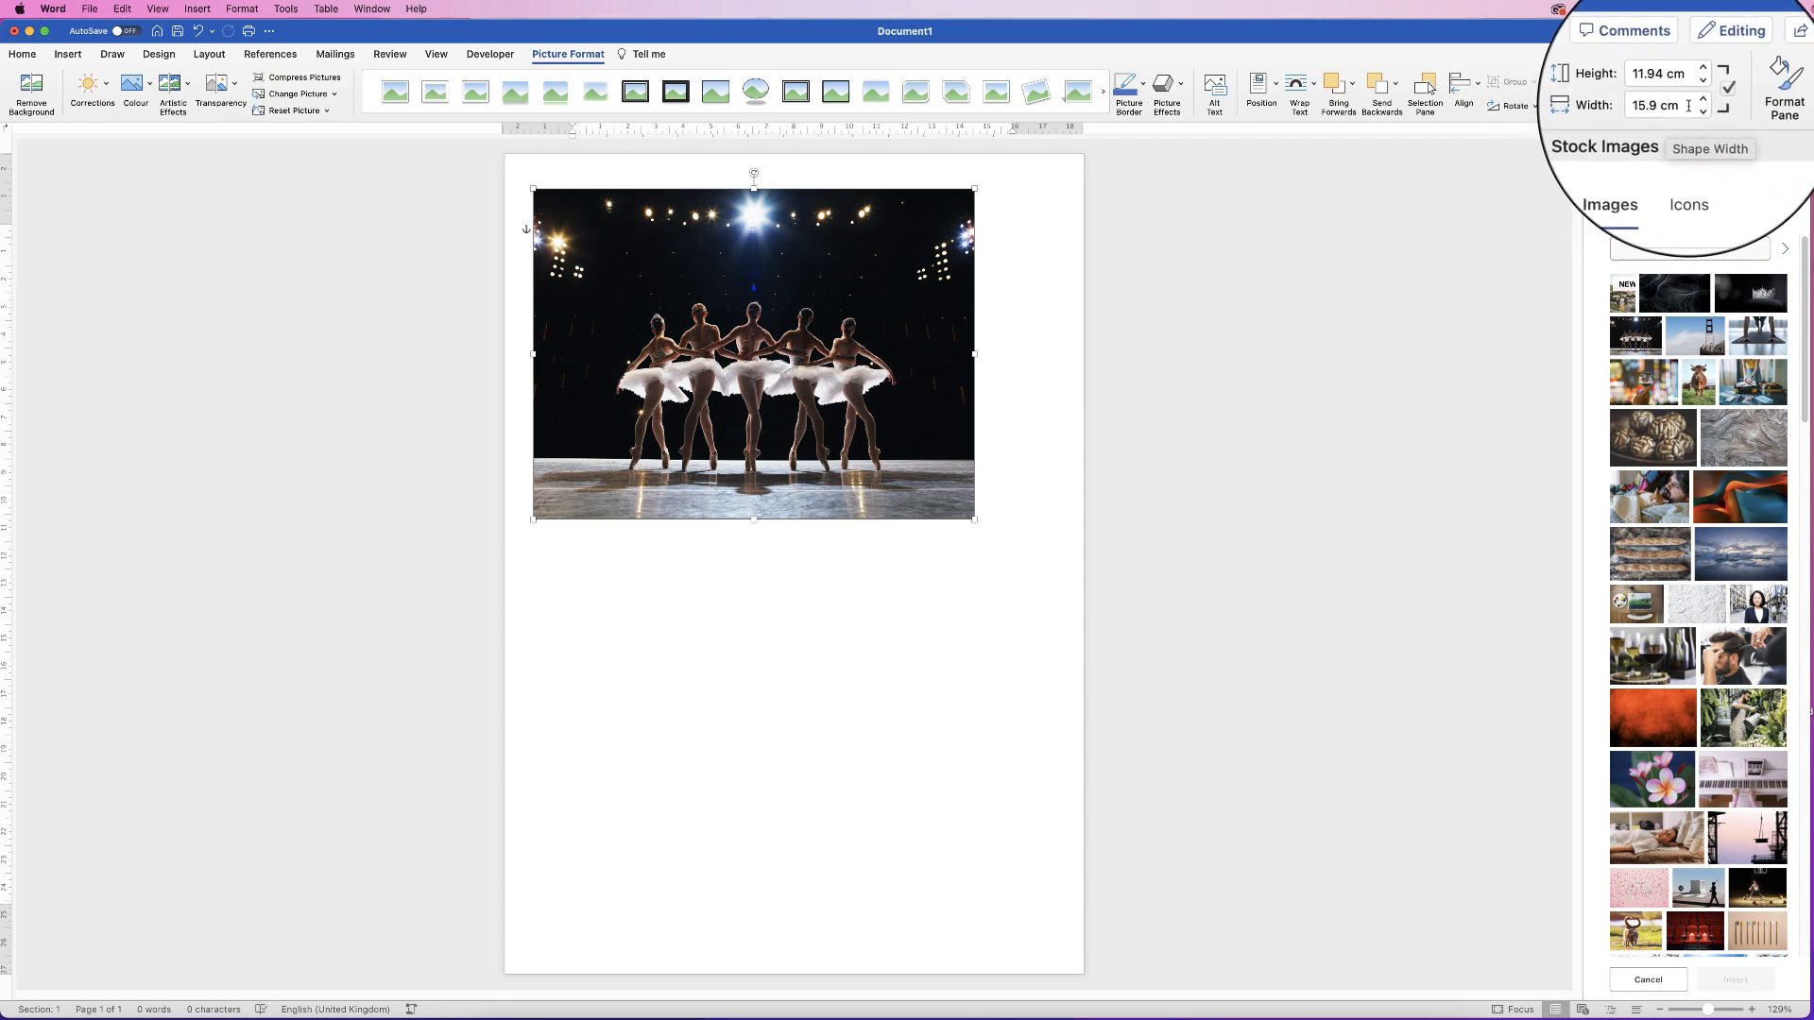
Change the photo's width and select the larger copy for cropping.
{"action": "left_click", "coordinate": [1692, 104]}
{"action": "type", "text": "10"}
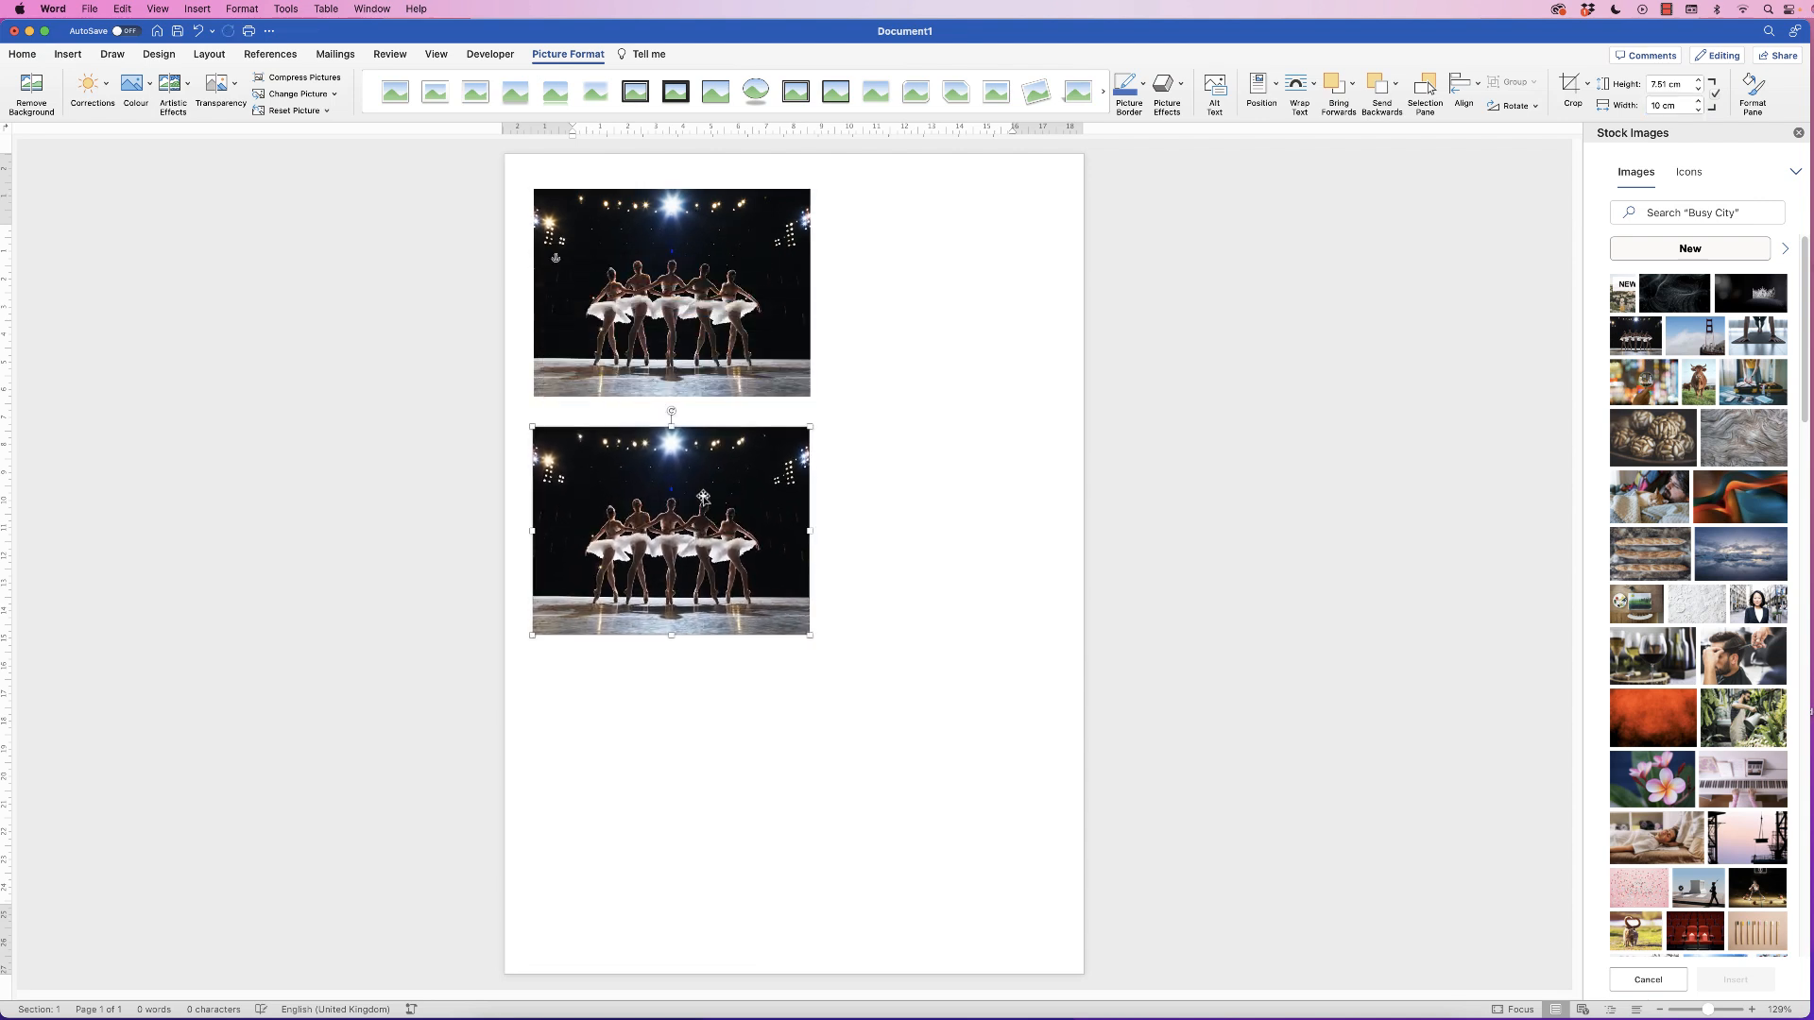
{"action": "mouse_move", "coordinate": [740, 515]}
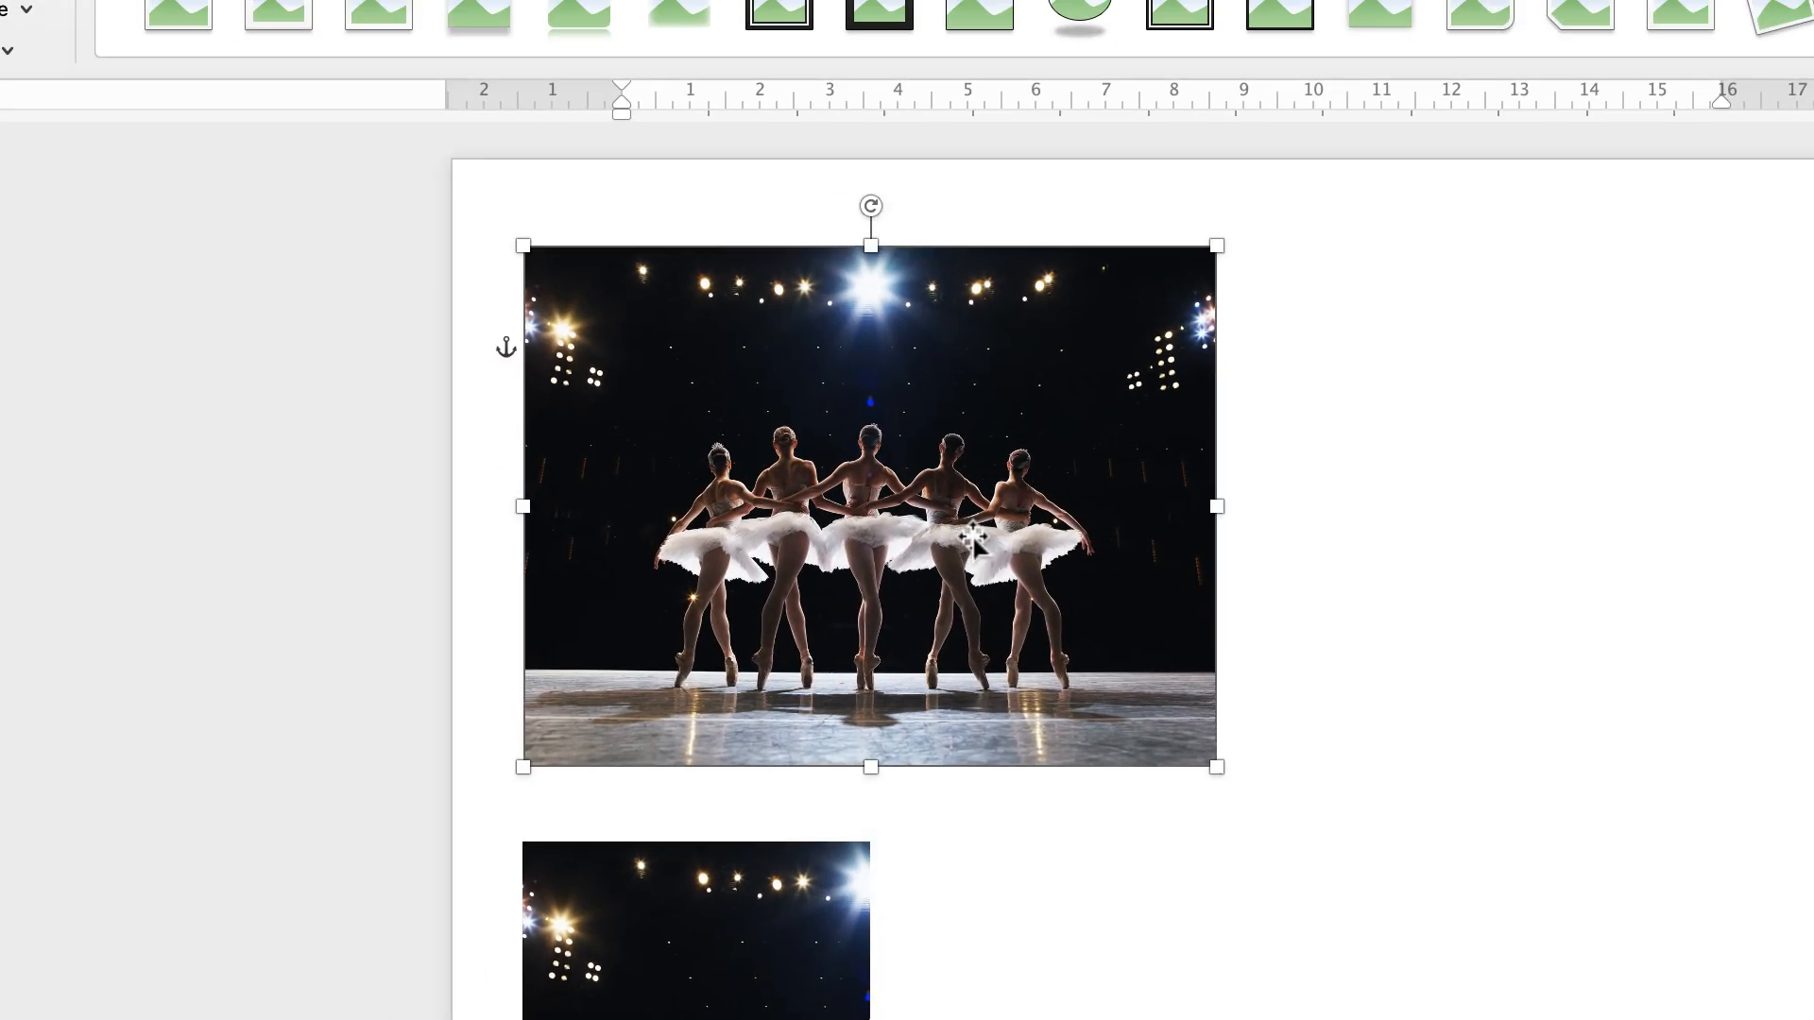
{"action": "left_click", "coordinate": [973, 540]}
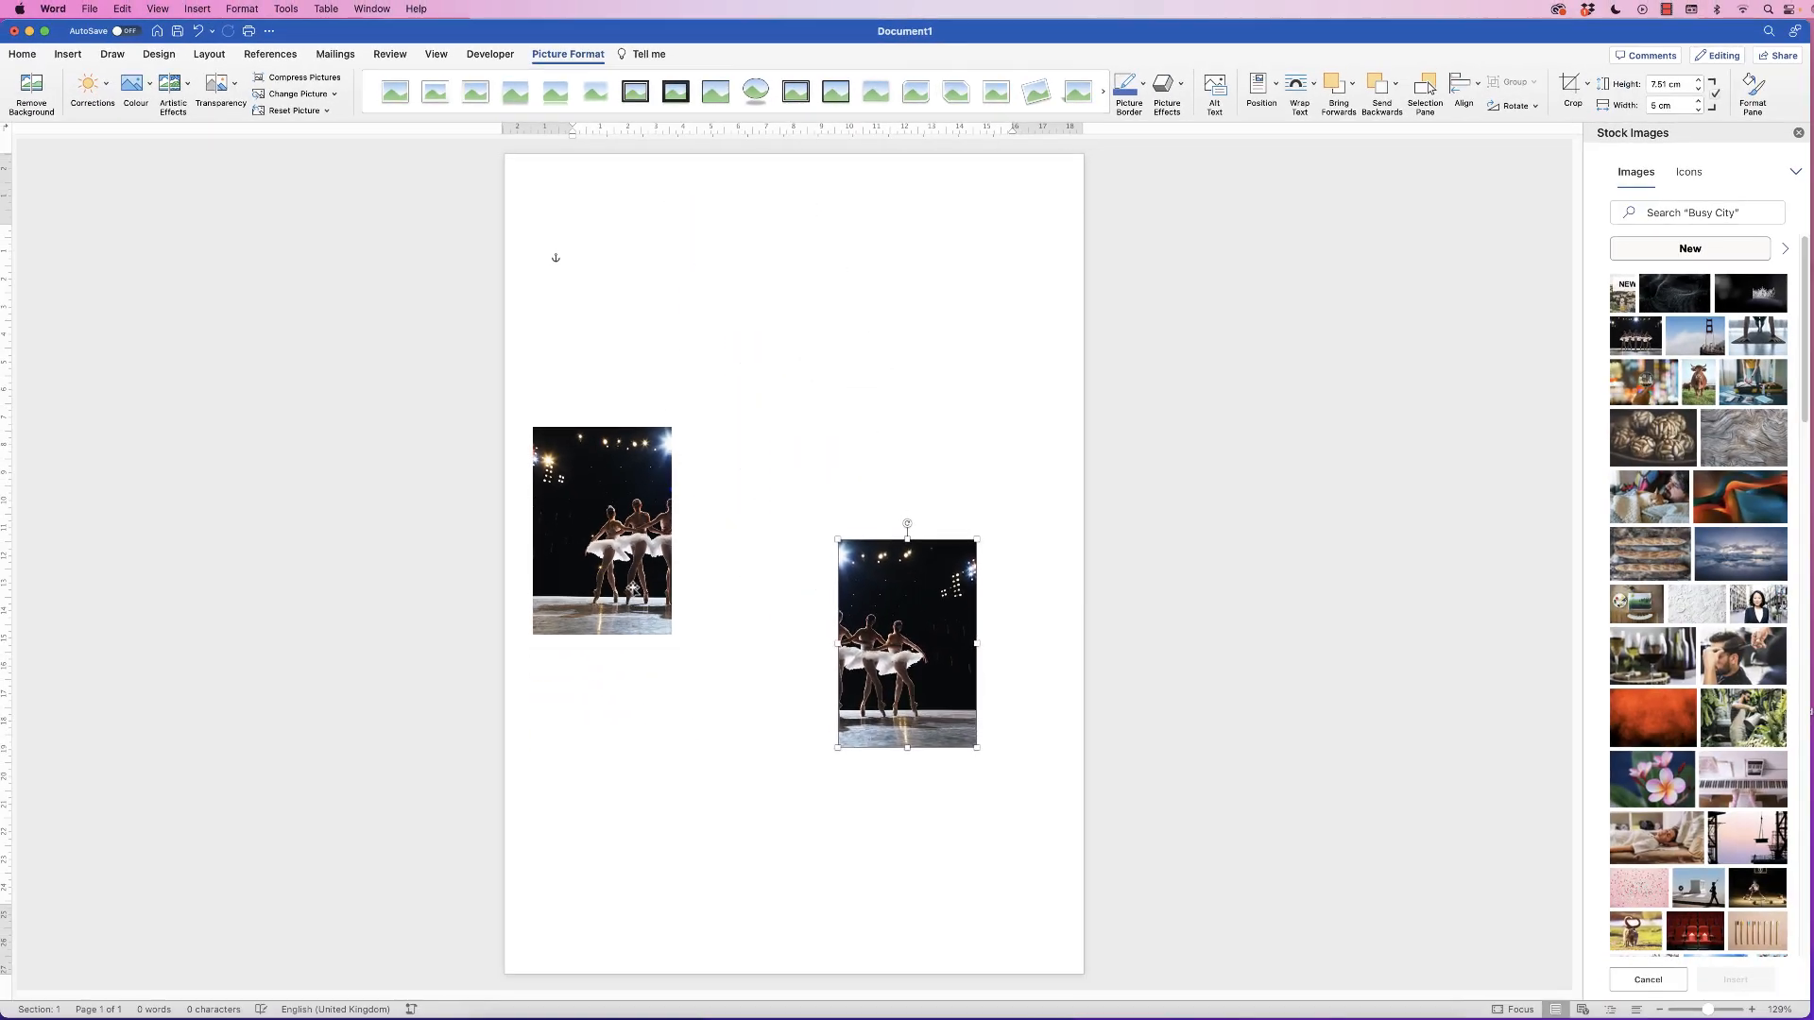
Move the left half beside the right half and set both heights to 10 cm.
{"action": "left_click_drag", "start_coordinate": [602, 530], "coordinate": [720, 644]}
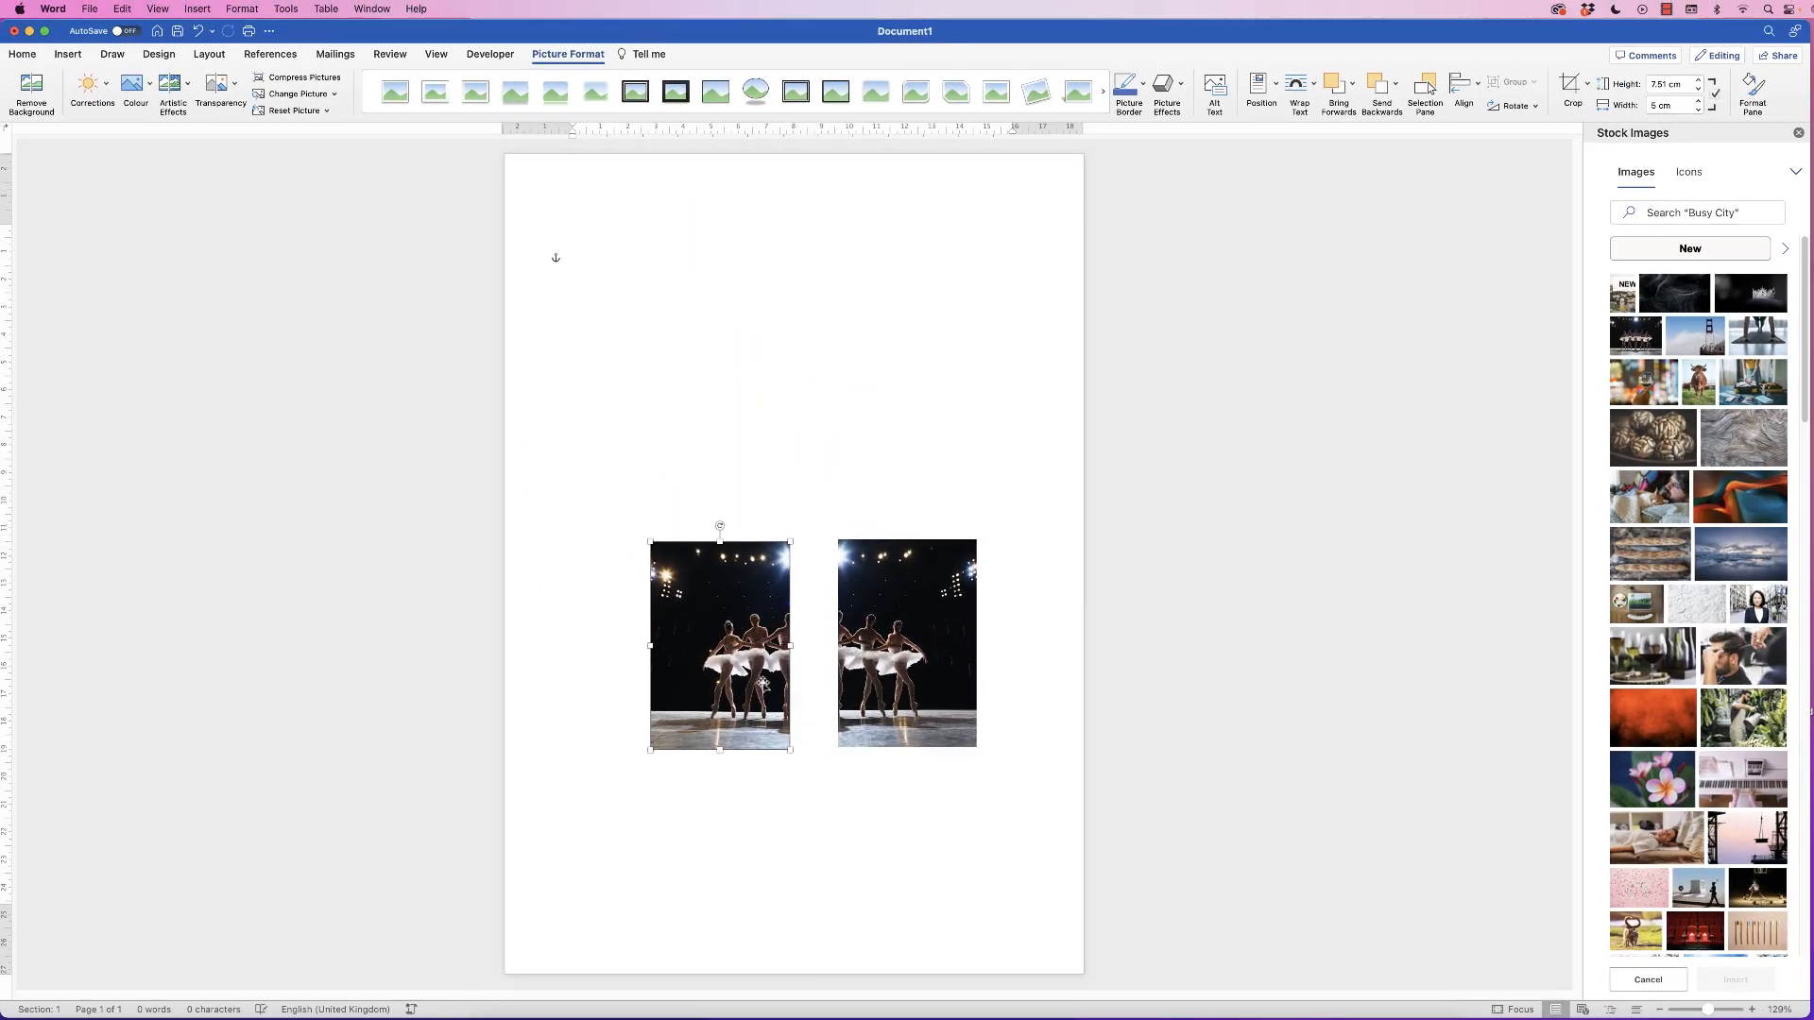
{"action": "left_click", "coordinate": [906, 644]}
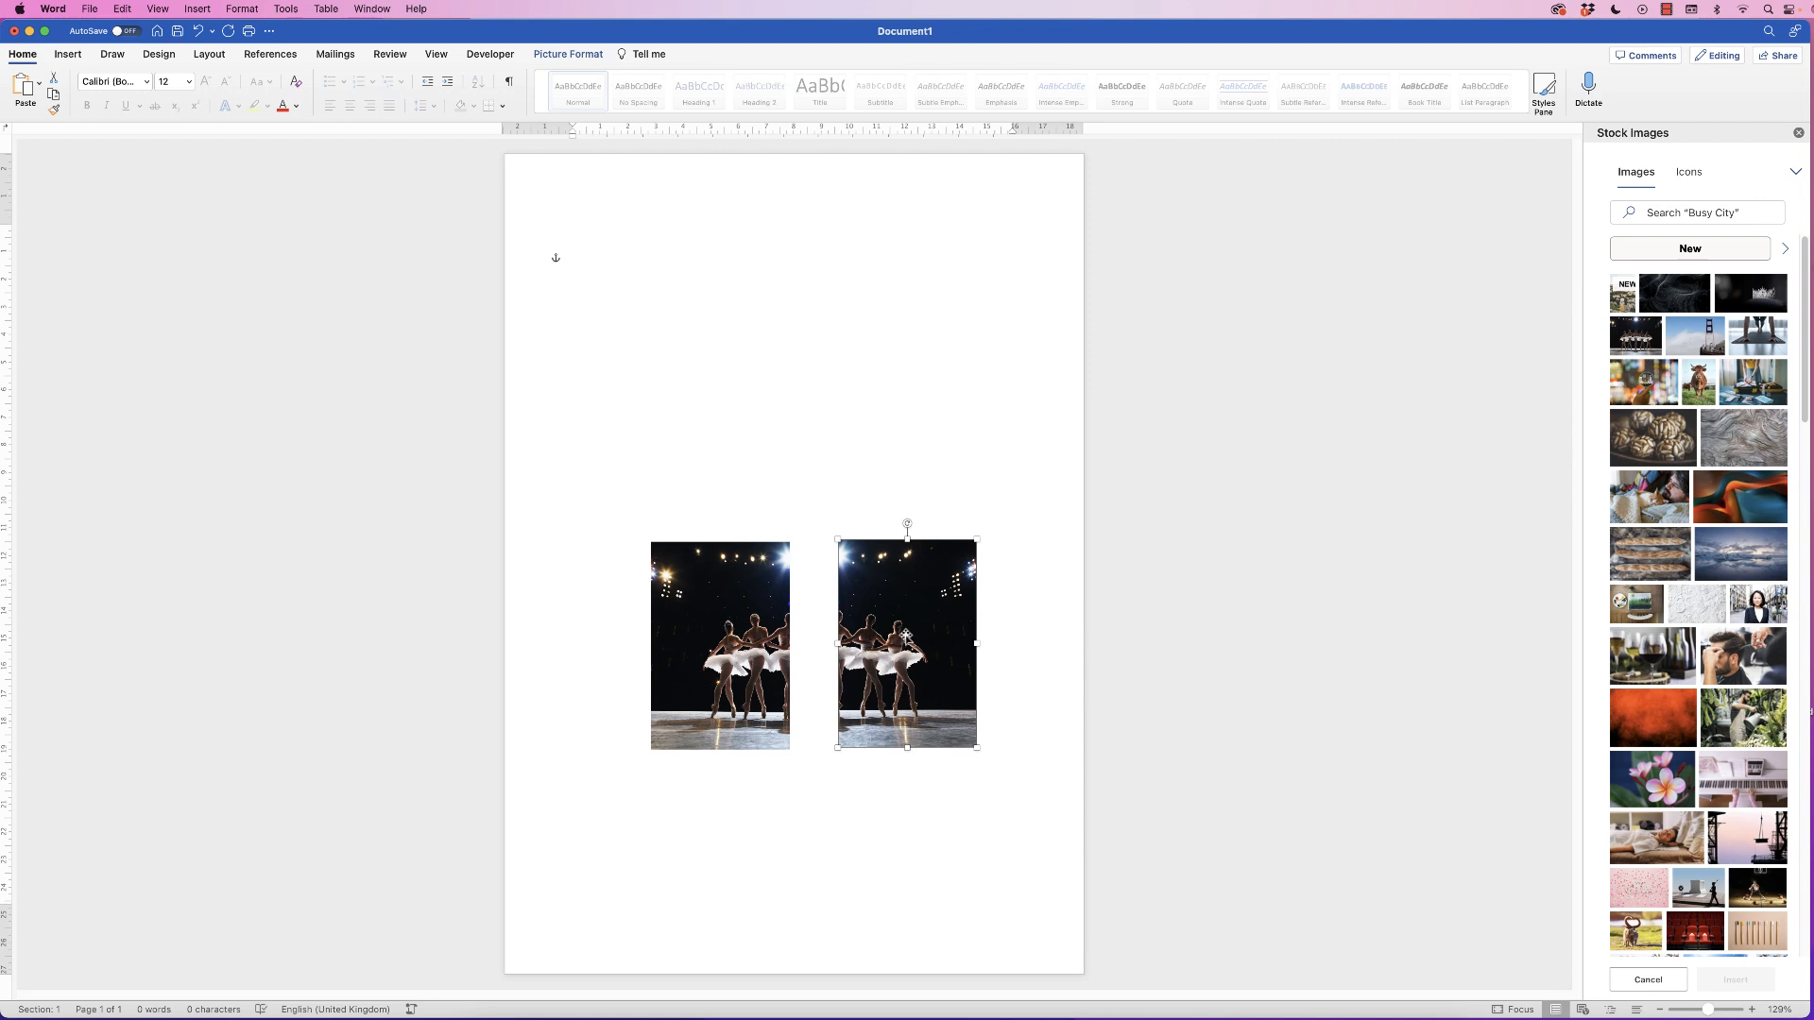
{"action": "mouse_move", "coordinate": [907, 635]}
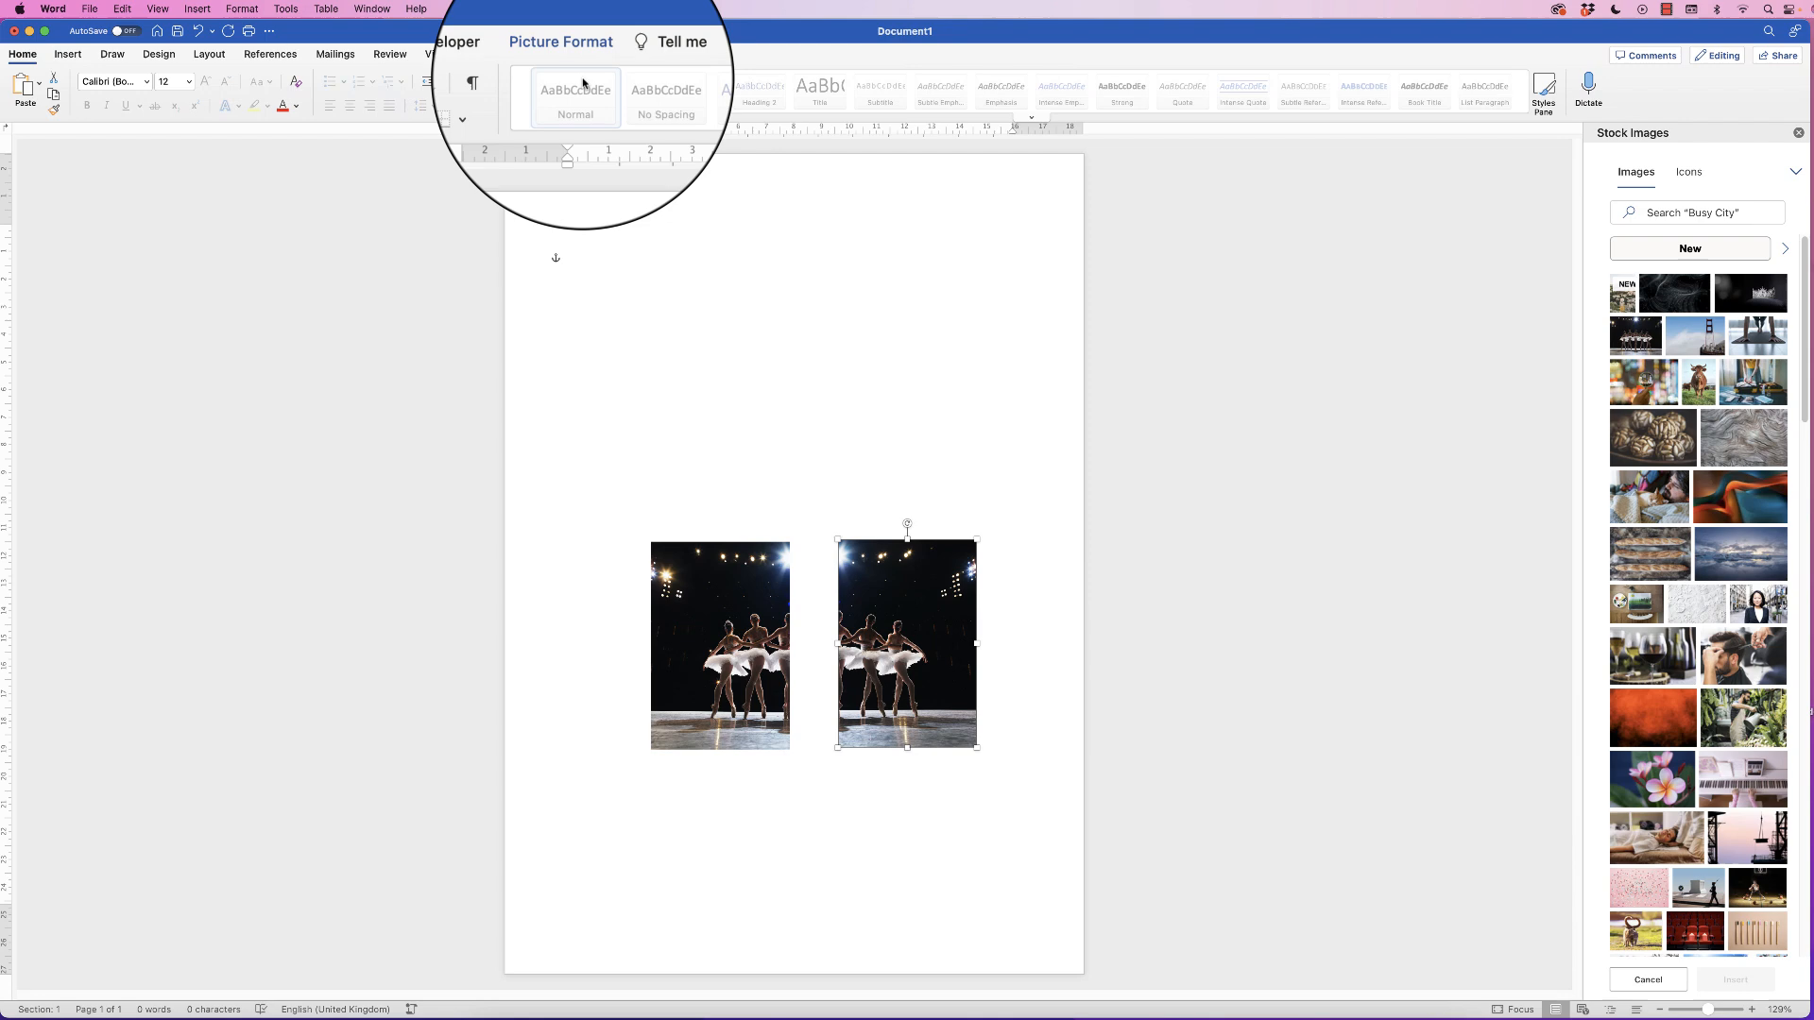
{"action": "left_click", "coordinate": [567, 55]}
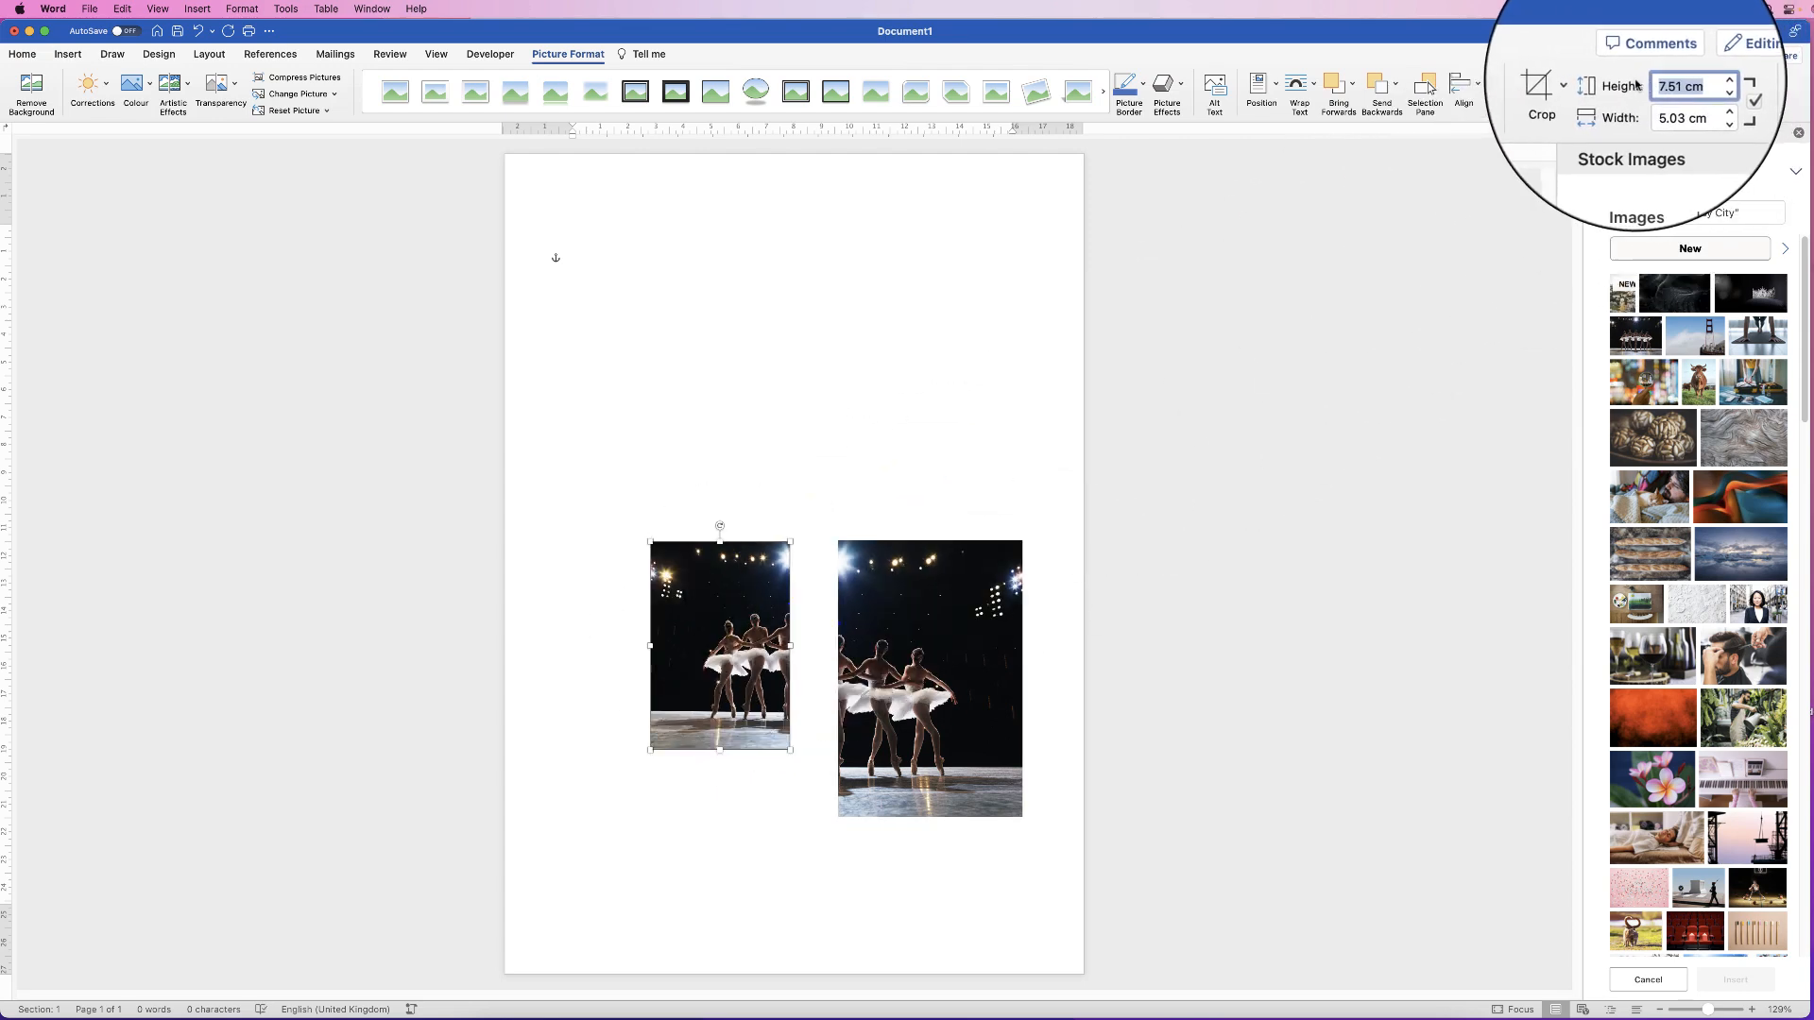
{"action": "type", "text": "10 cm"}
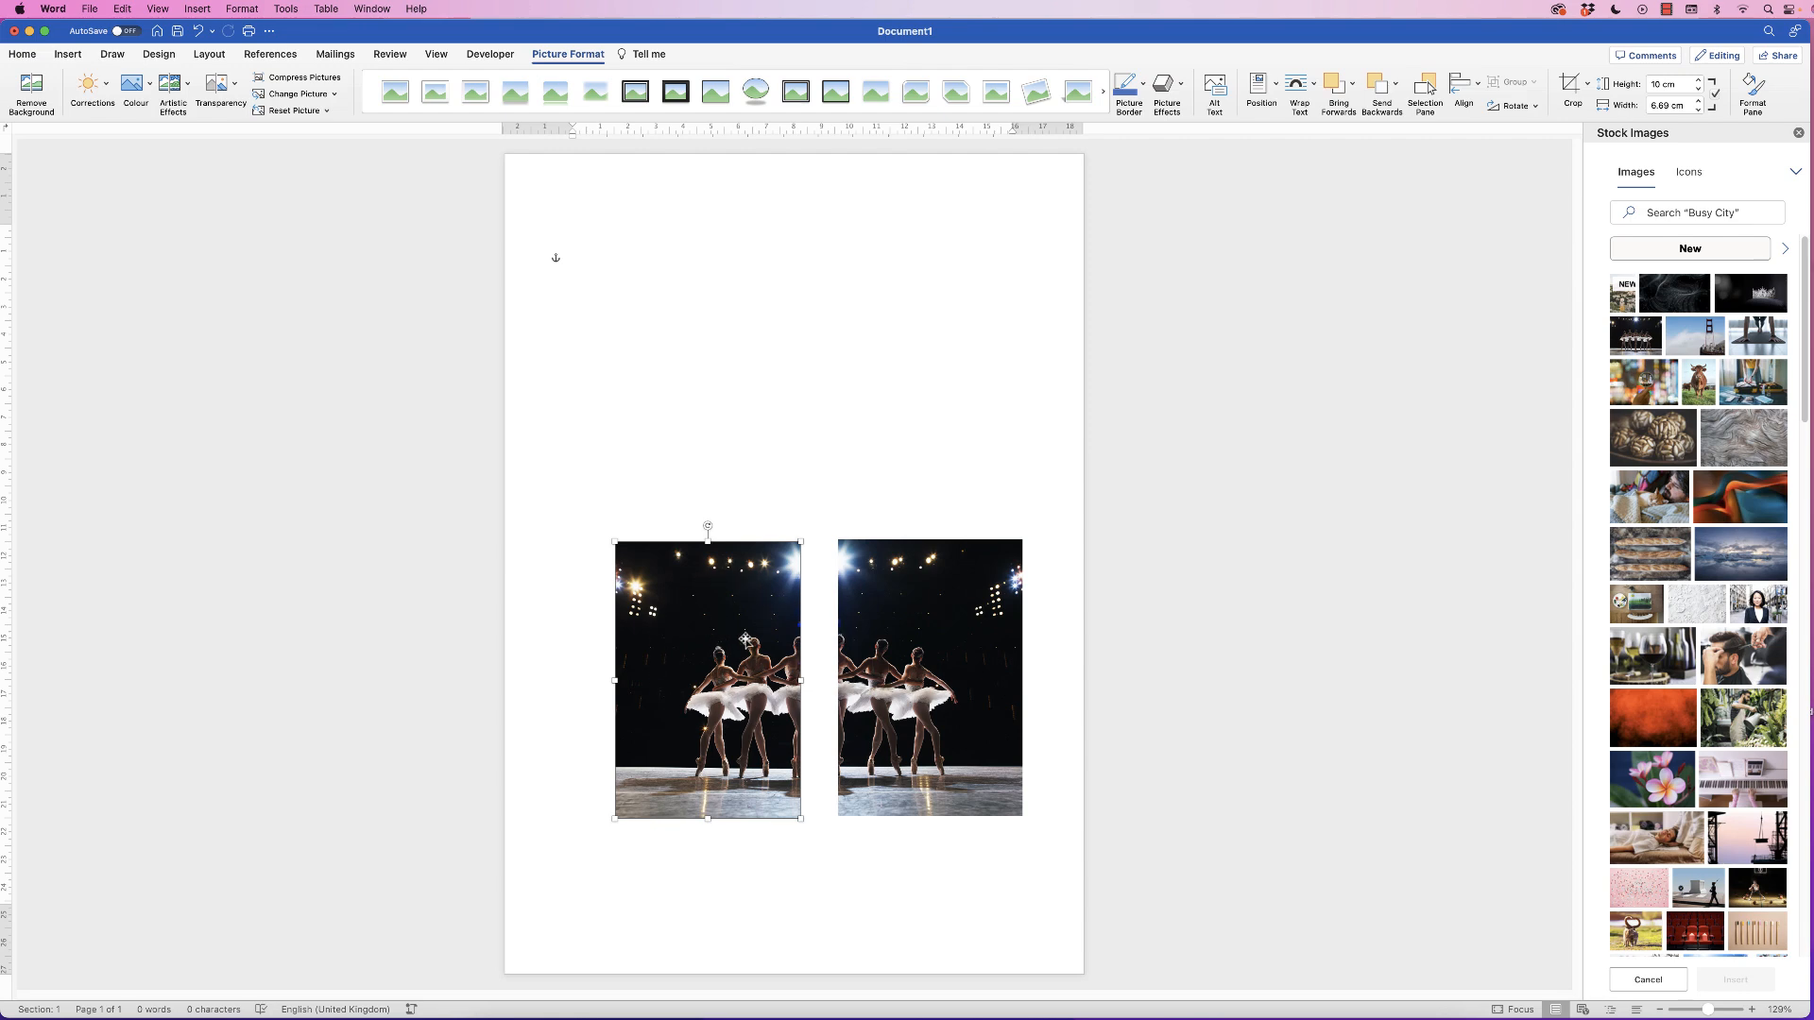
{"action": "mouse_move", "coordinate": [908, 640]}
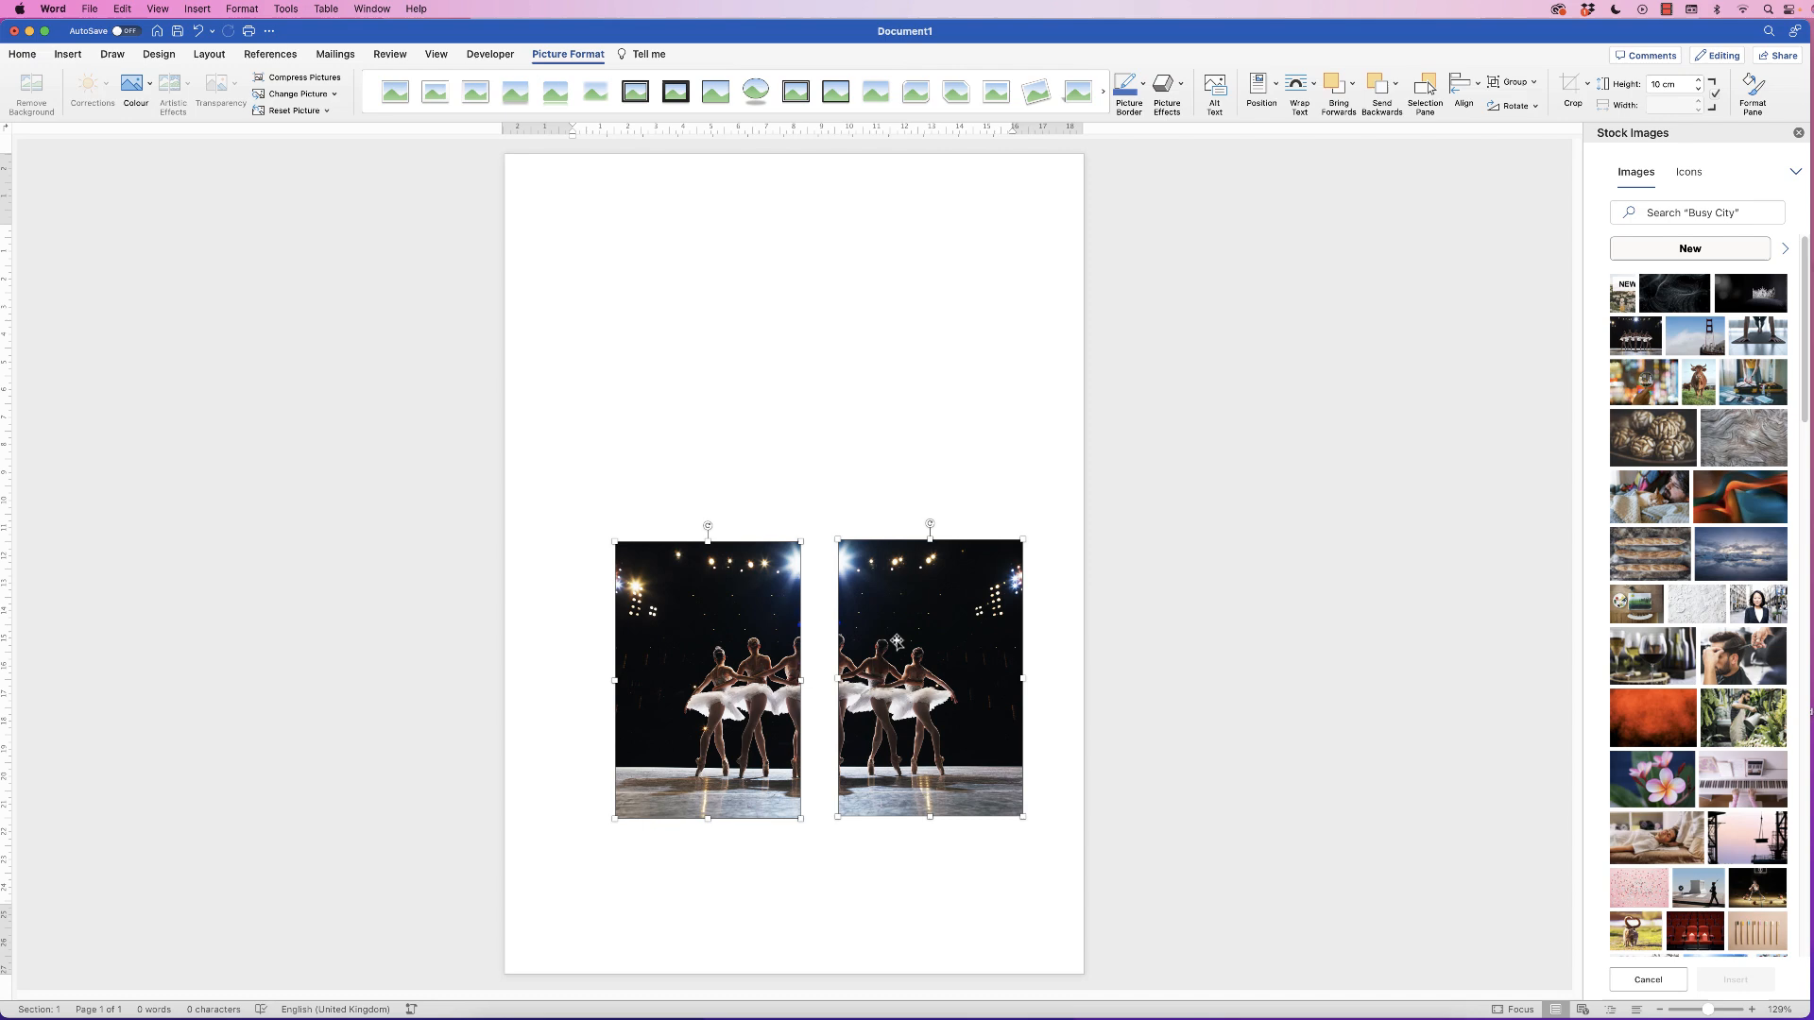
{"action": "mouse_move", "coordinate": [894, 644]}
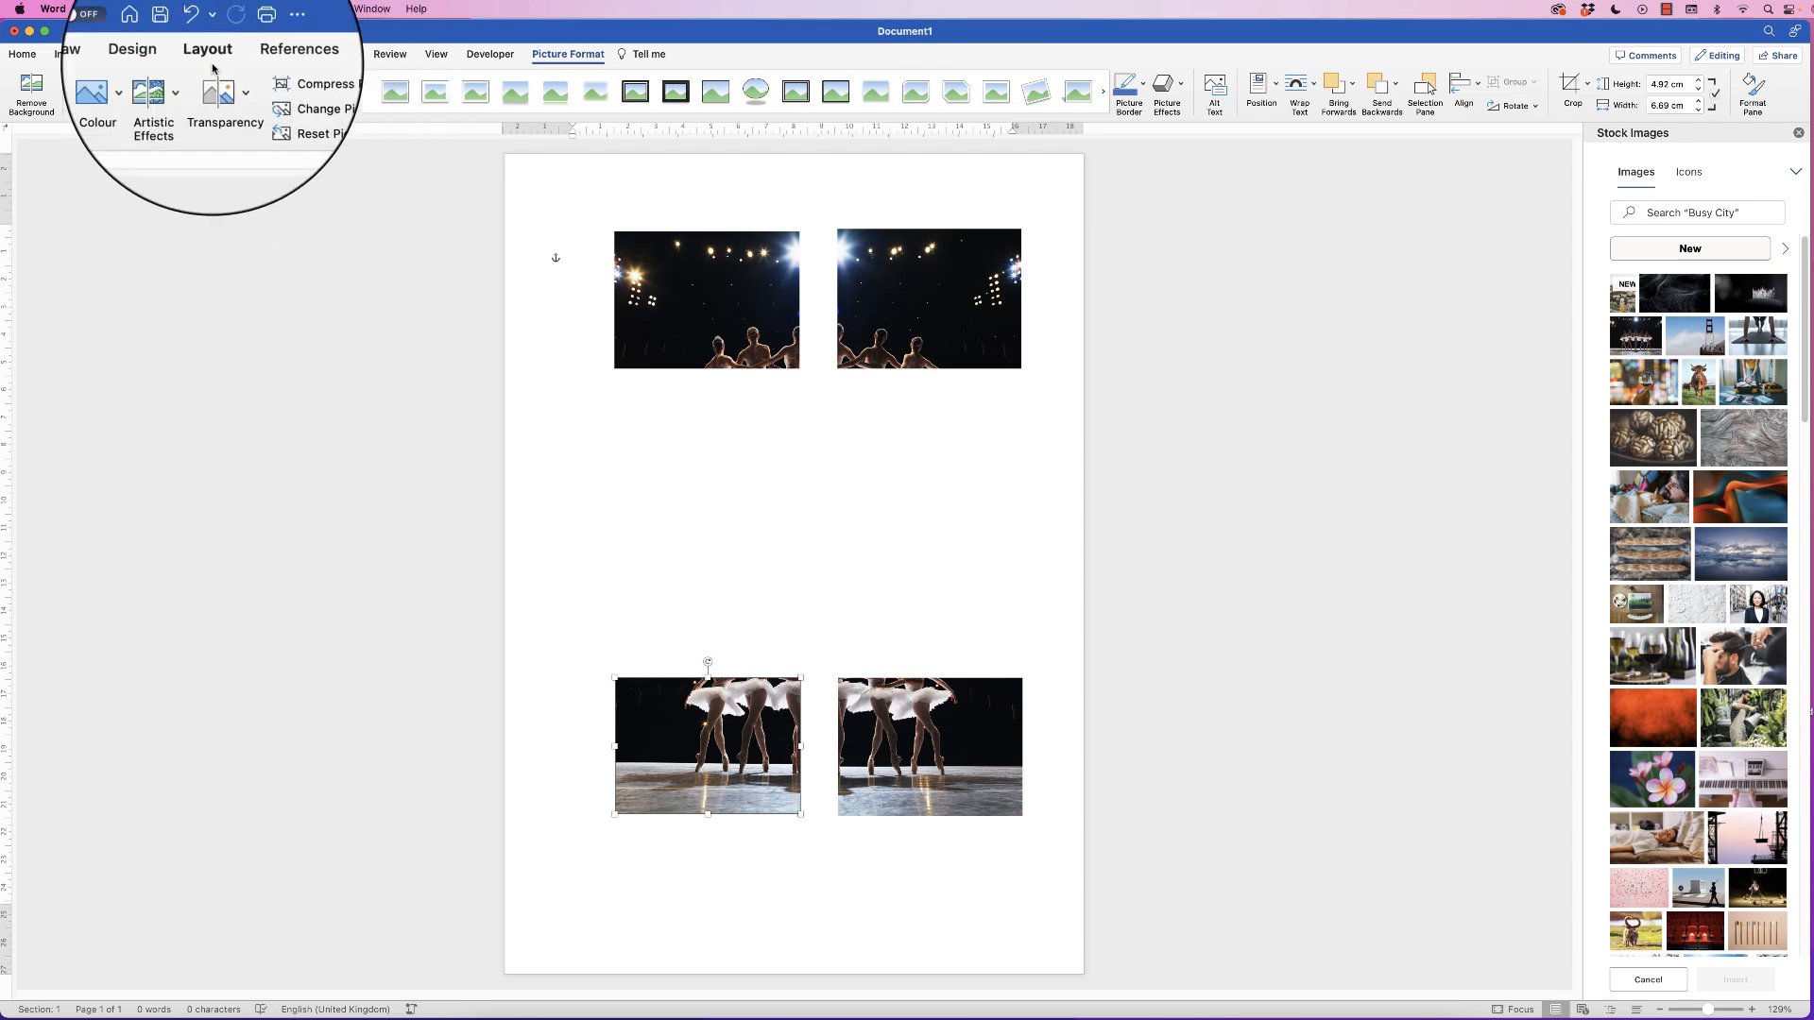
Switch the page to landscape and set the quarters' width to 10 cm.
{"action": "left_click", "coordinate": [56, 87]}
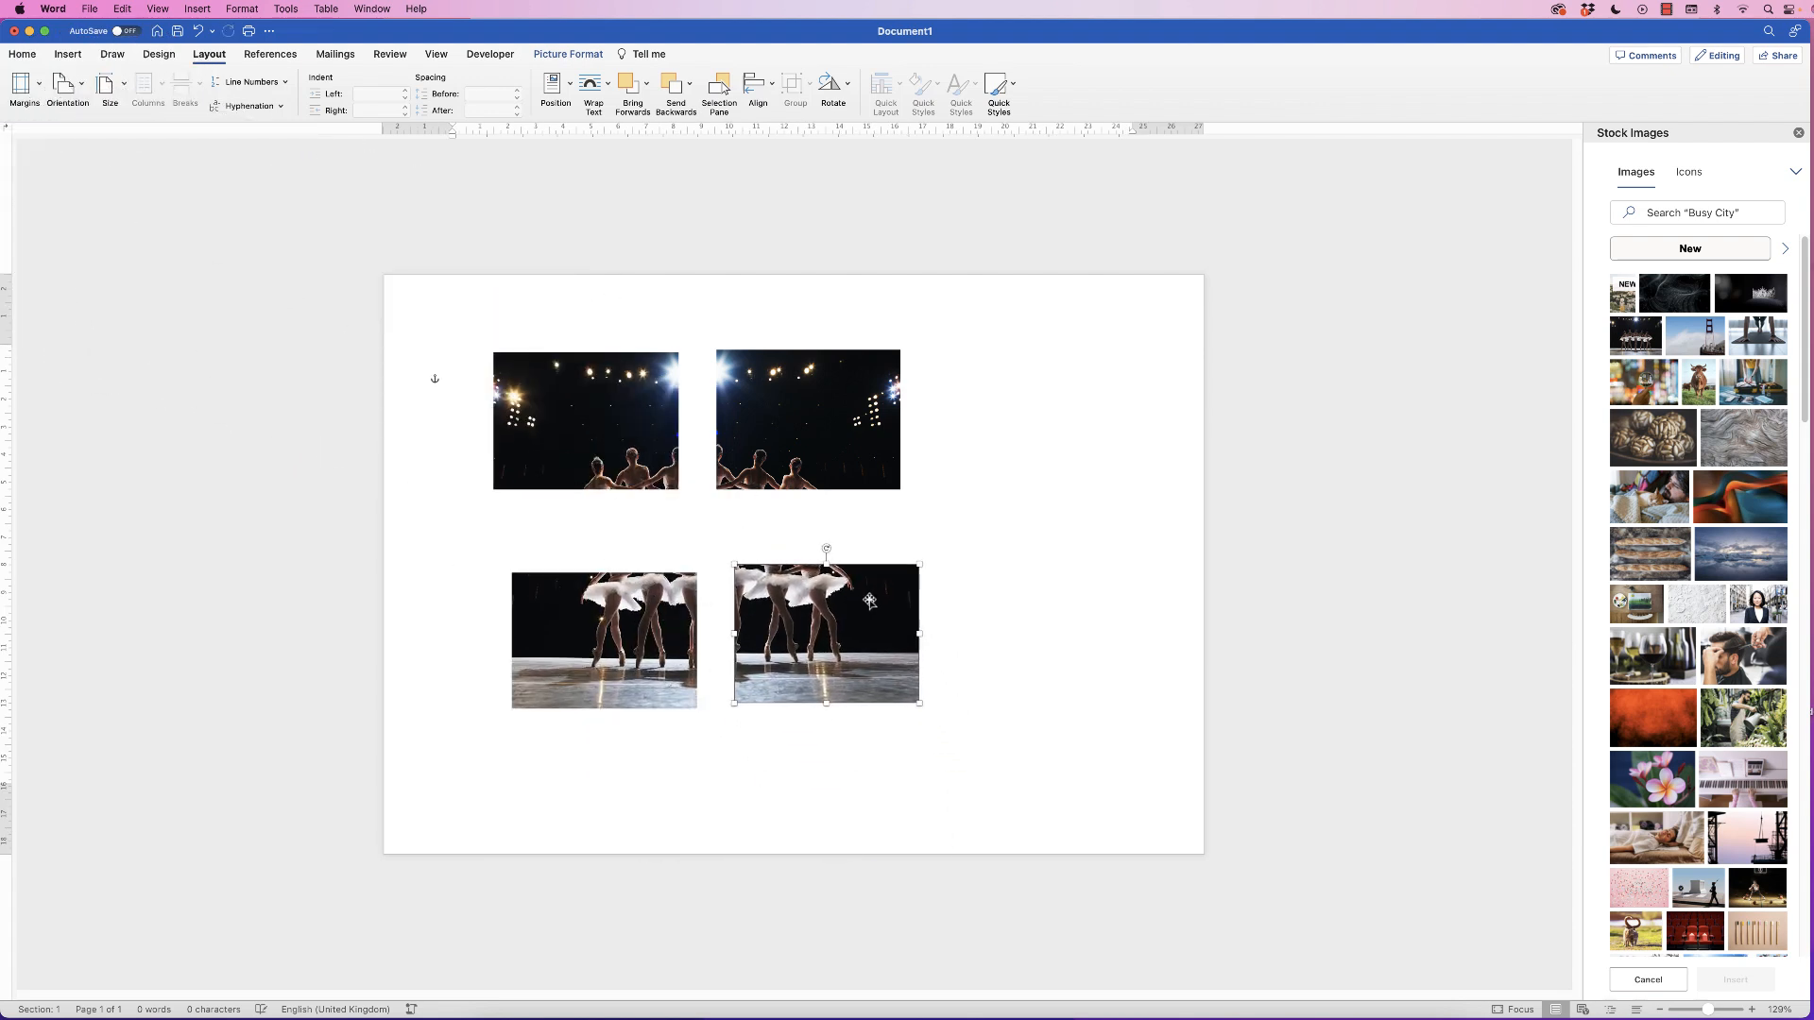
{"action": "mouse_move", "coordinate": [841, 629]}
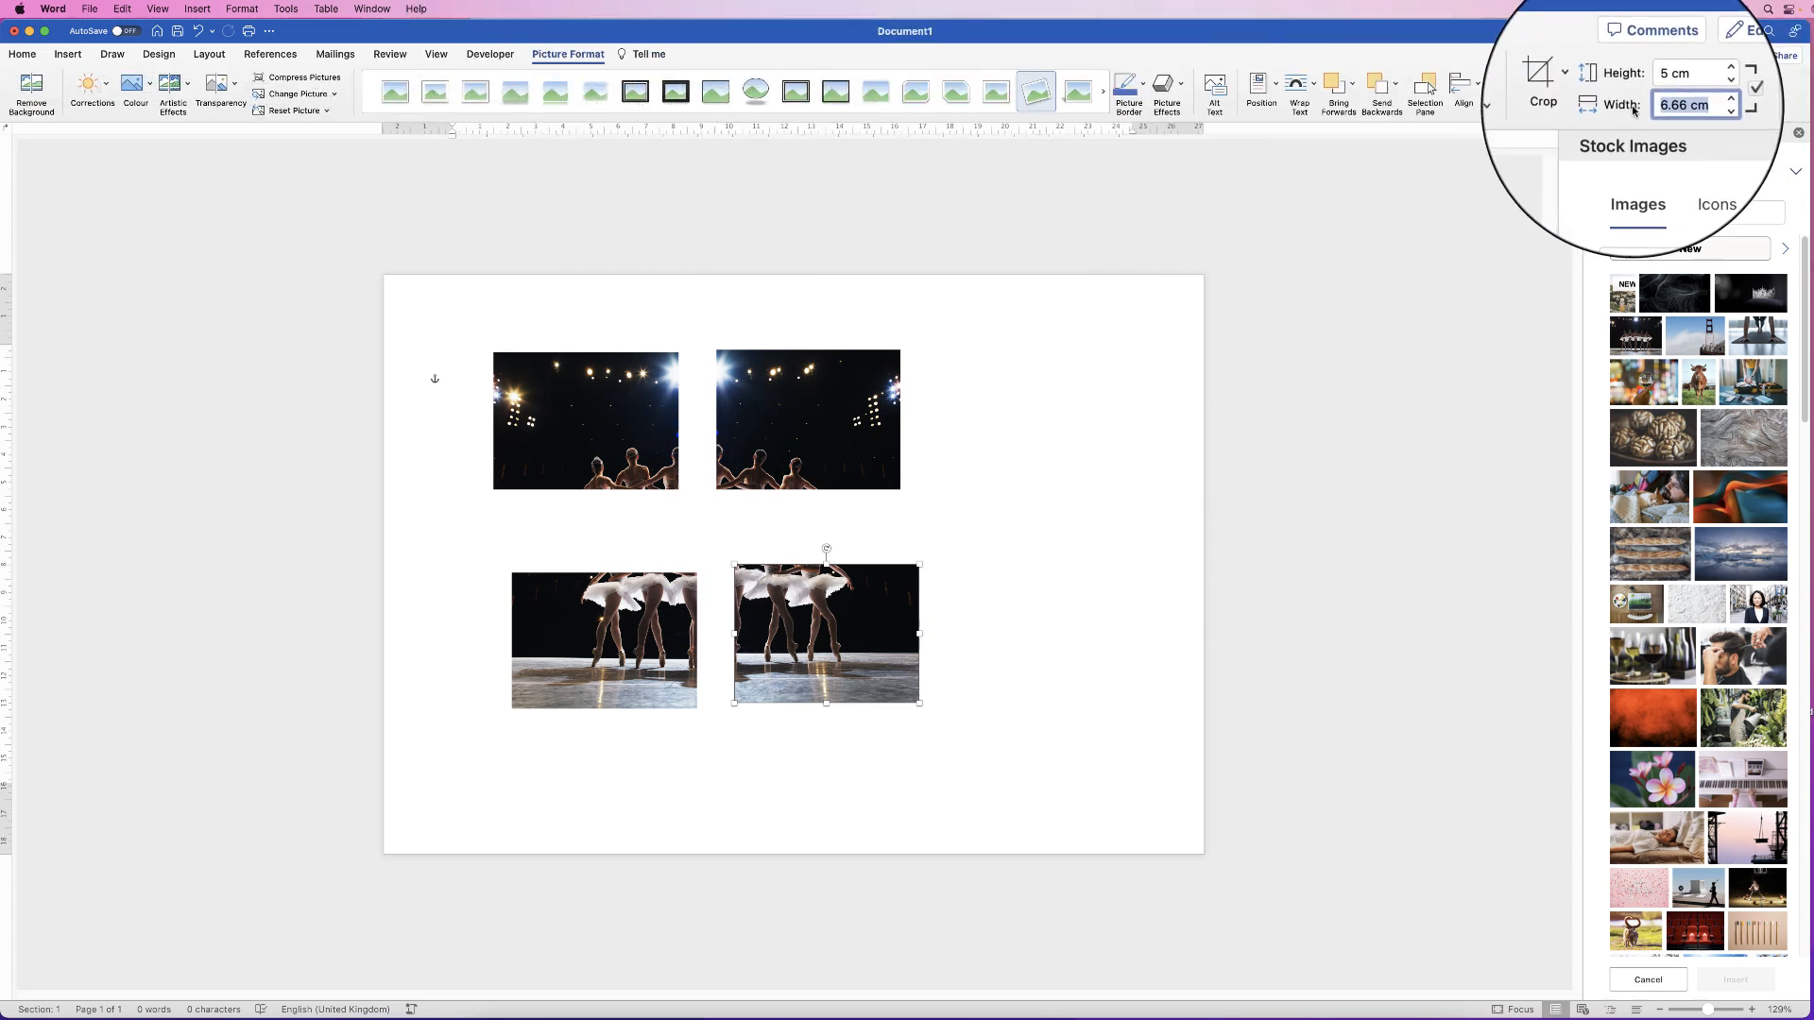
{"action": "type", "text": "10 cm"}
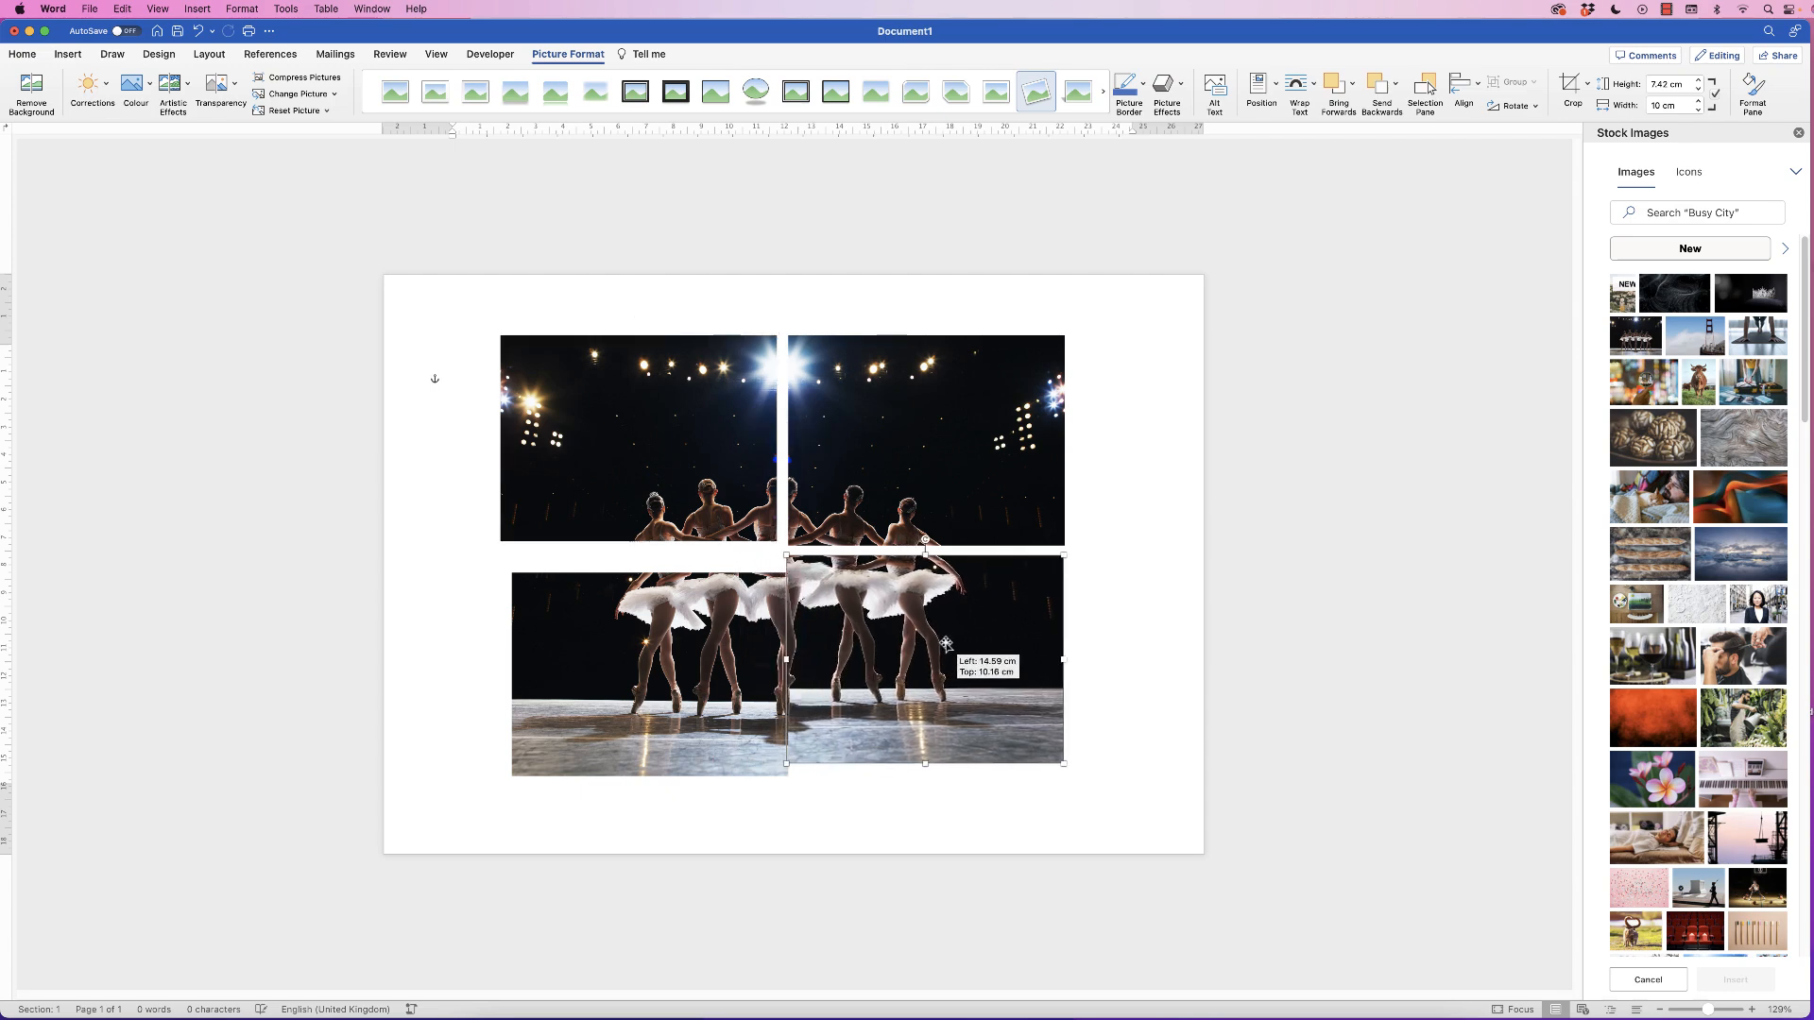
Fit the bottom-right quarter into place and align the quarters' right and left edges.
{"action": "left_click_drag", "start_coordinate": [945, 643], "coordinate": [633, 659]}
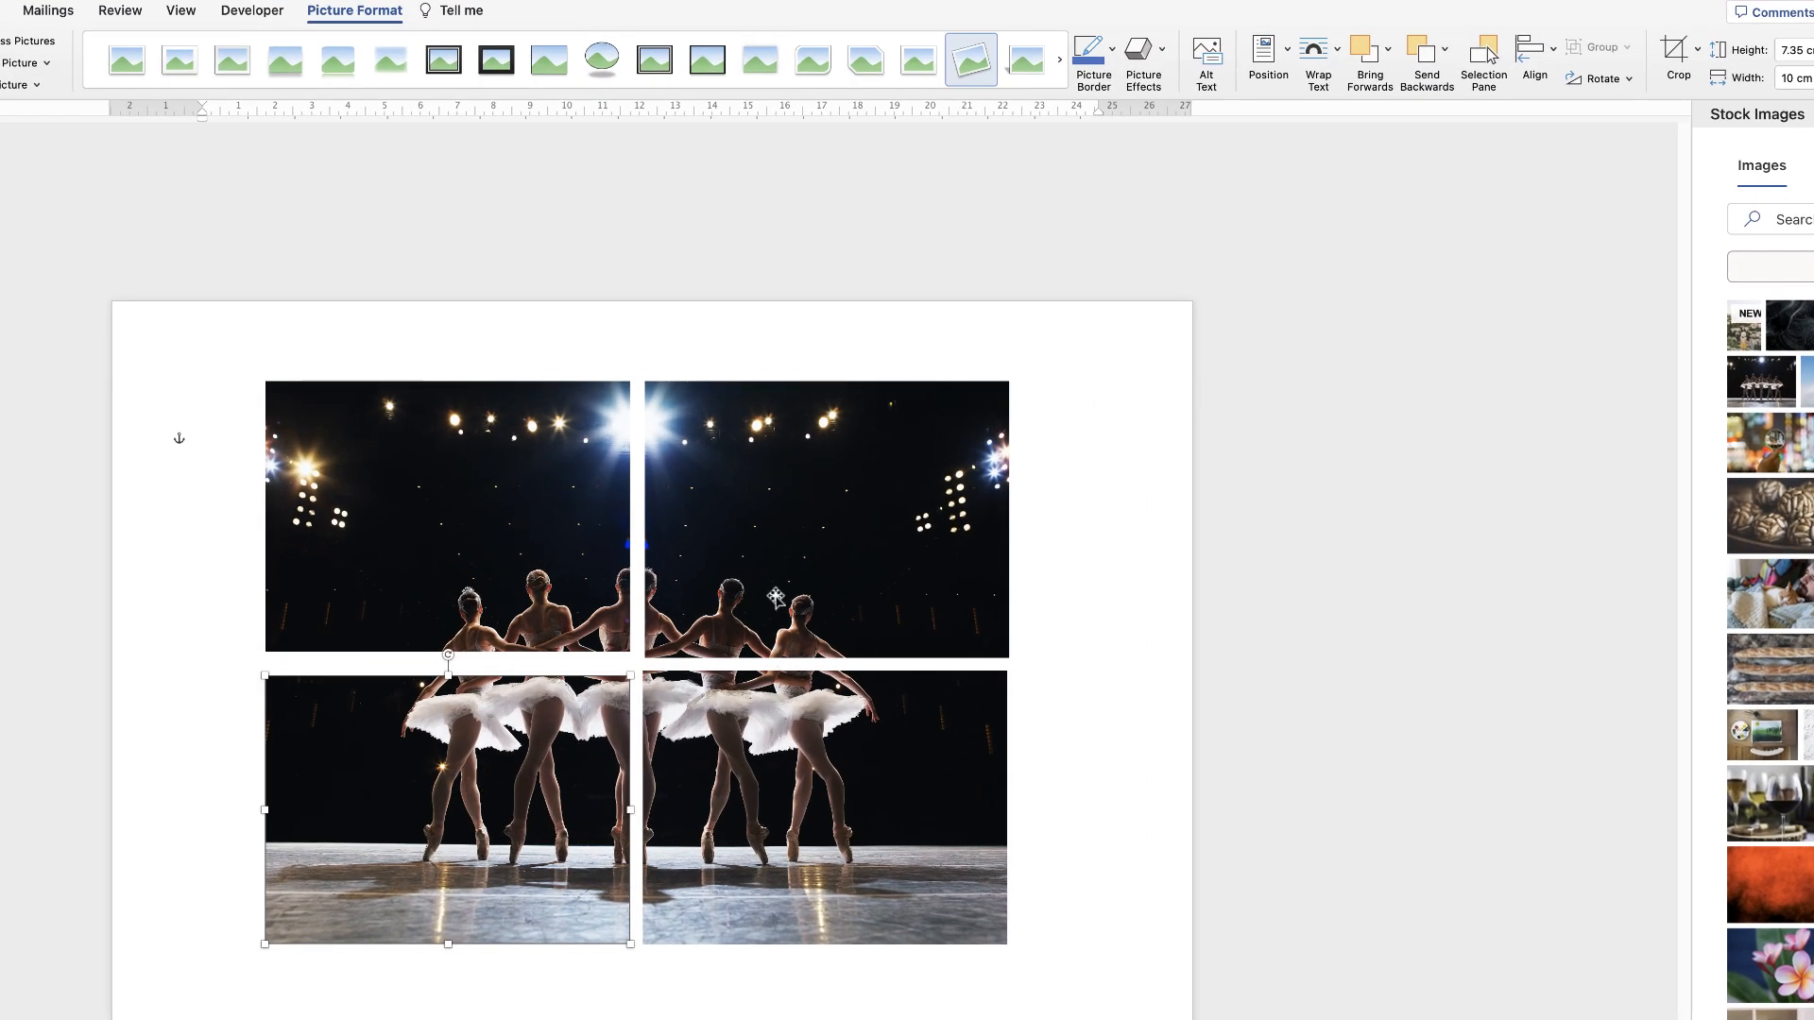
{"action": "mouse_move", "coordinate": [361, 804]}
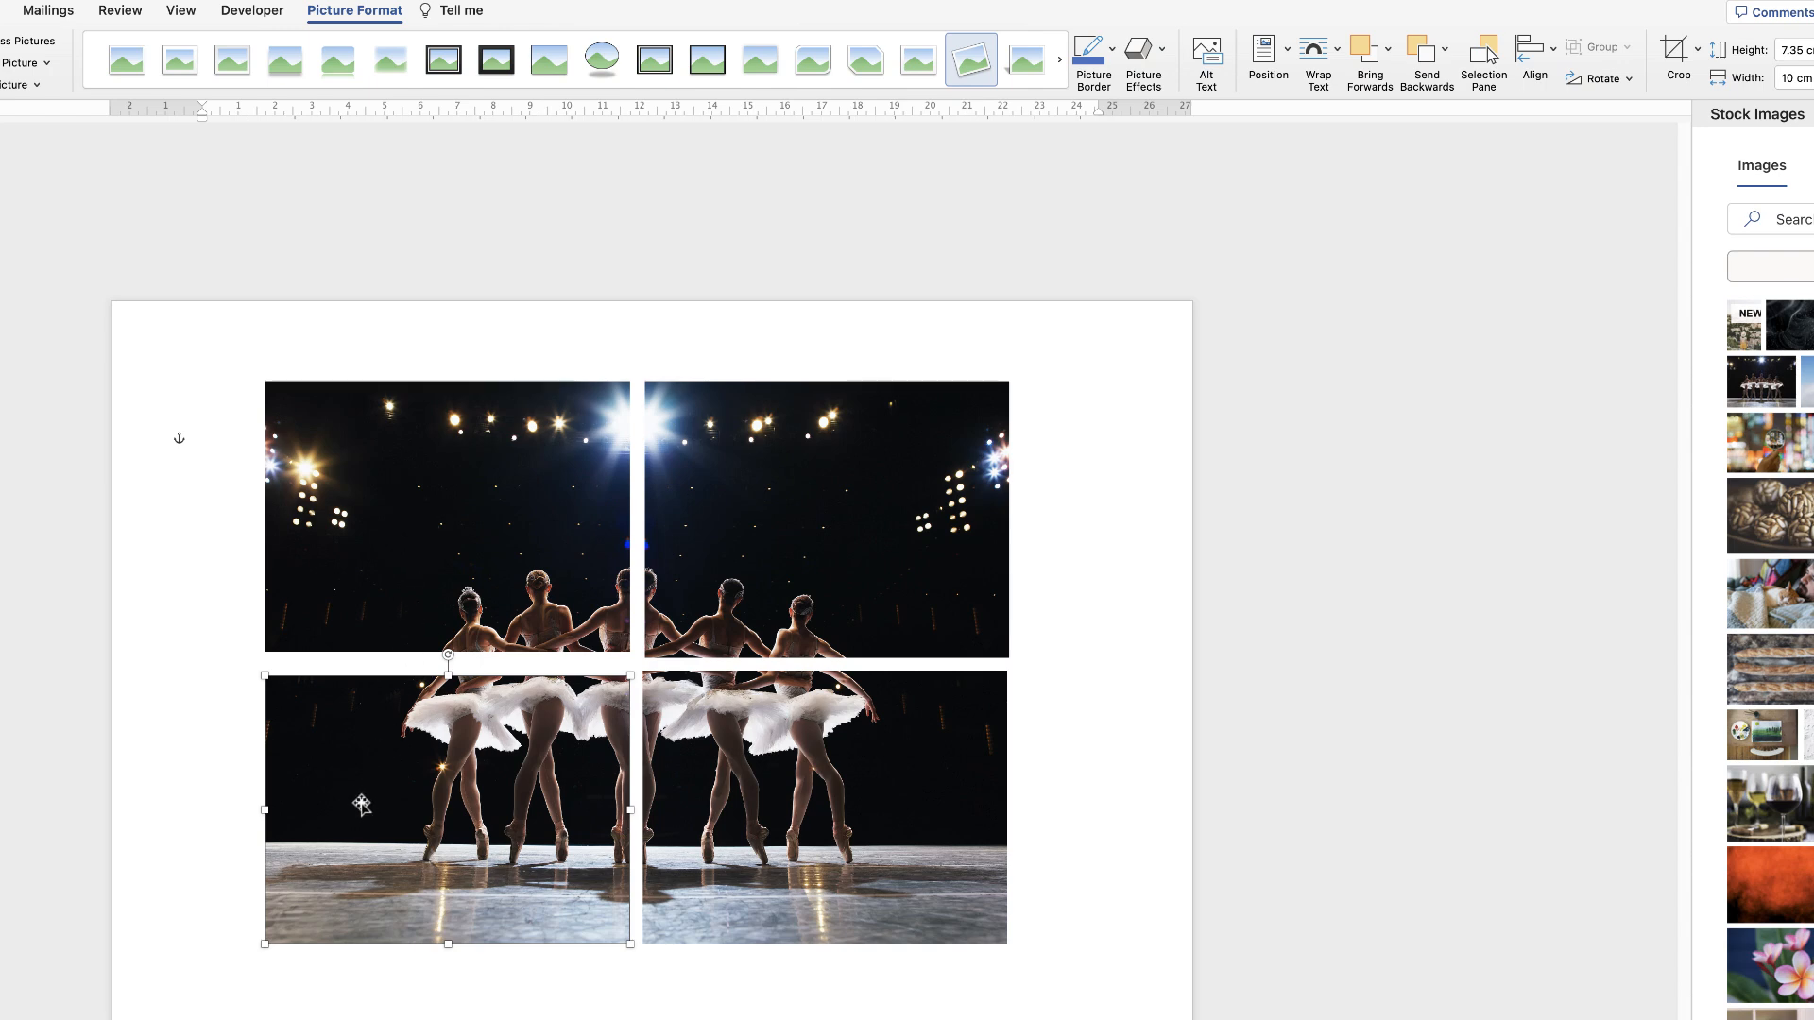
{"action": "mouse_move", "coordinate": [846, 776]}
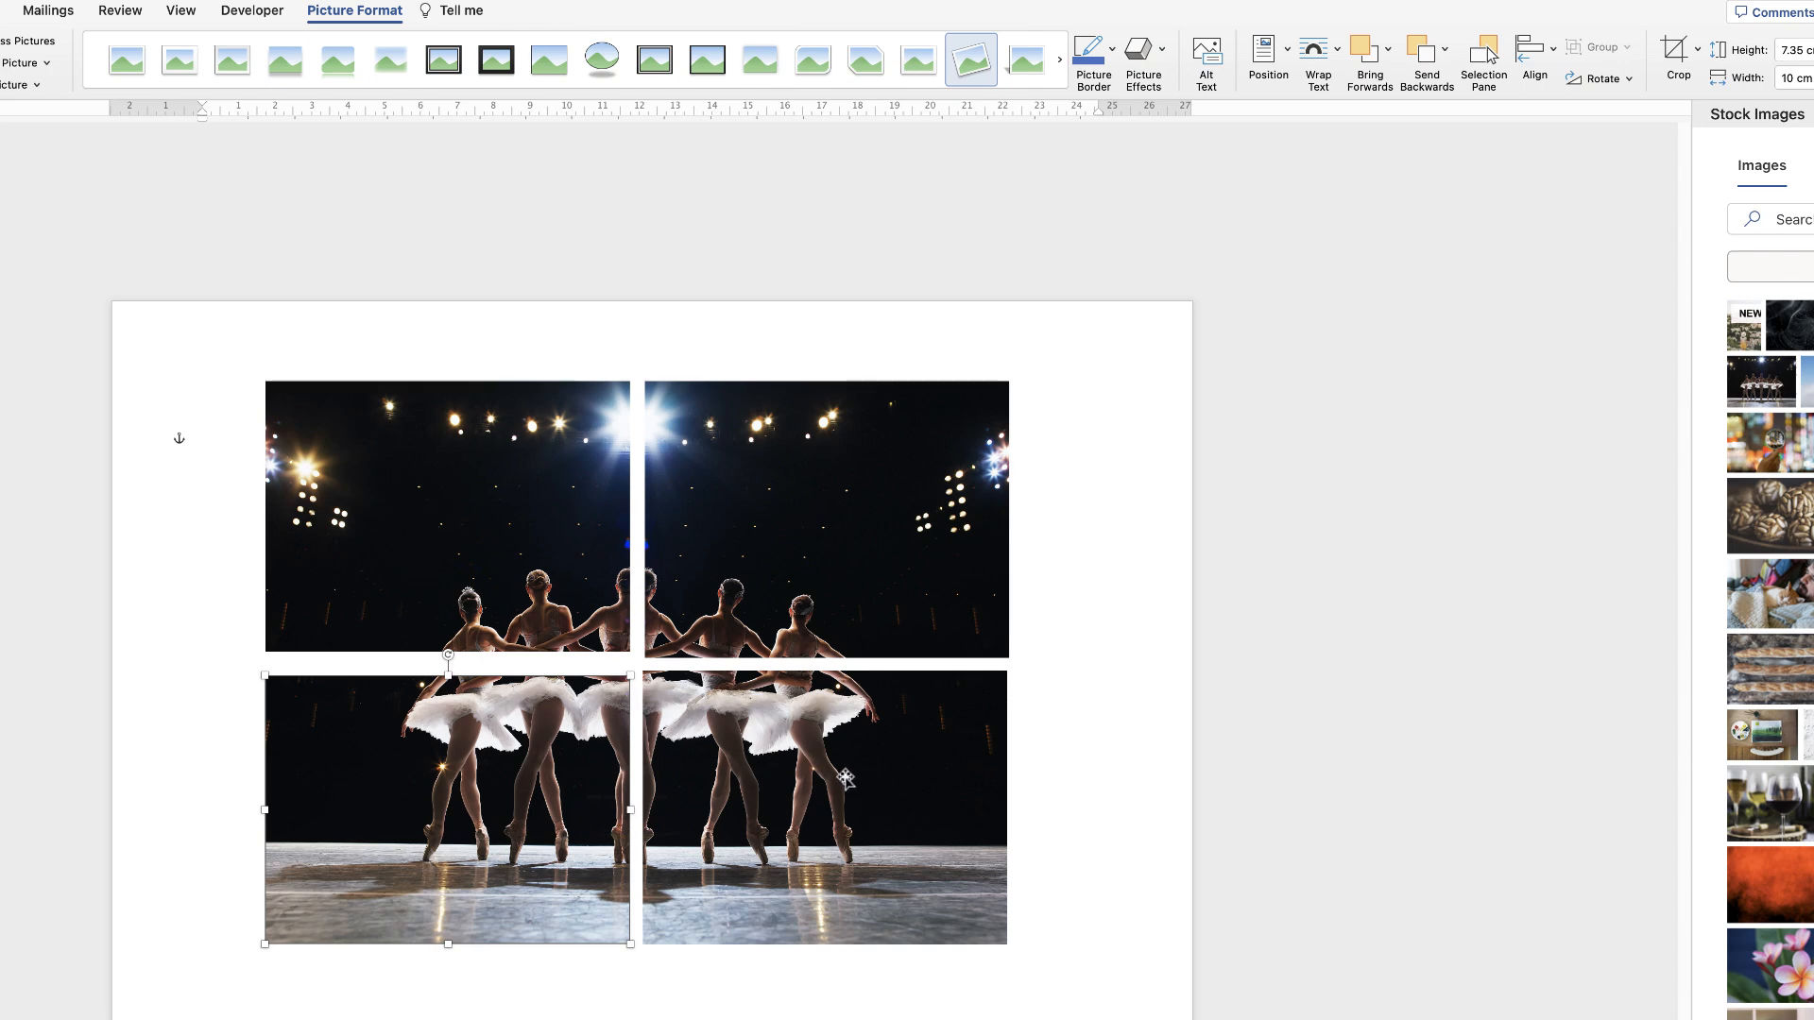
{"action": "left_click", "coordinate": [824, 806]}
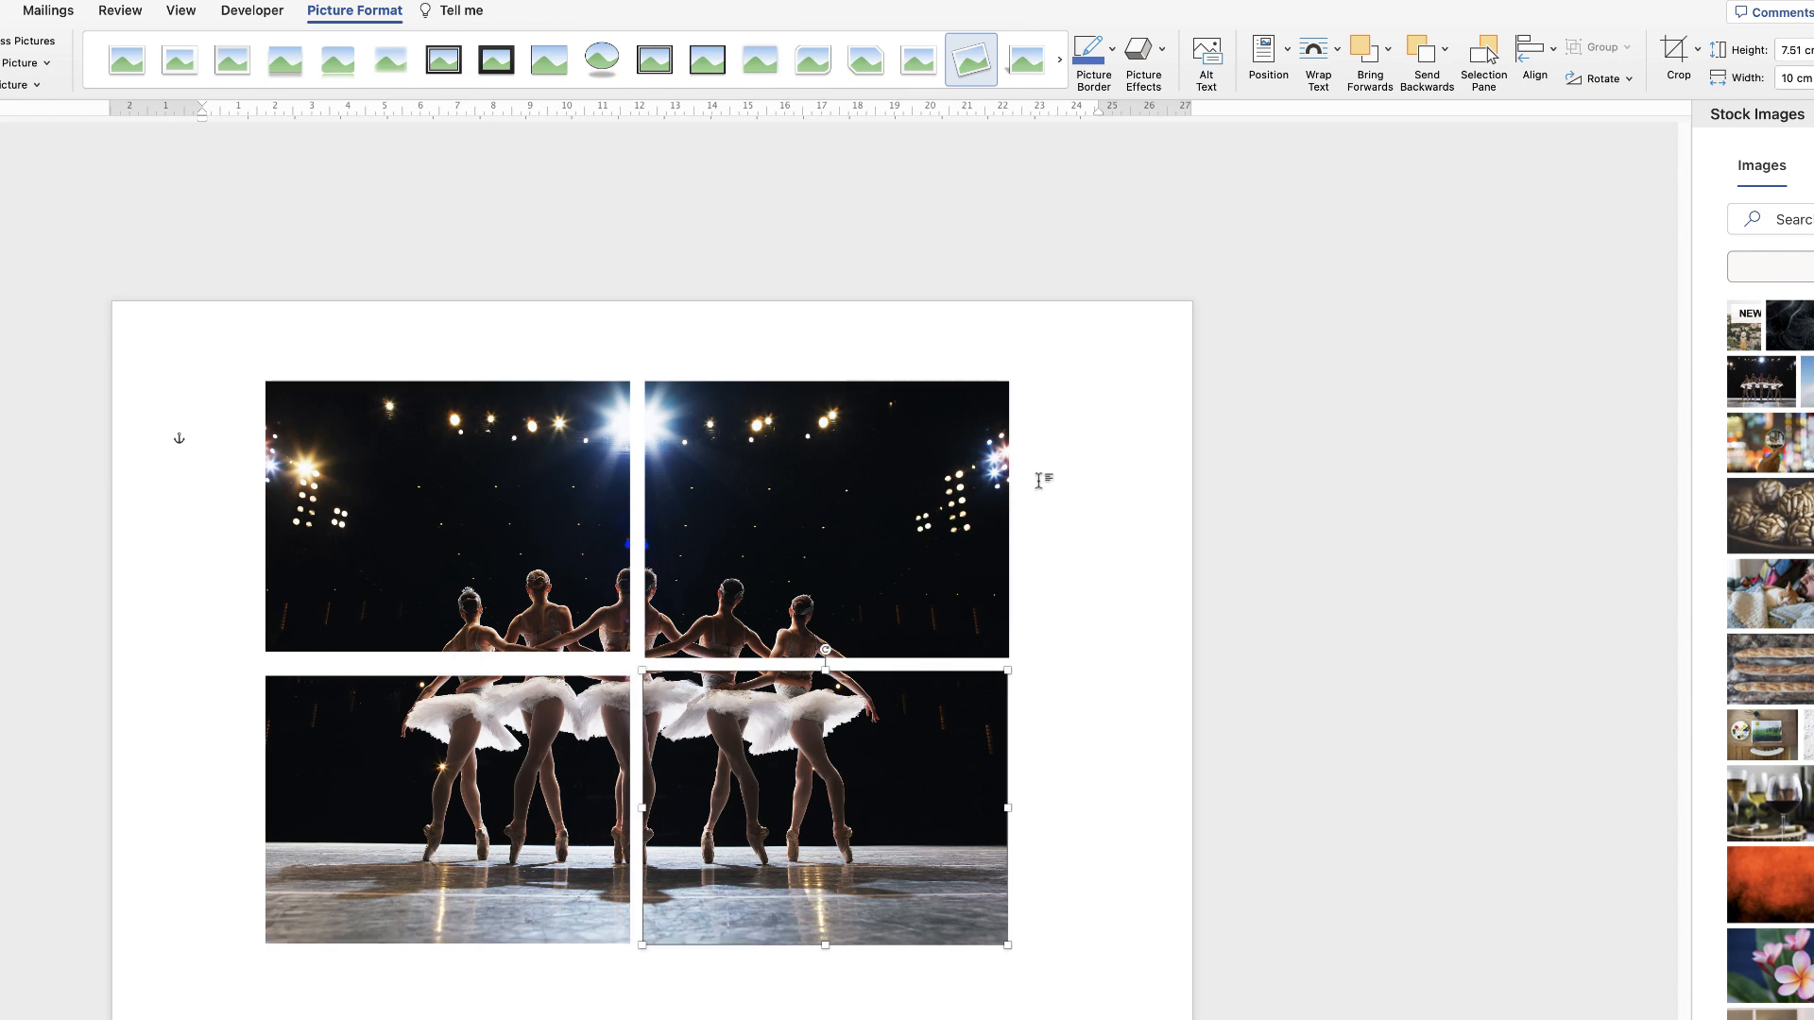
{"action": "mouse_move", "coordinate": [969, 712]}
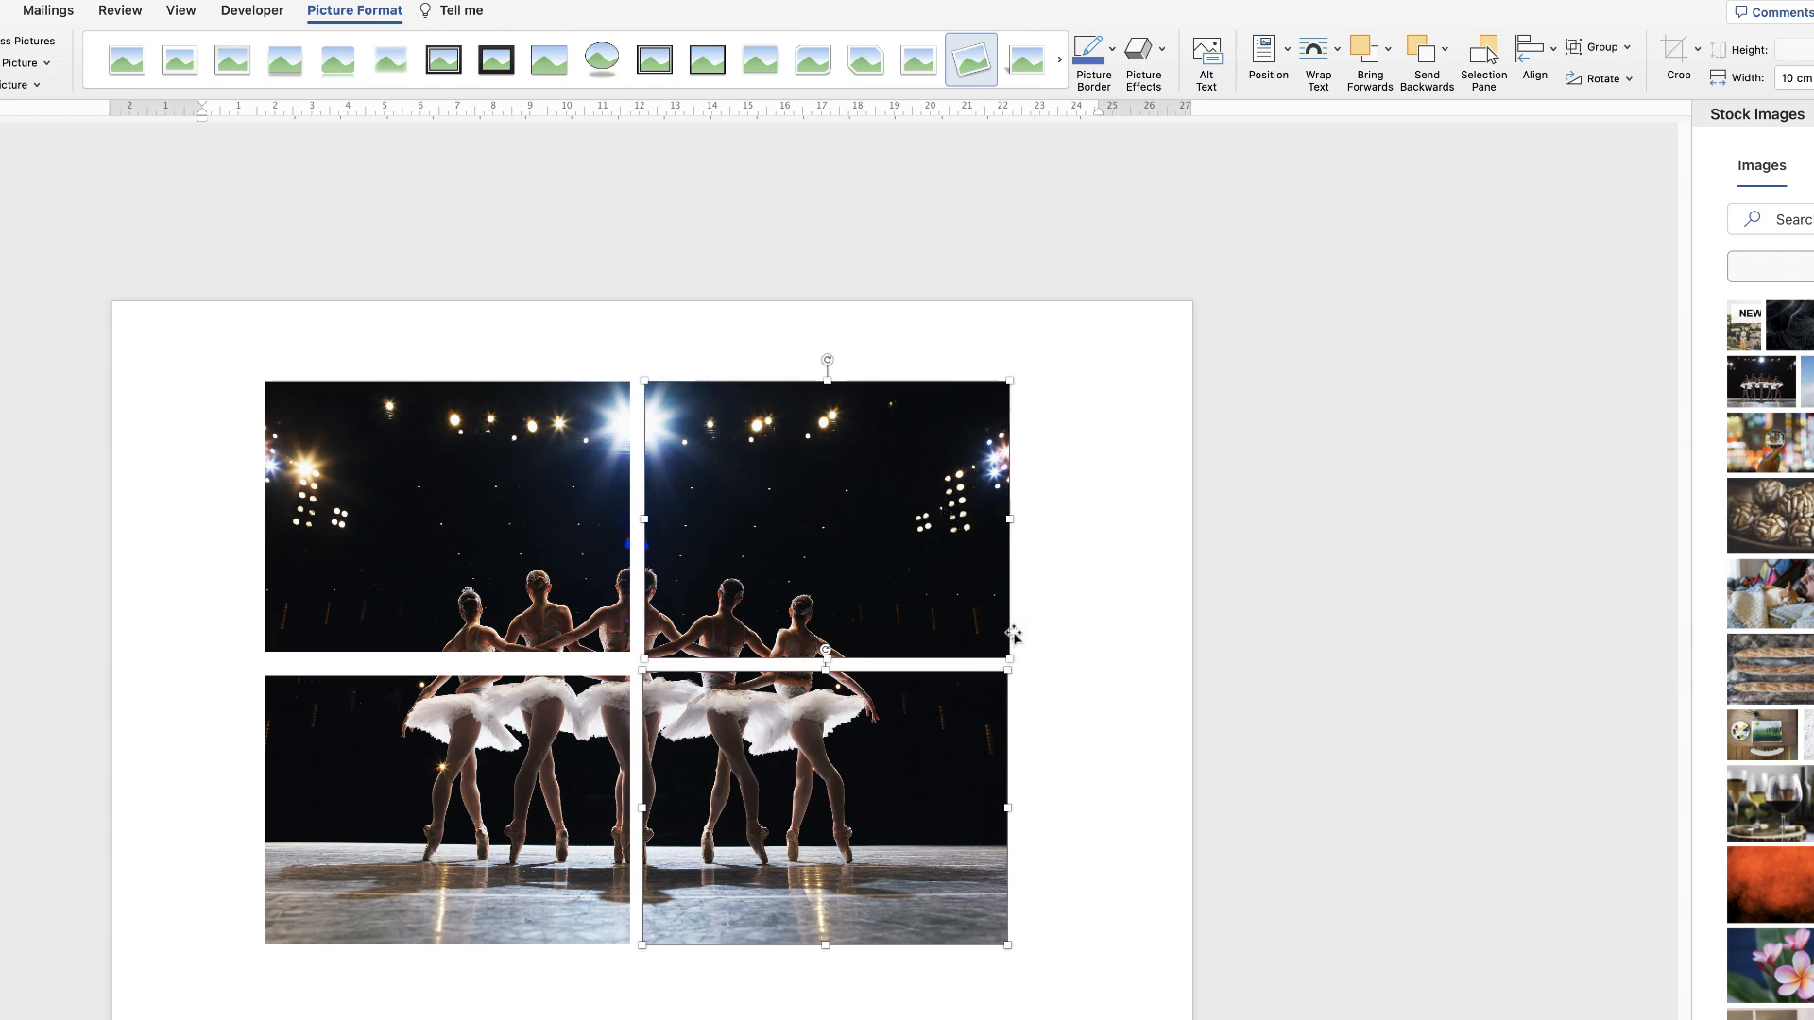
{"action": "mouse_move", "coordinate": [1003, 728]}
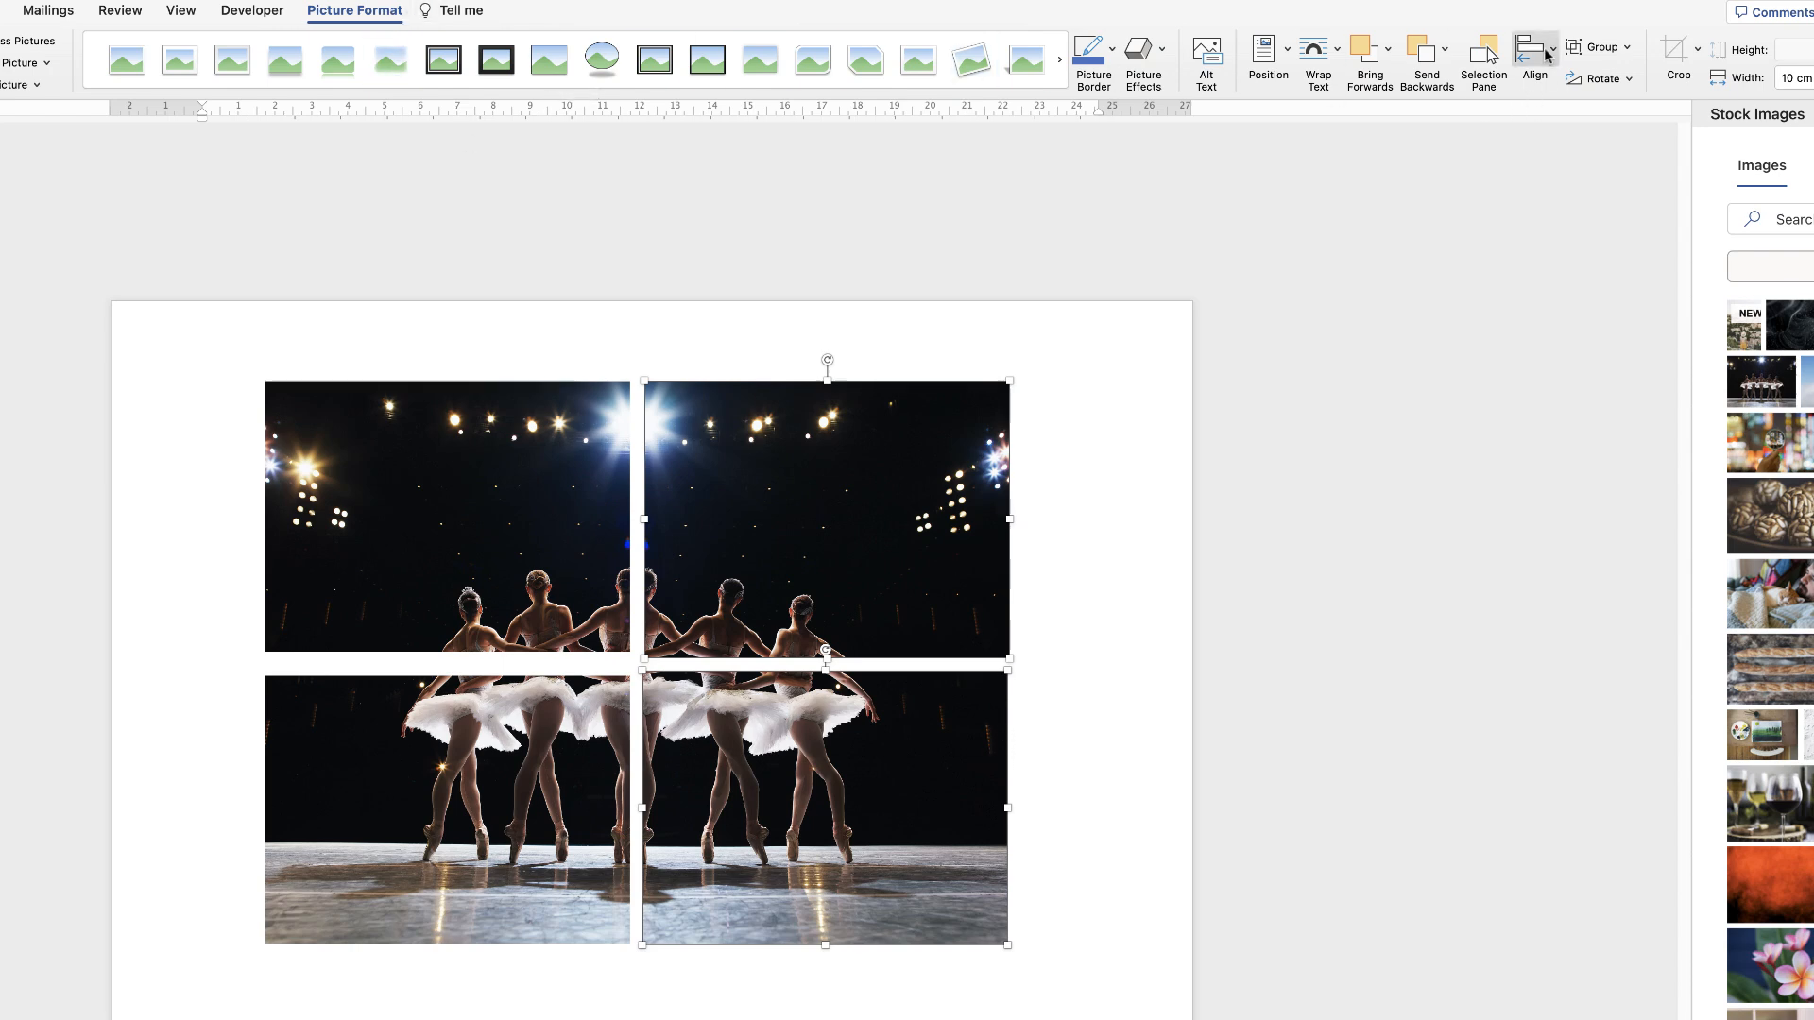
{"action": "left_click", "coordinate": [1532, 47]}
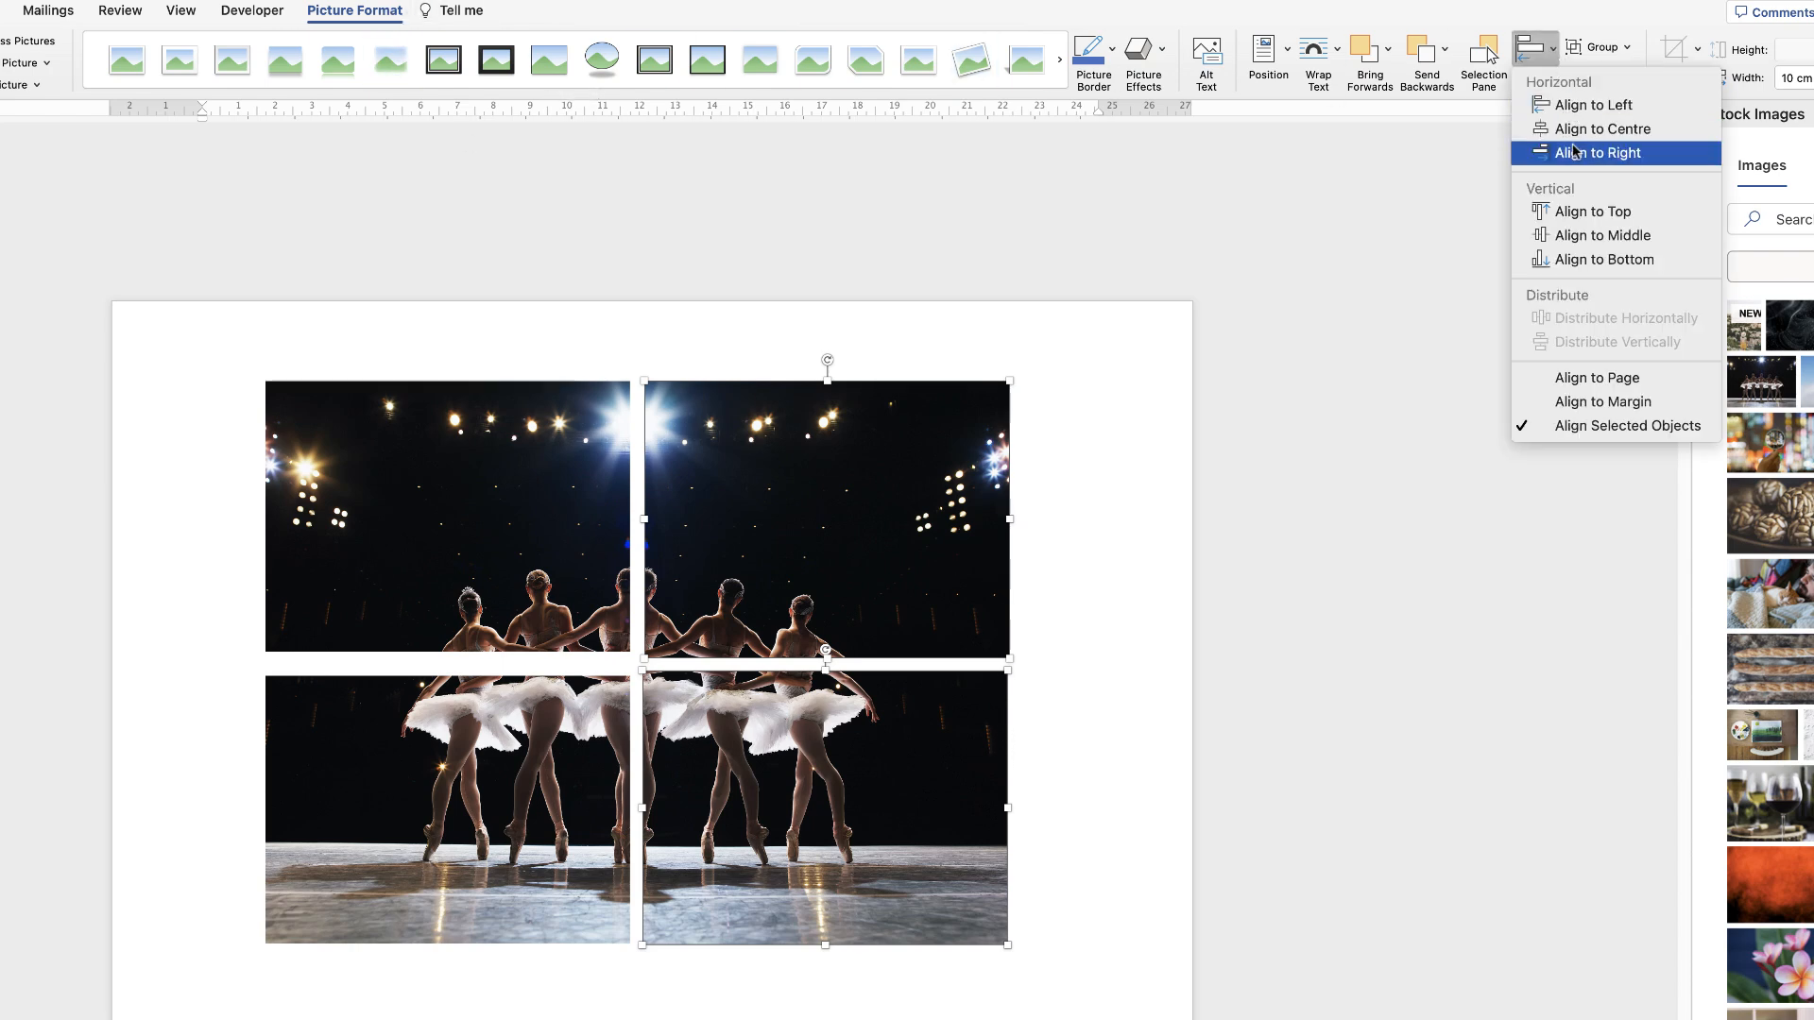
{"action": "left_click", "coordinate": [1599, 153]}
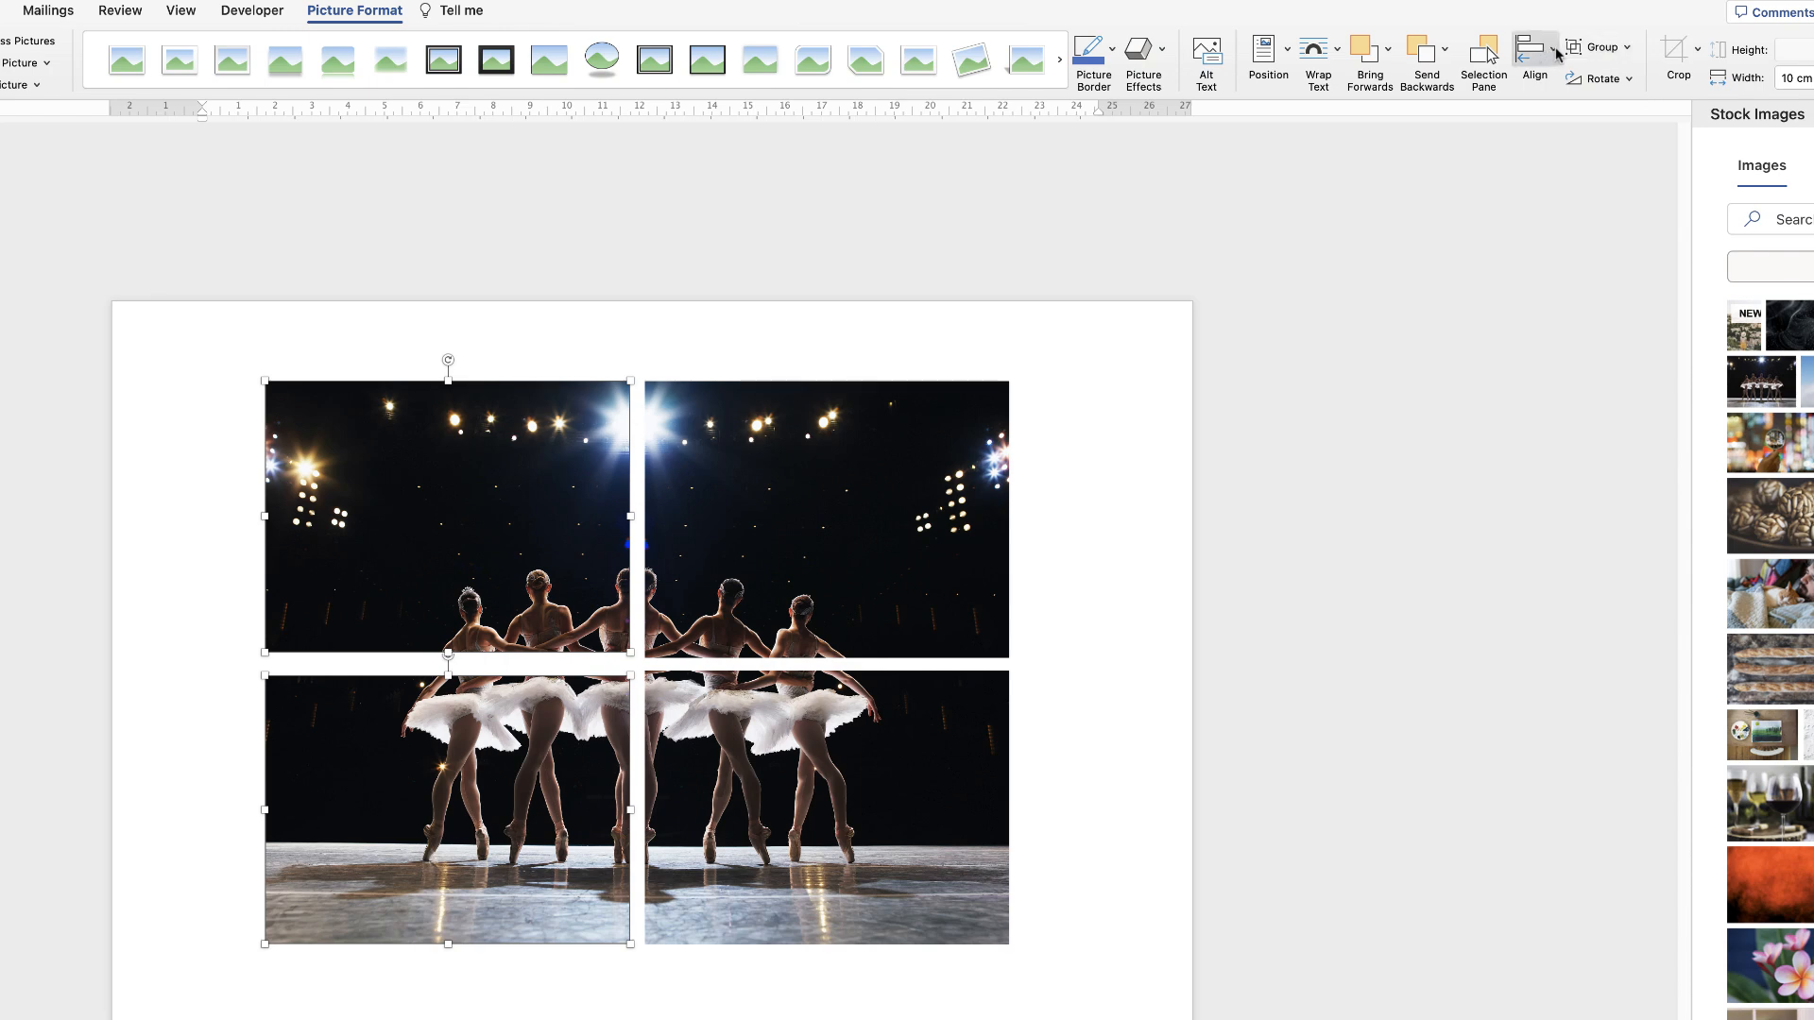
{"action": "left_click", "coordinate": [1532, 48]}
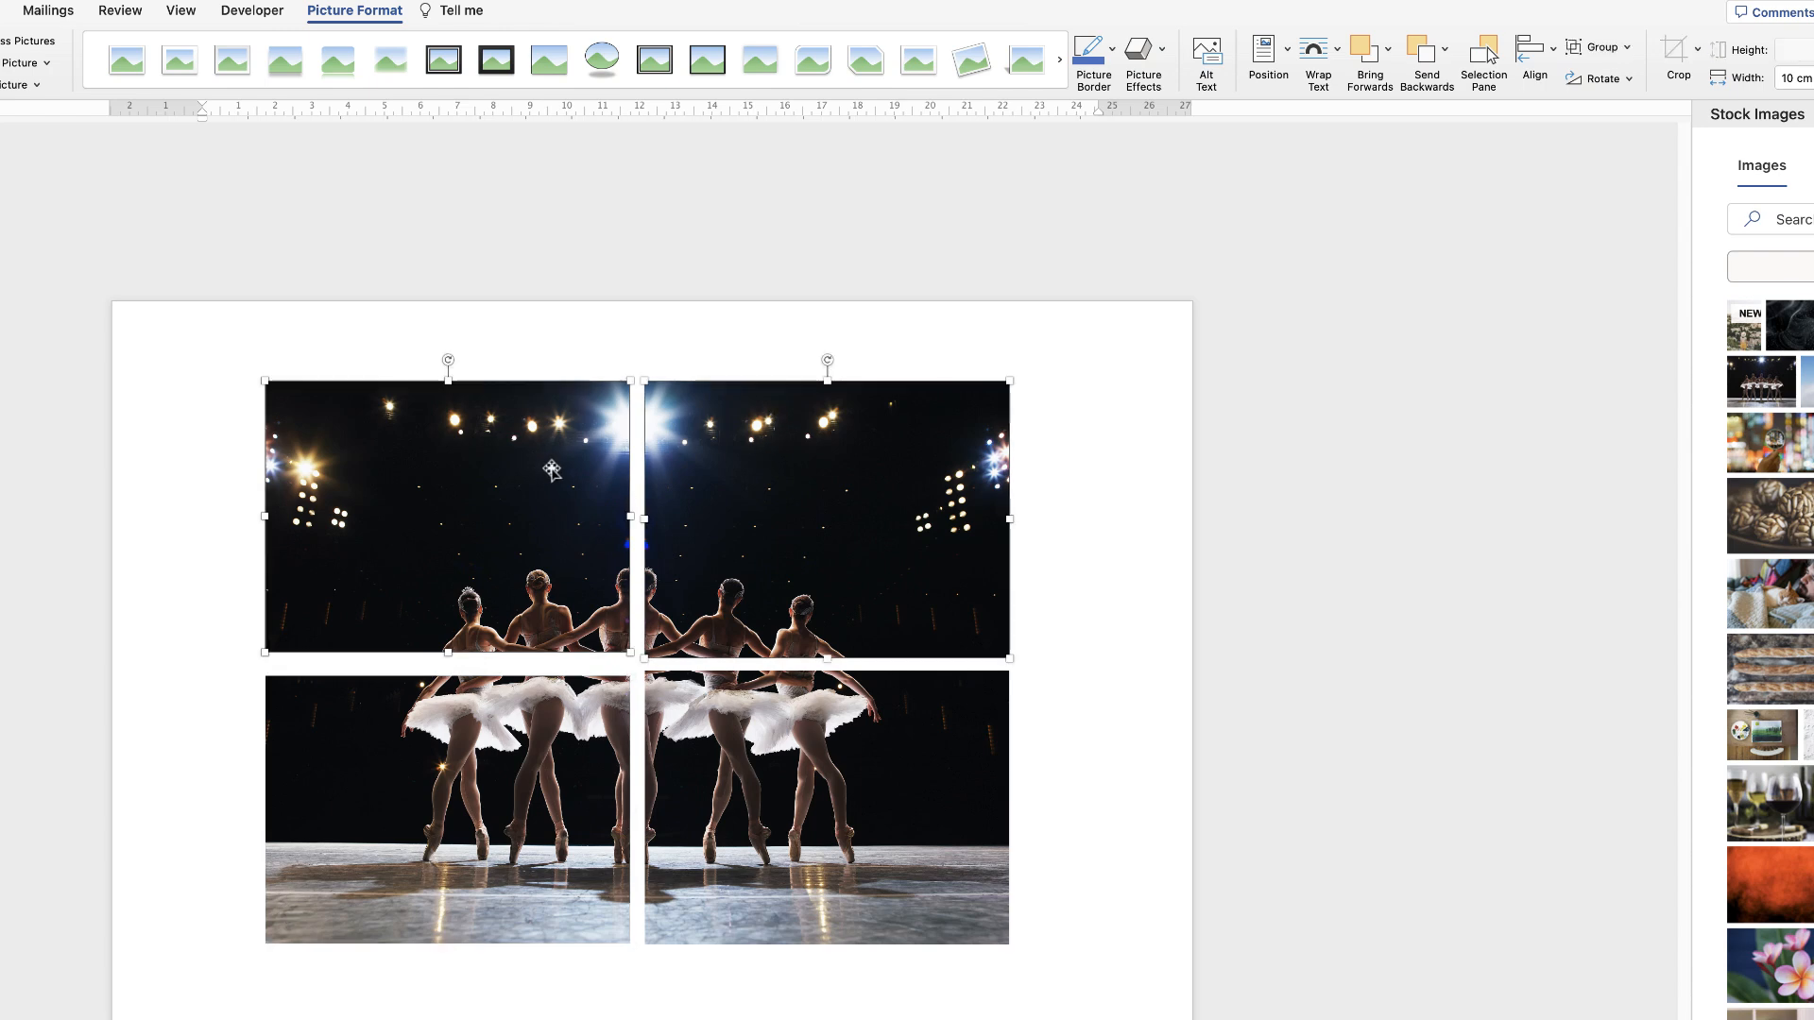
{"action": "left_click", "coordinate": [1530, 46]}
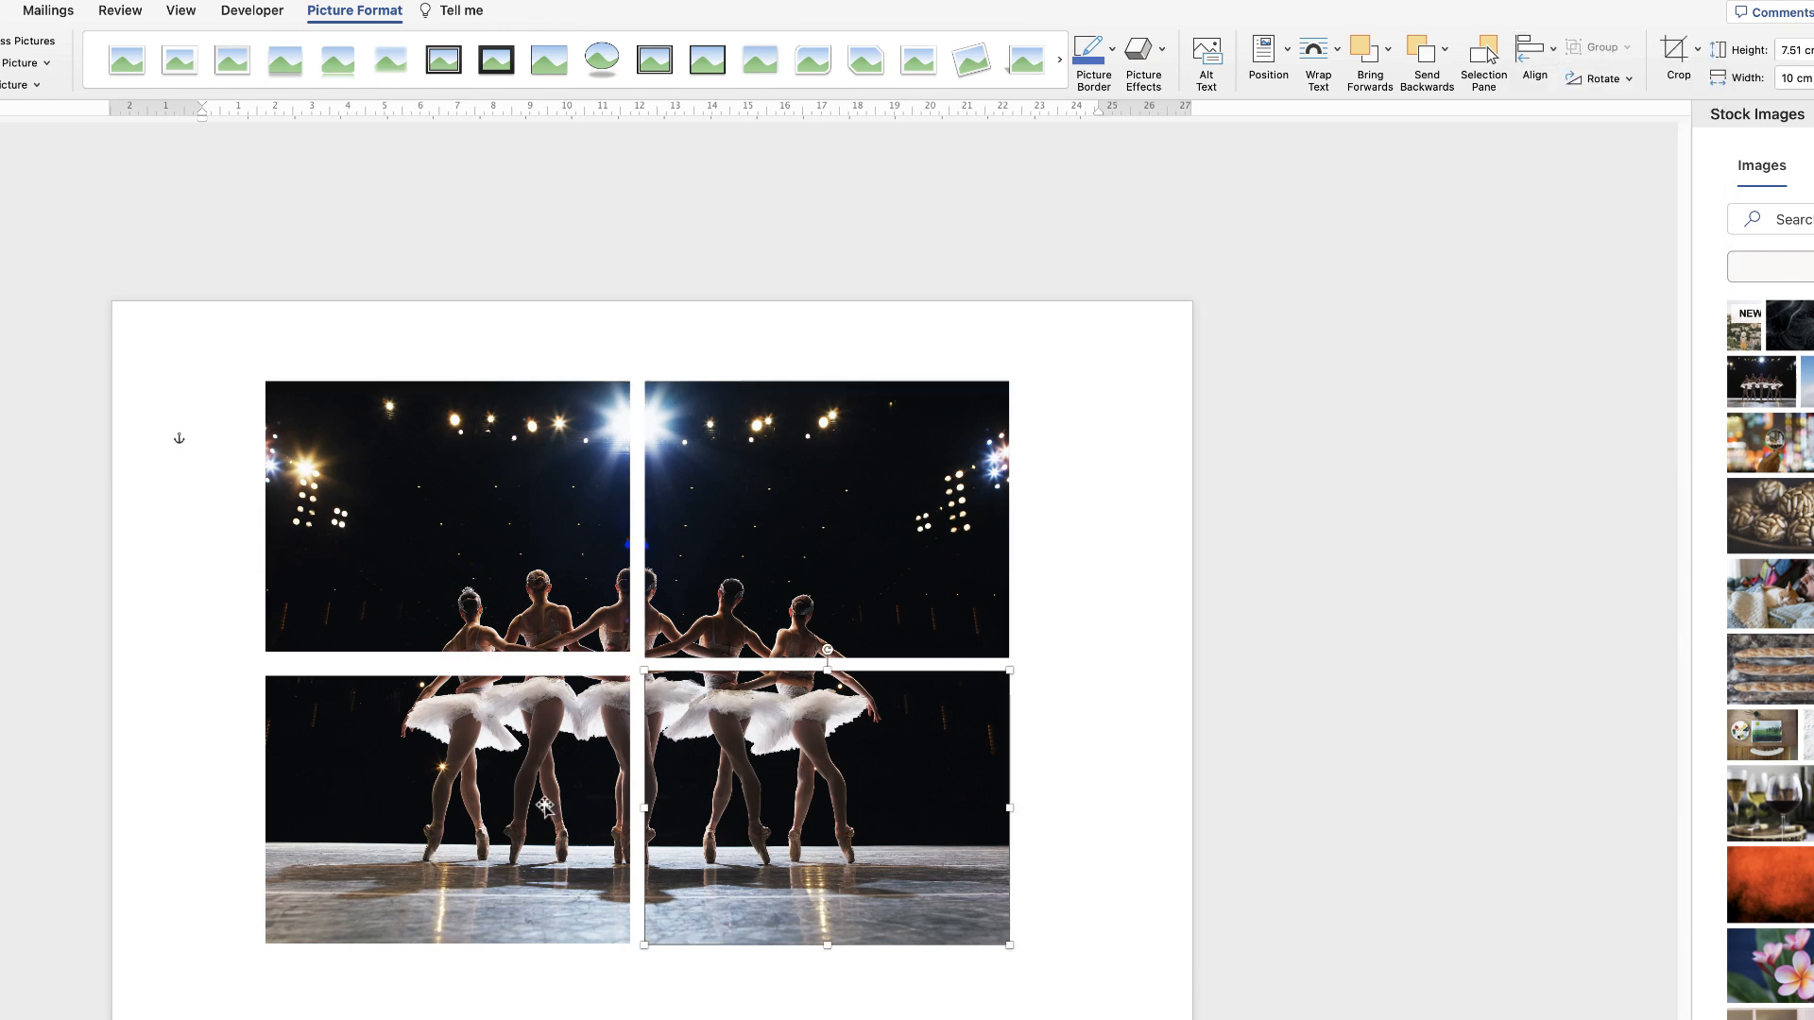
{"action": "left_click", "coordinate": [1536, 47]}
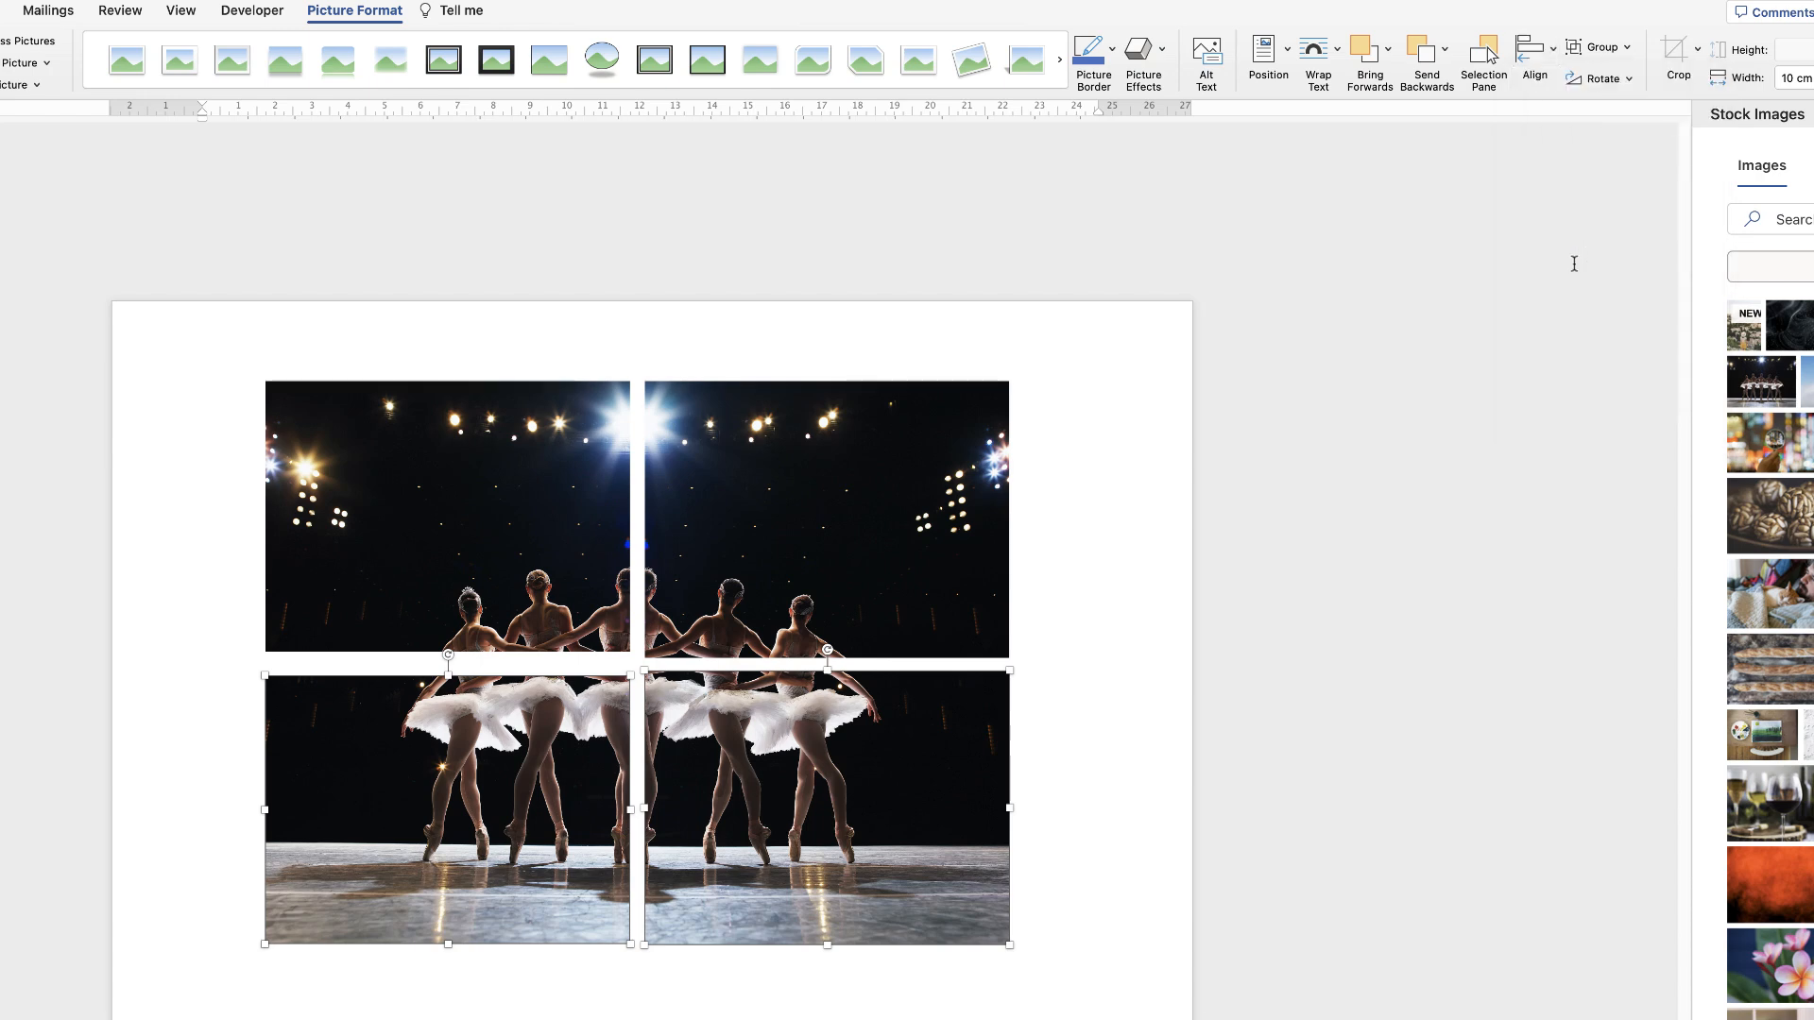
Deselect the quarters, then start a new selection with the top-left quarter.
{"action": "left_click", "coordinate": [205, 440]}
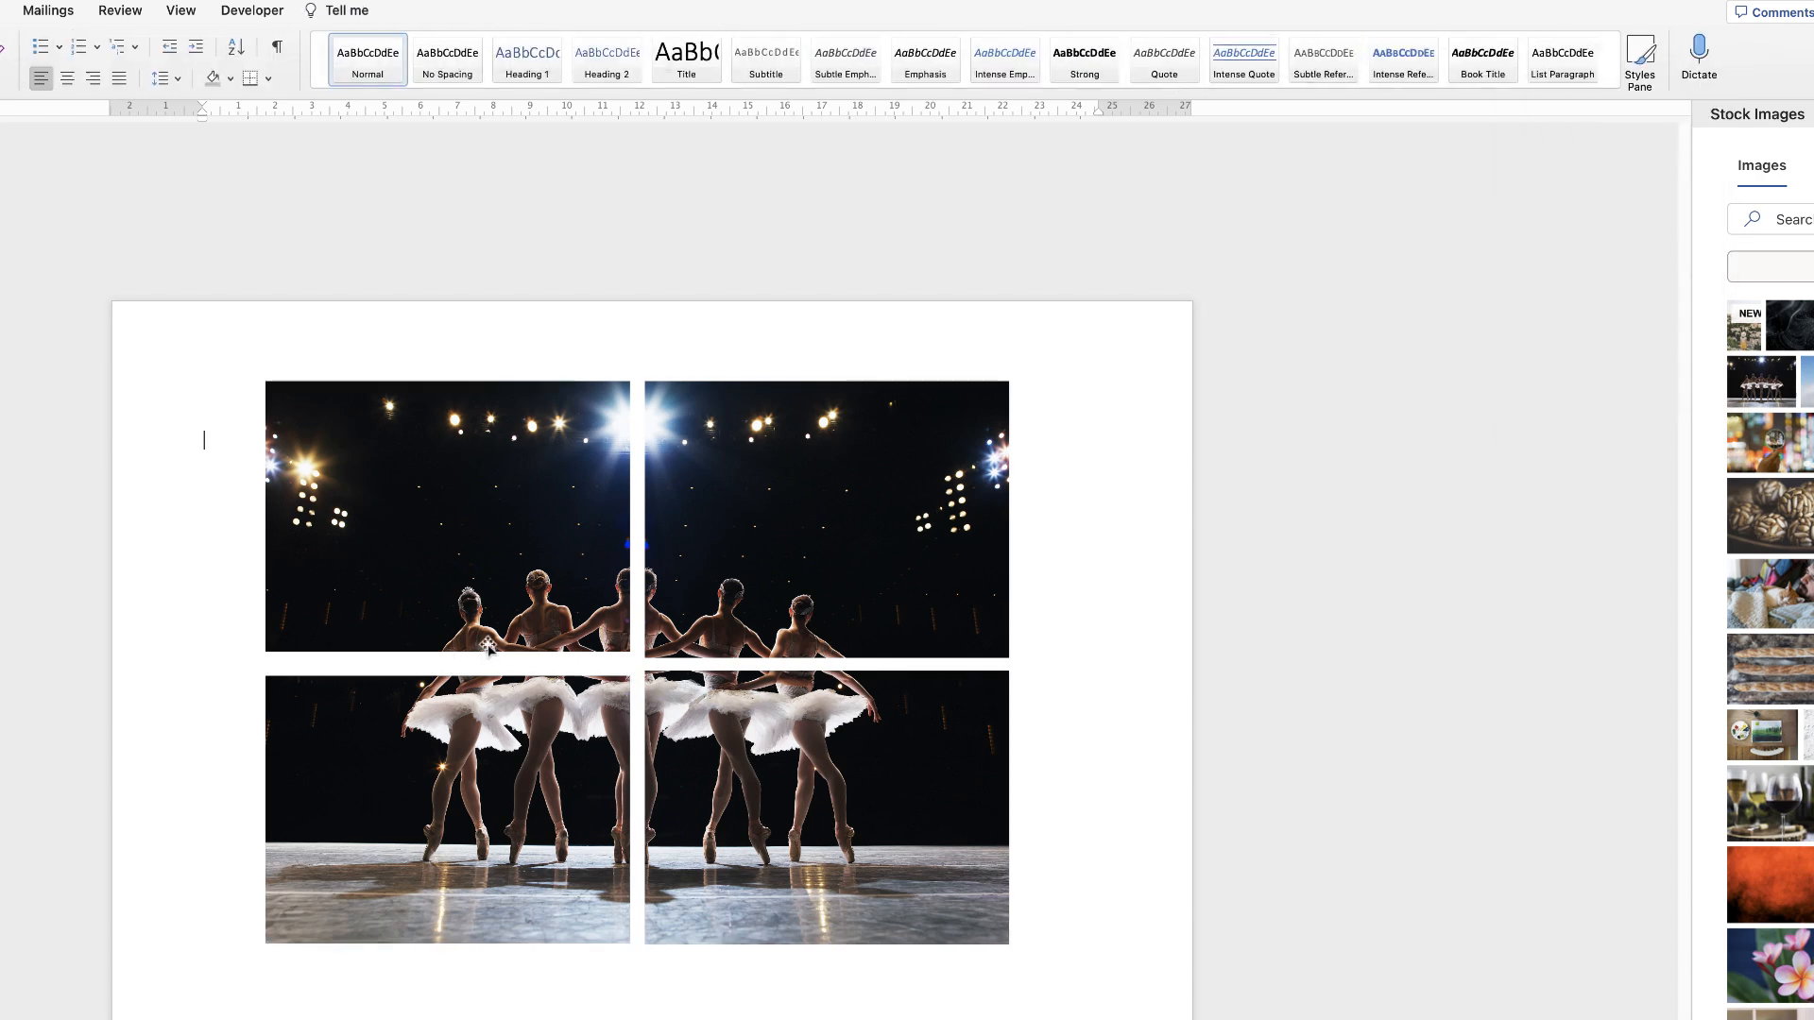
{"action": "mouse_move", "coordinate": [486, 613]}
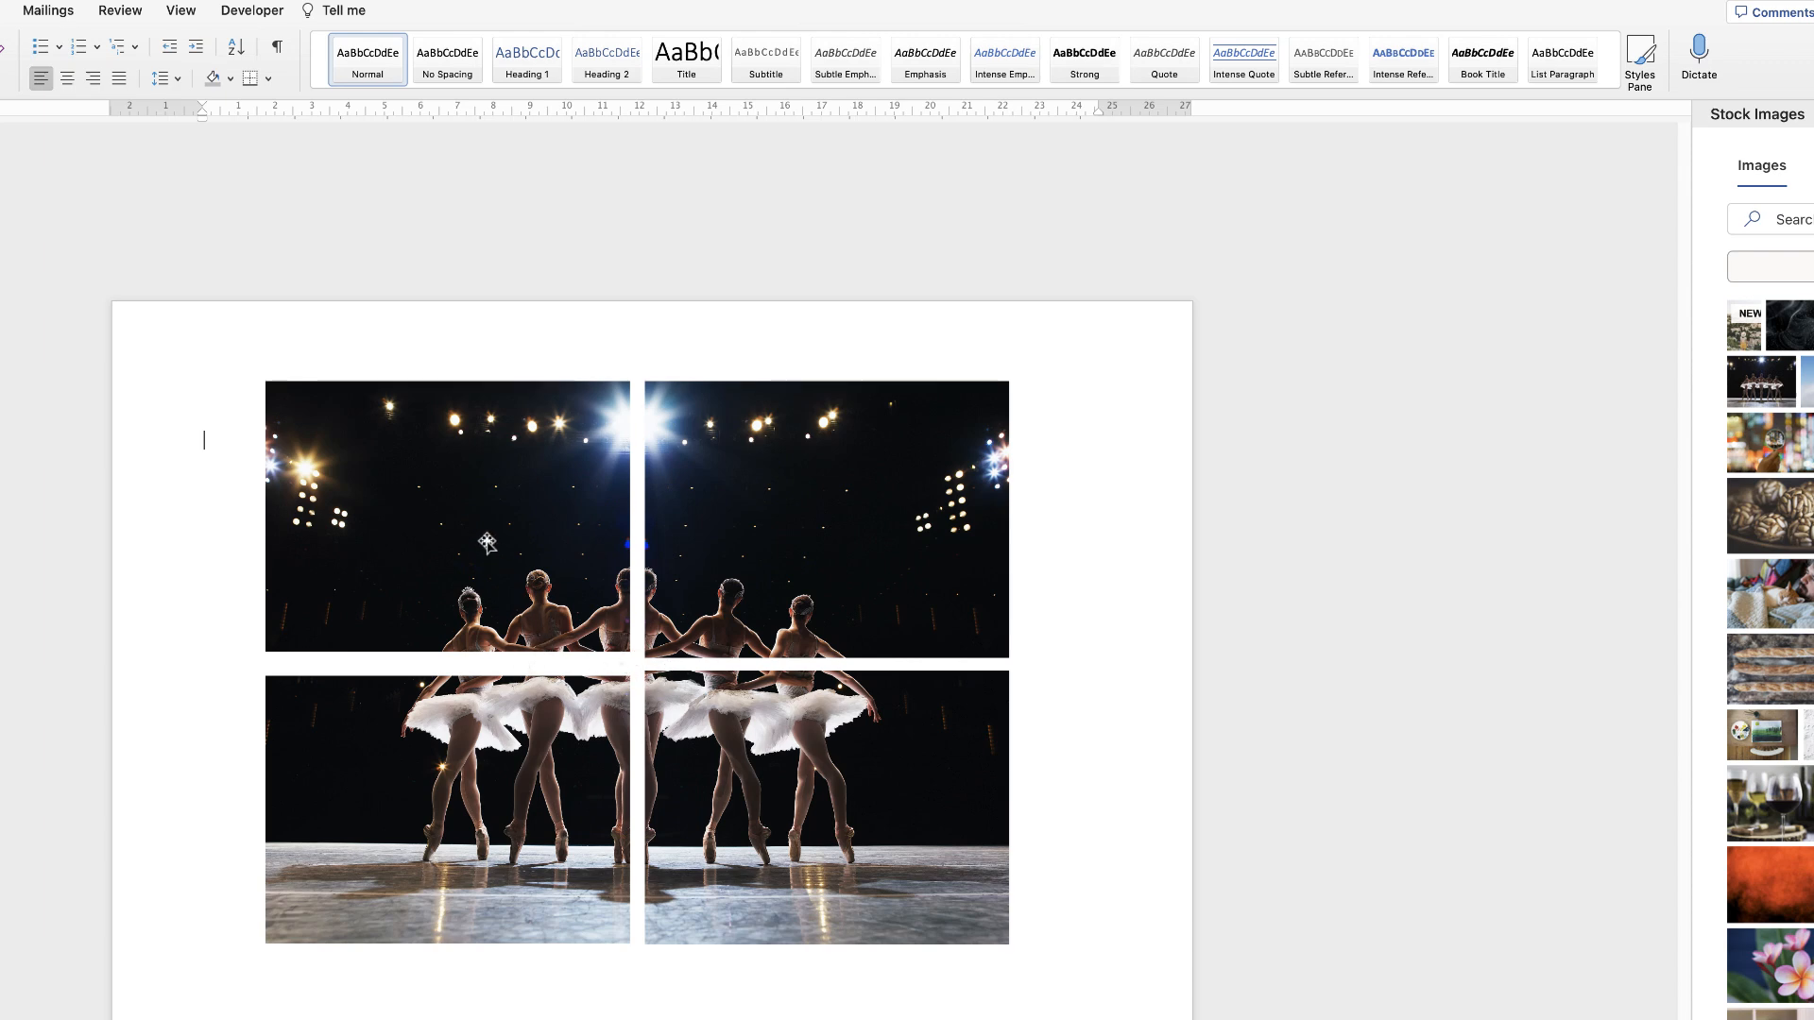
{"action": "left_click", "coordinate": [447, 515]}
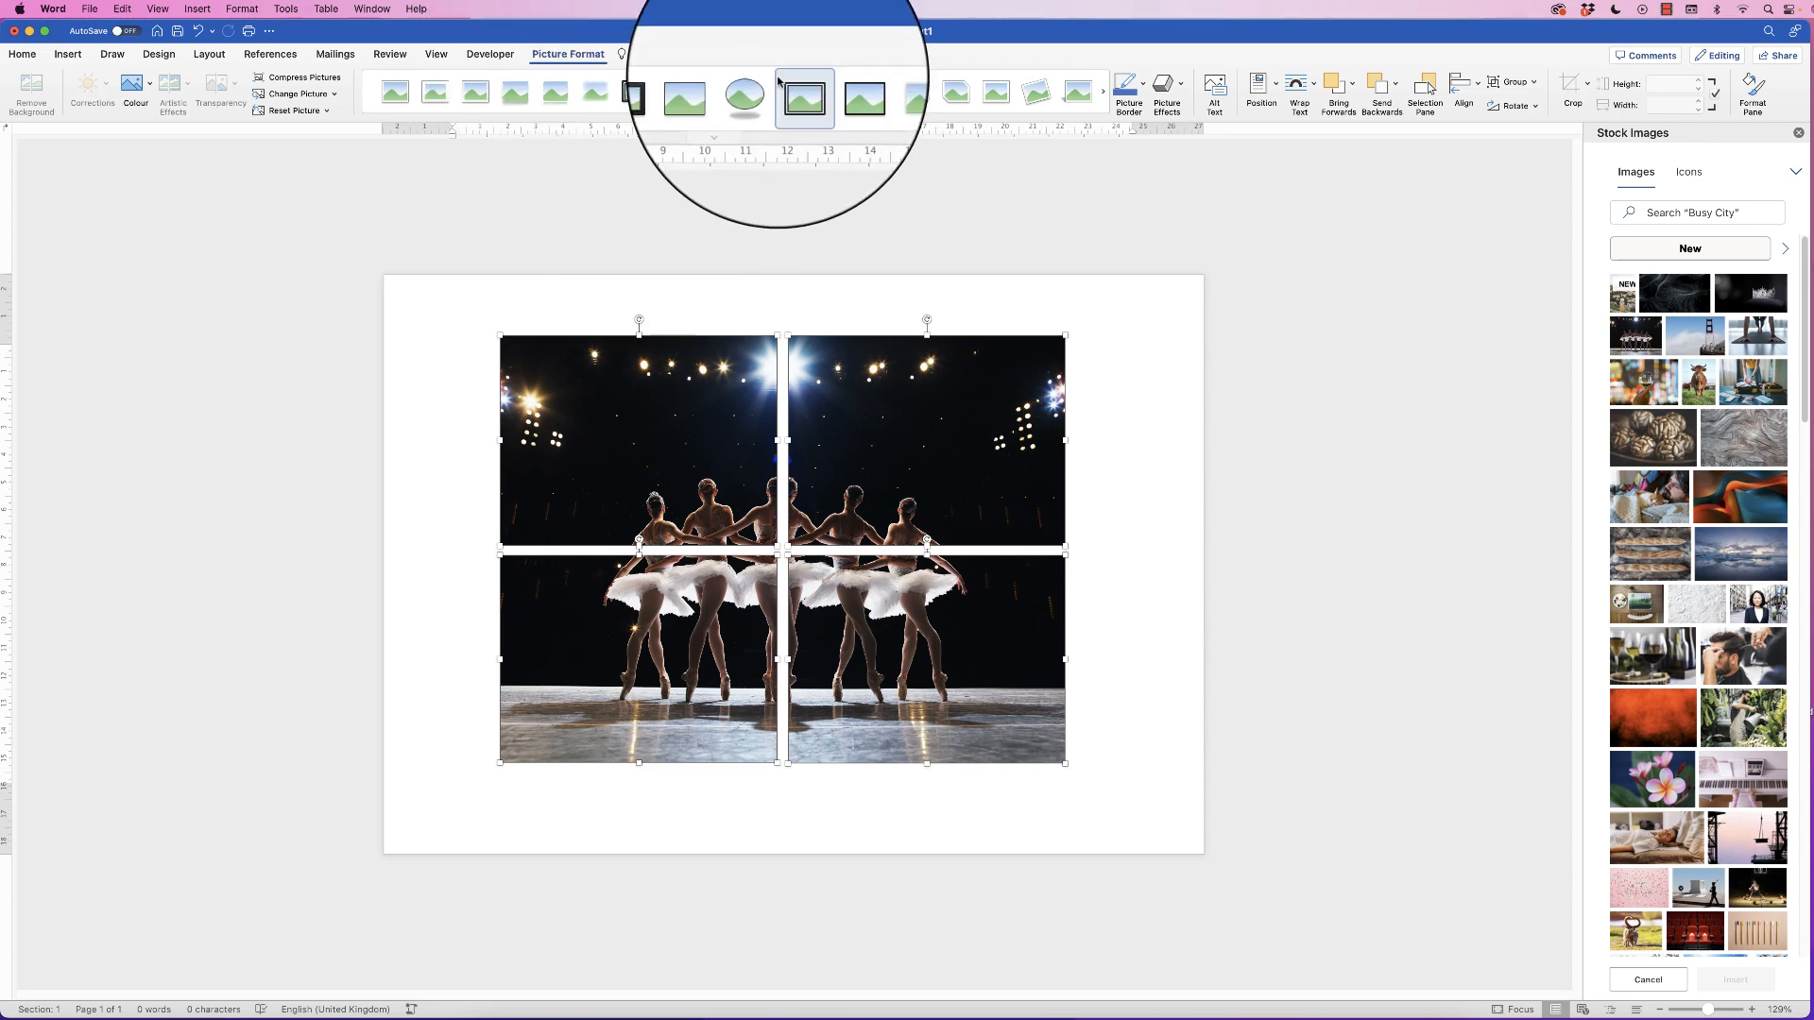
Group the quarters, apply Align Centre and Align Middle, and open the group's shortcut menu.
{"action": "left_click", "coordinate": [1508, 71]}
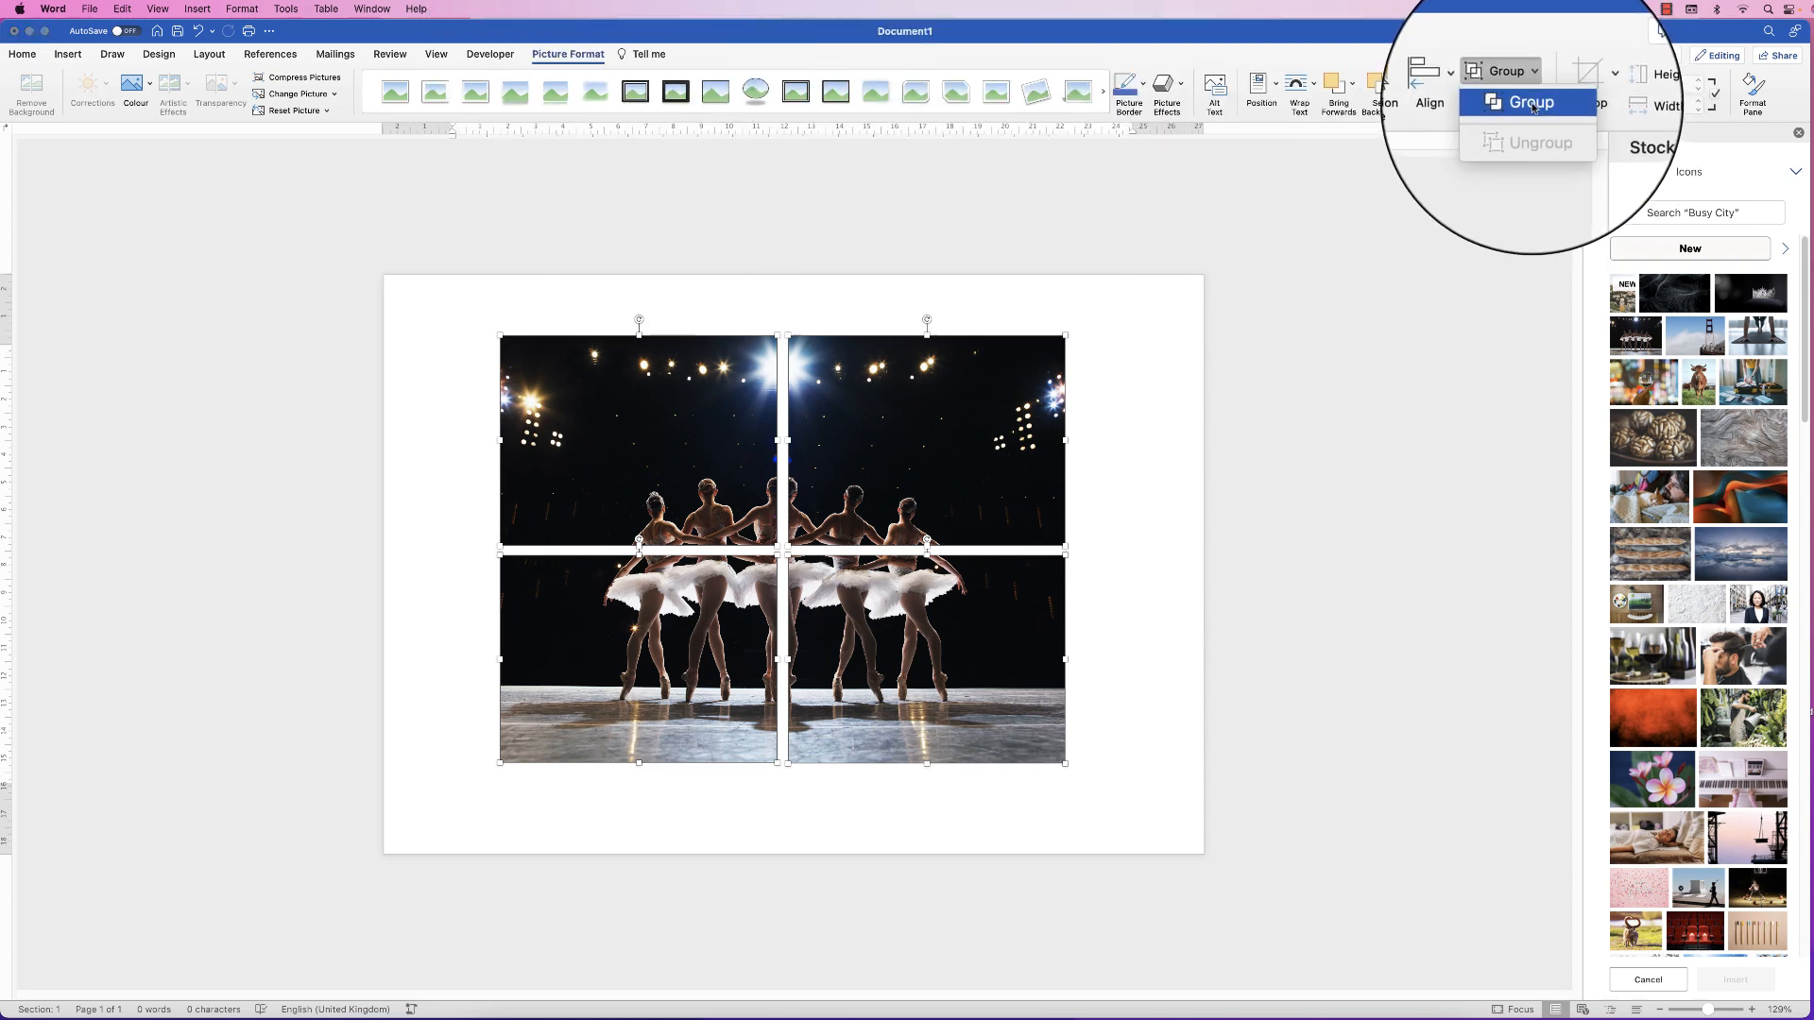
{"action": "left_click", "coordinate": [1530, 102]}
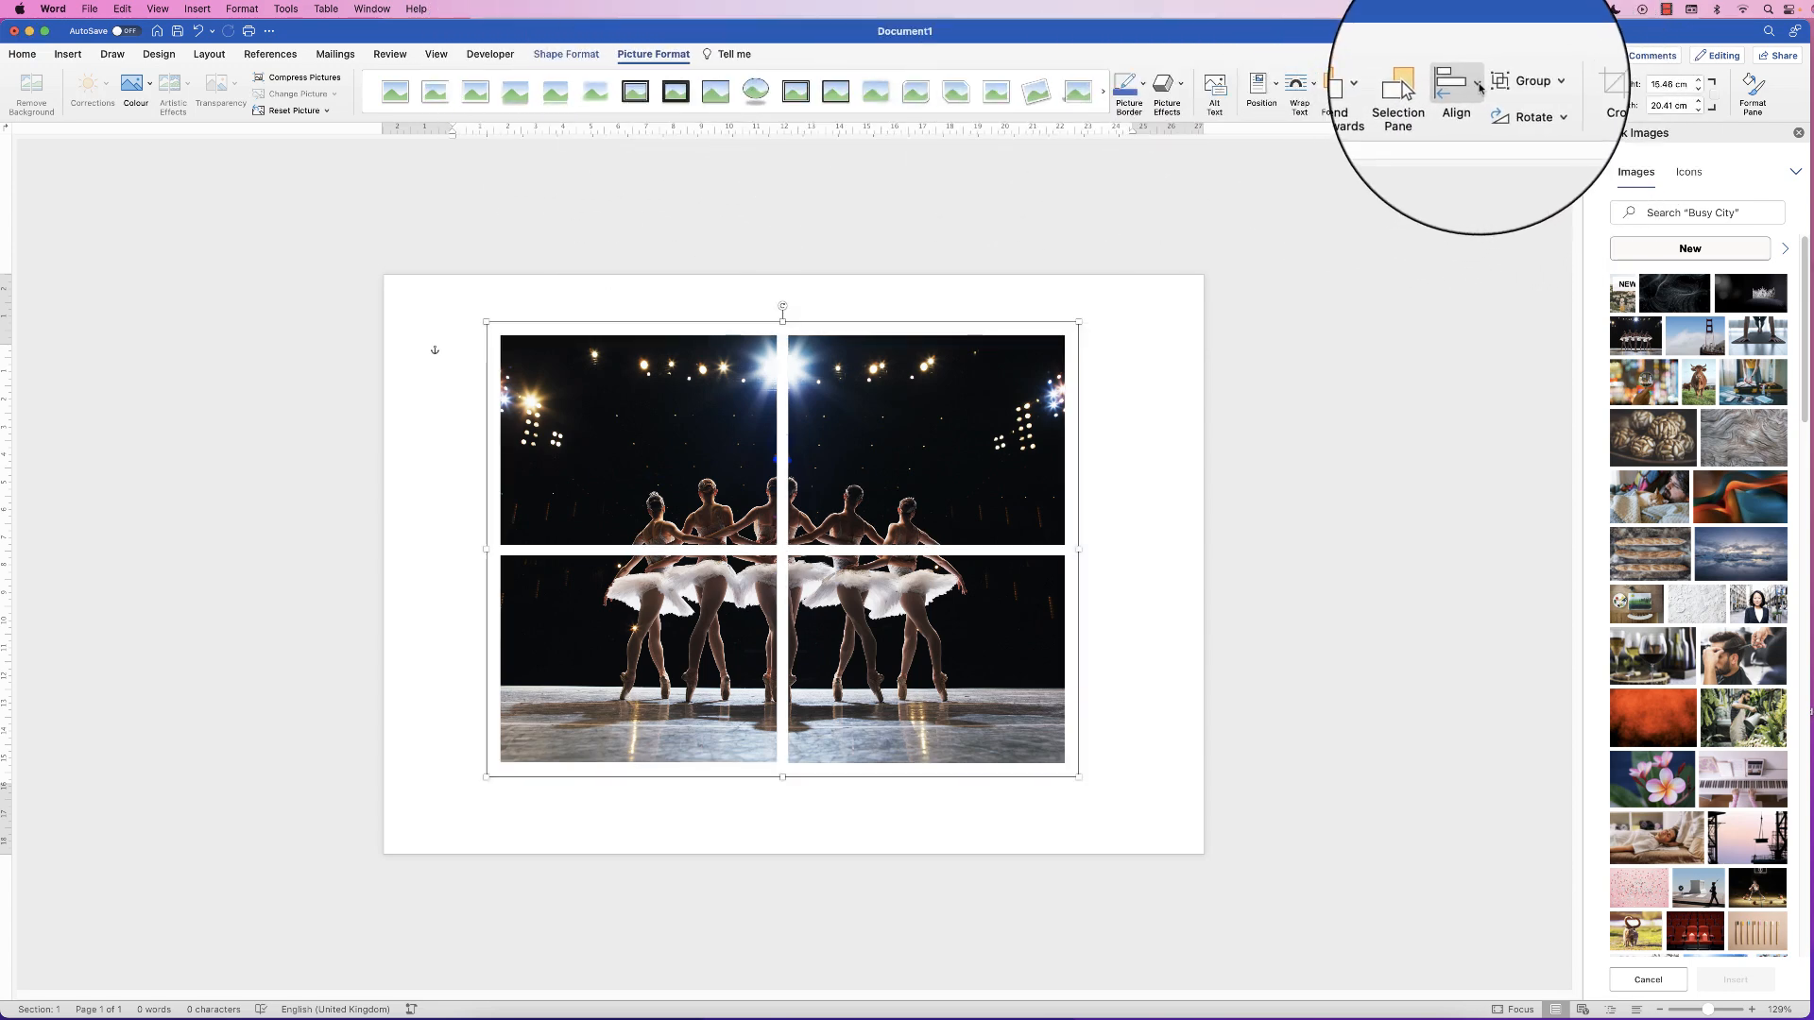
{"action": "left_click", "coordinate": [1455, 93]}
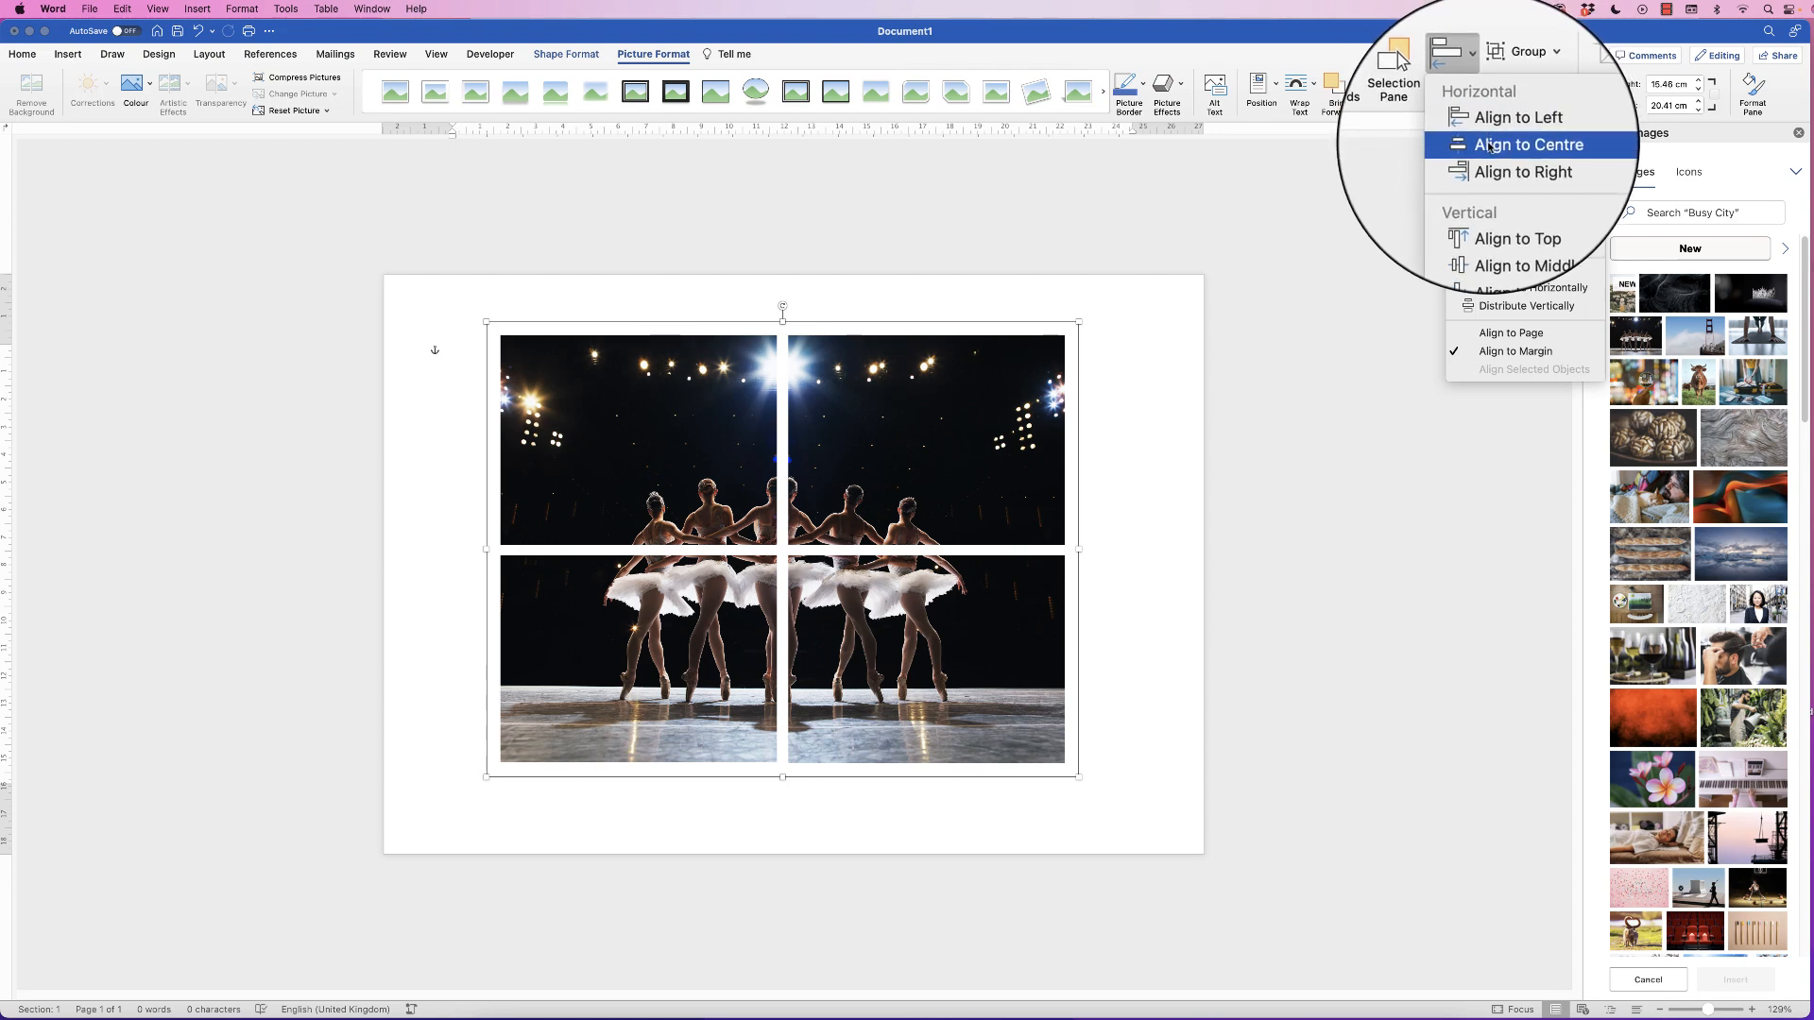
{"action": "left_click", "coordinate": [1524, 144]}
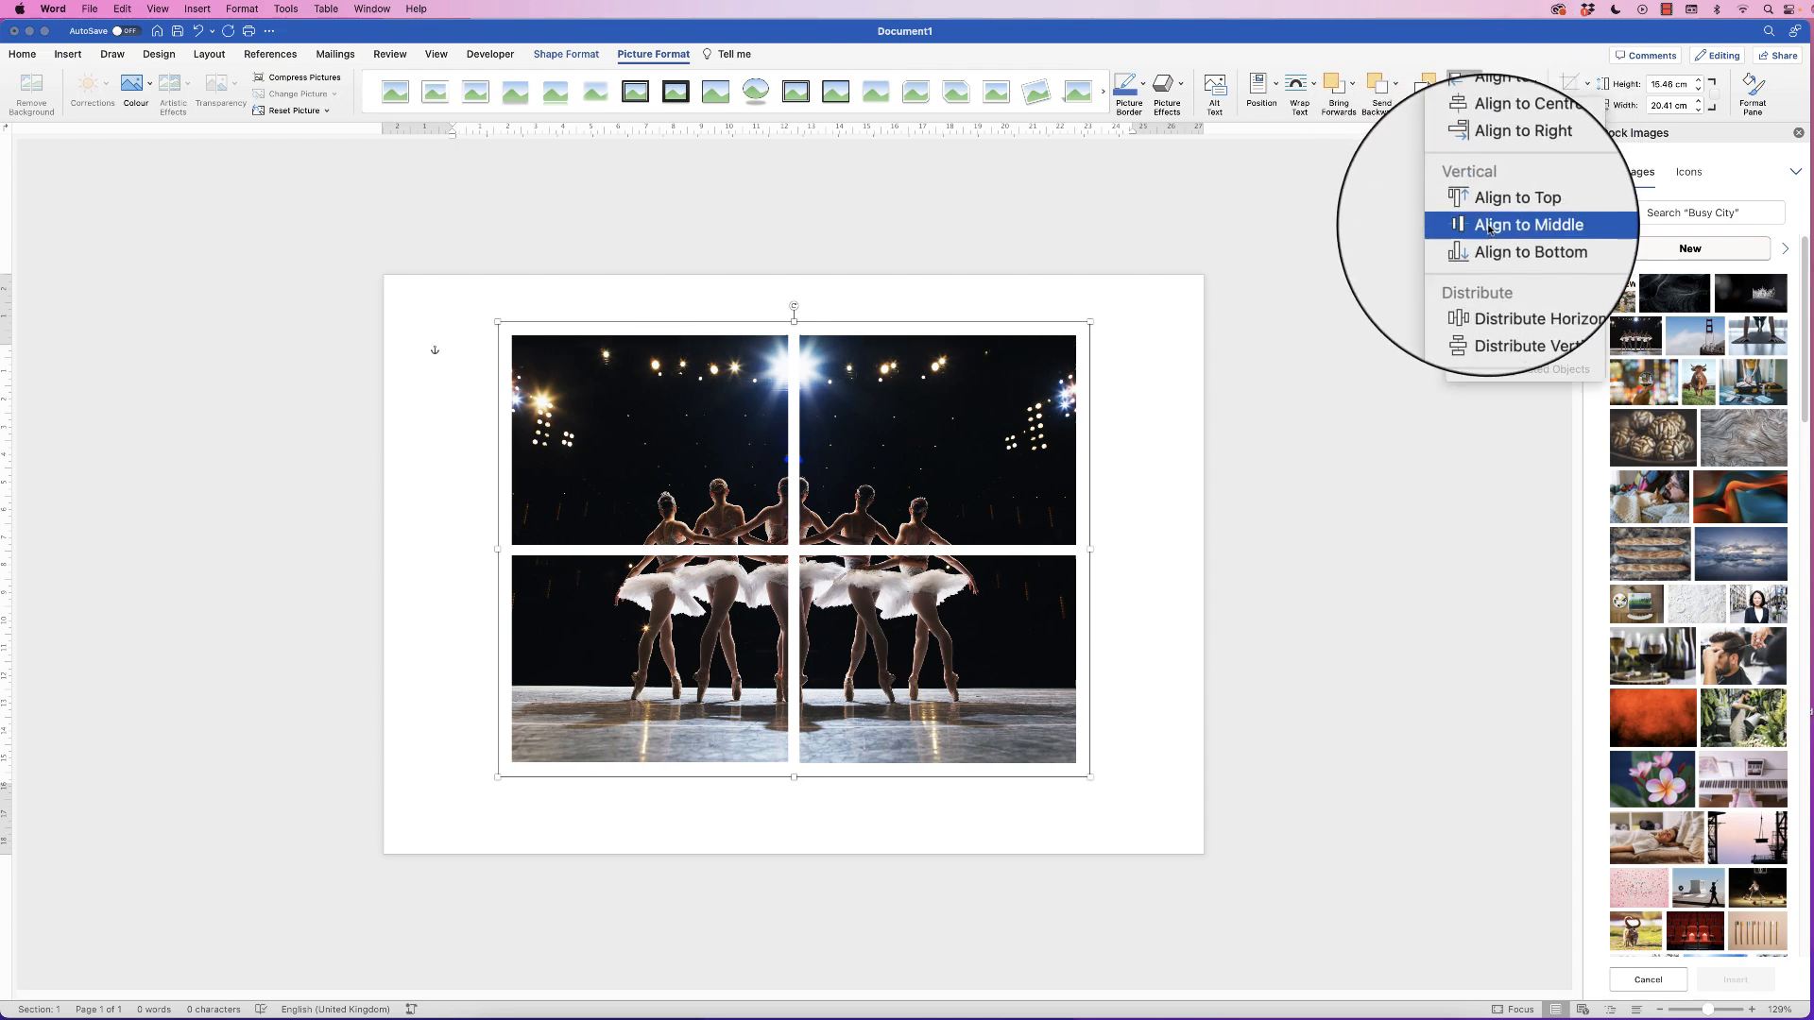
{"action": "left_click", "coordinate": [1530, 225]}
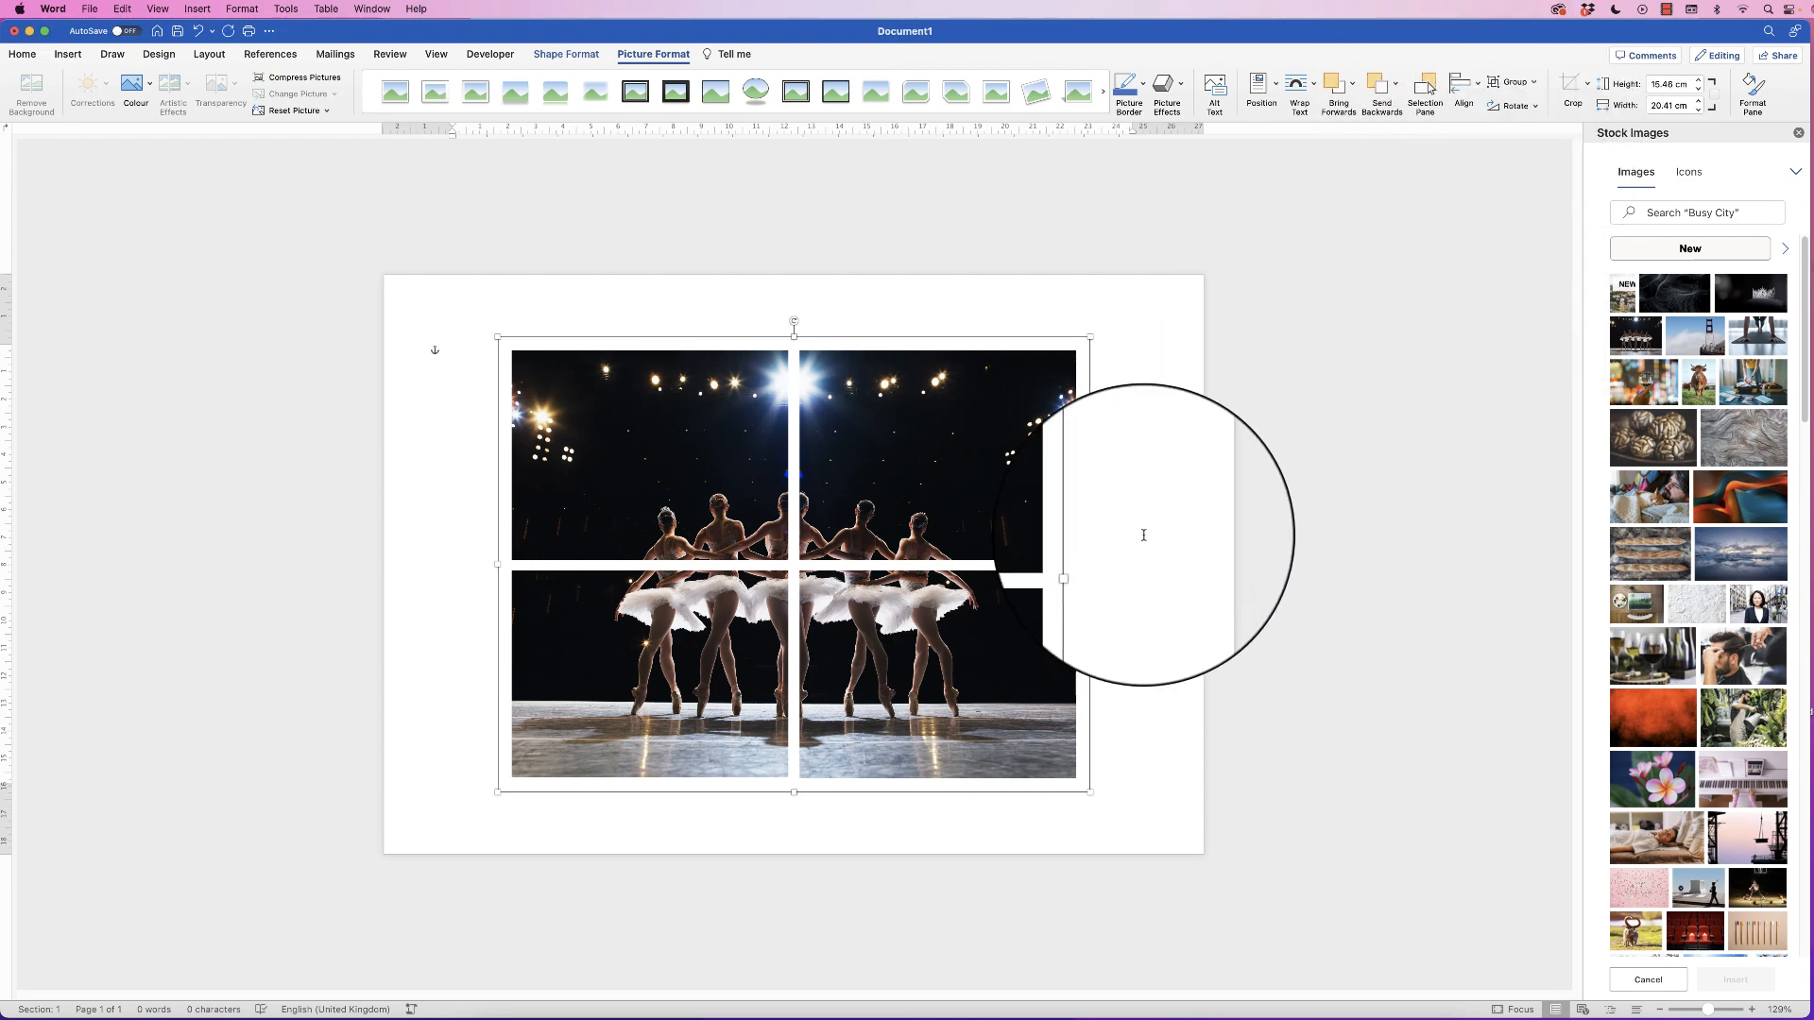
{"action": "mouse_move", "coordinate": [577, 304]}
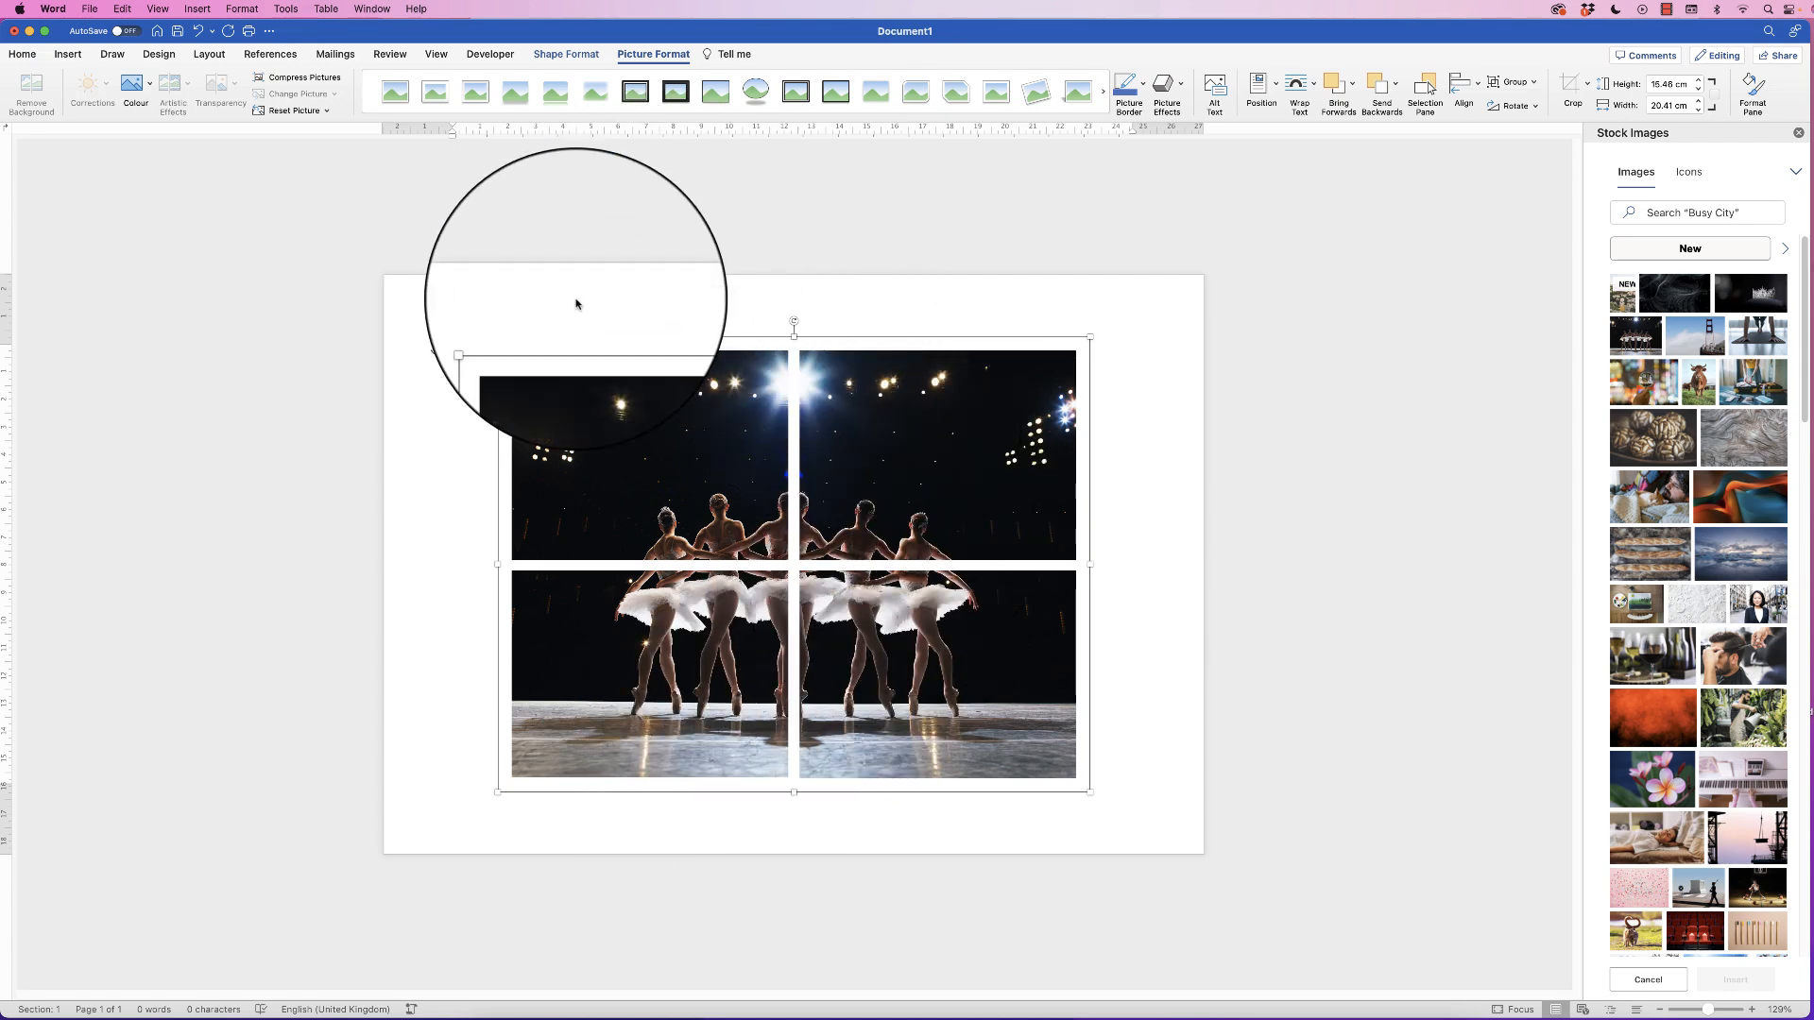
{"action": "right_click", "coordinate": [680, 419]}
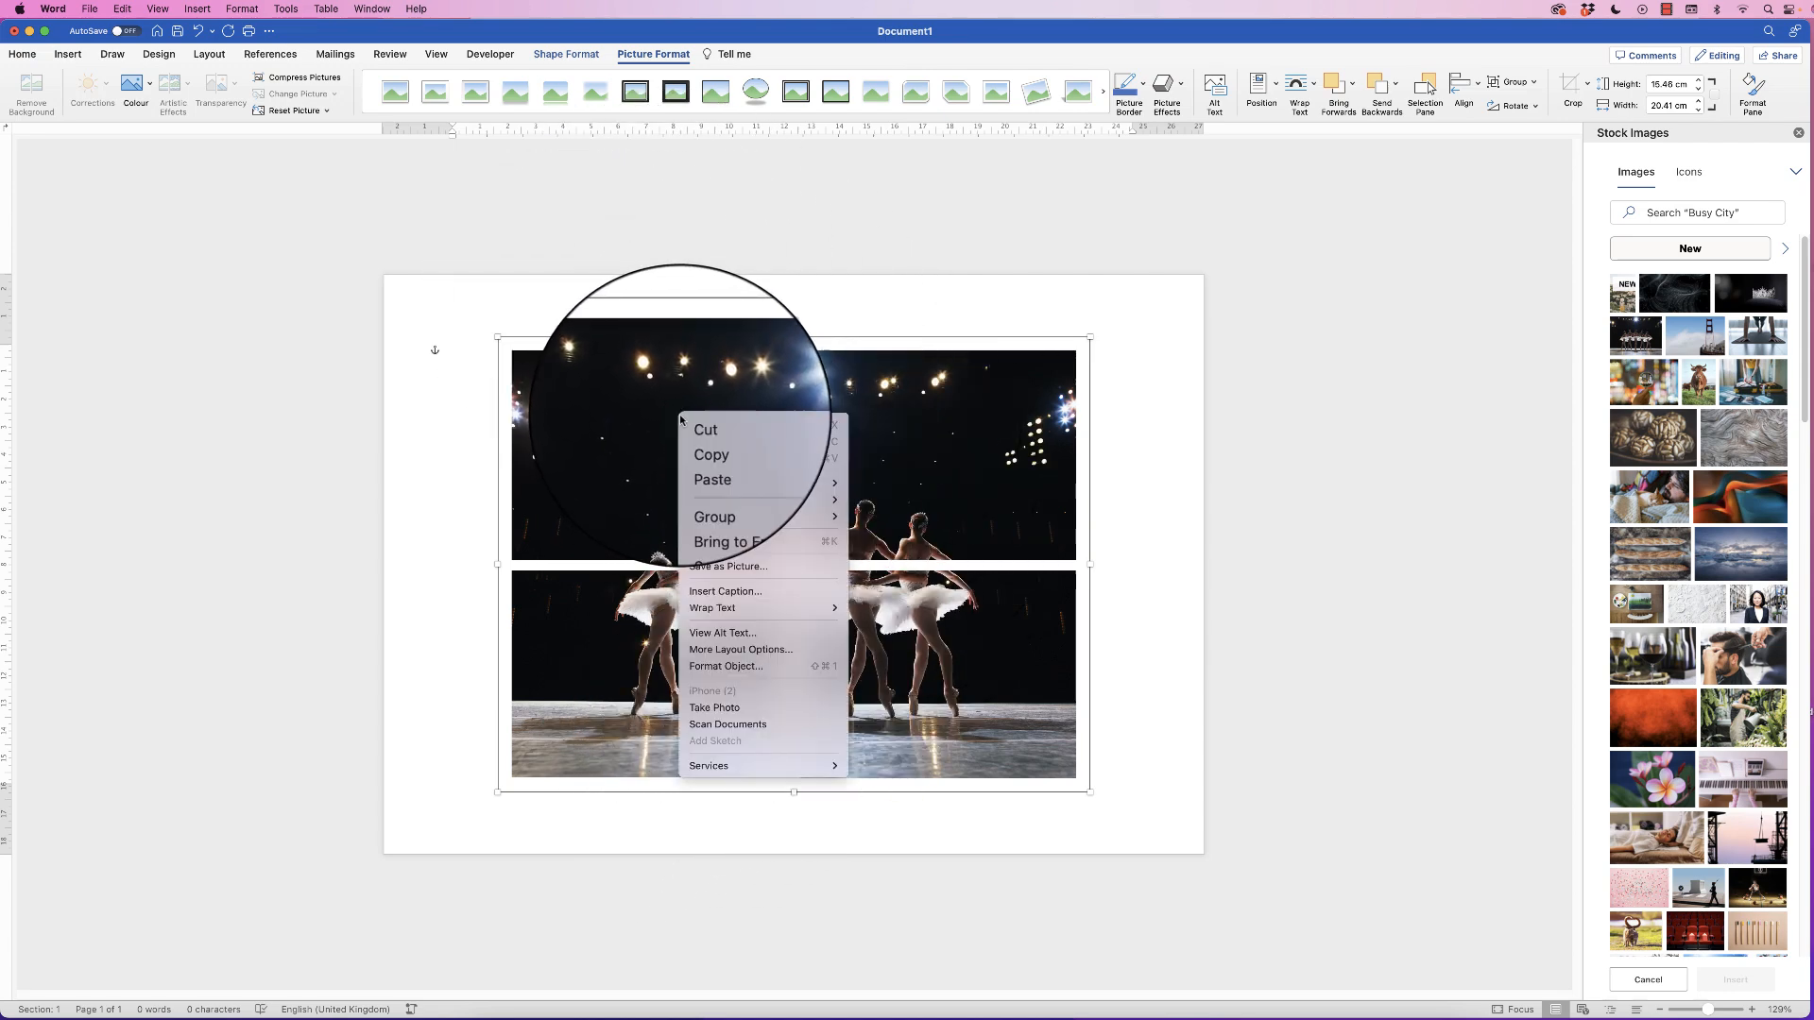